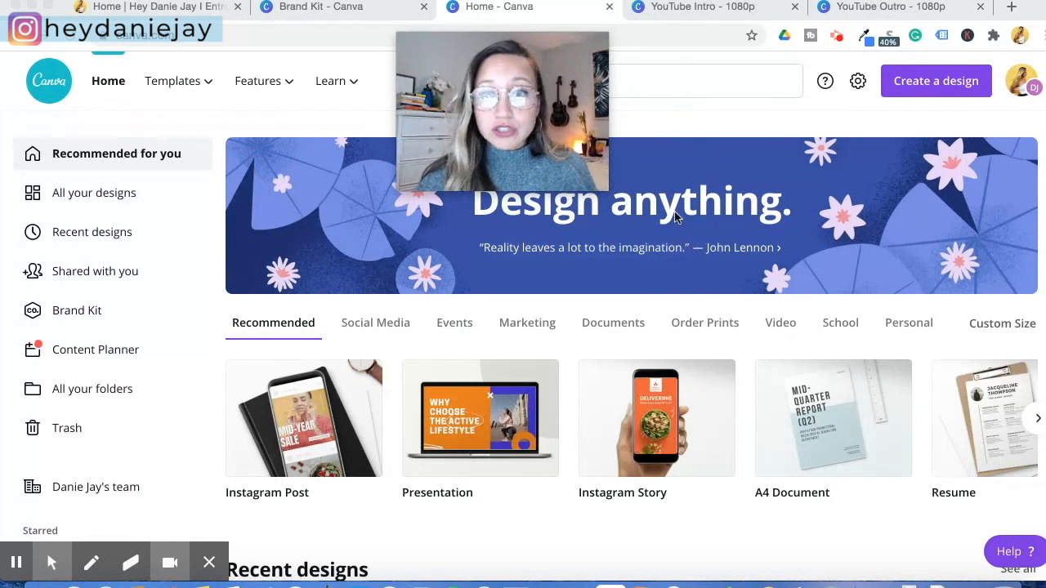
Preview the ocean 'Tips + Tricks' intro, then the 'see you soon' outro
{"action": "left_click", "coordinate": [701, 8]}
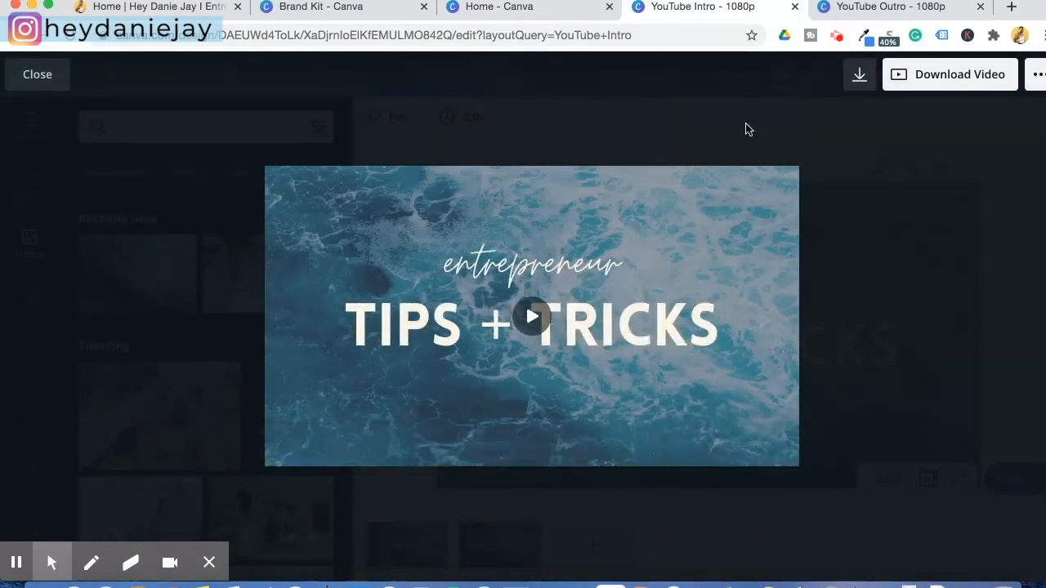
{"action": "mouse_move", "coordinate": [54, 85]}
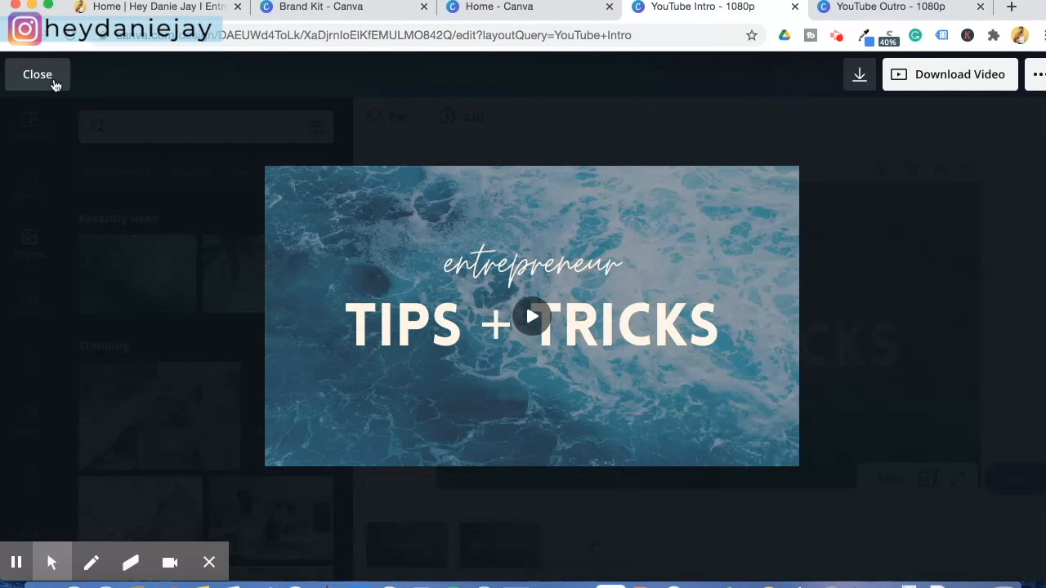
{"action": "left_click", "coordinate": [37, 73]}
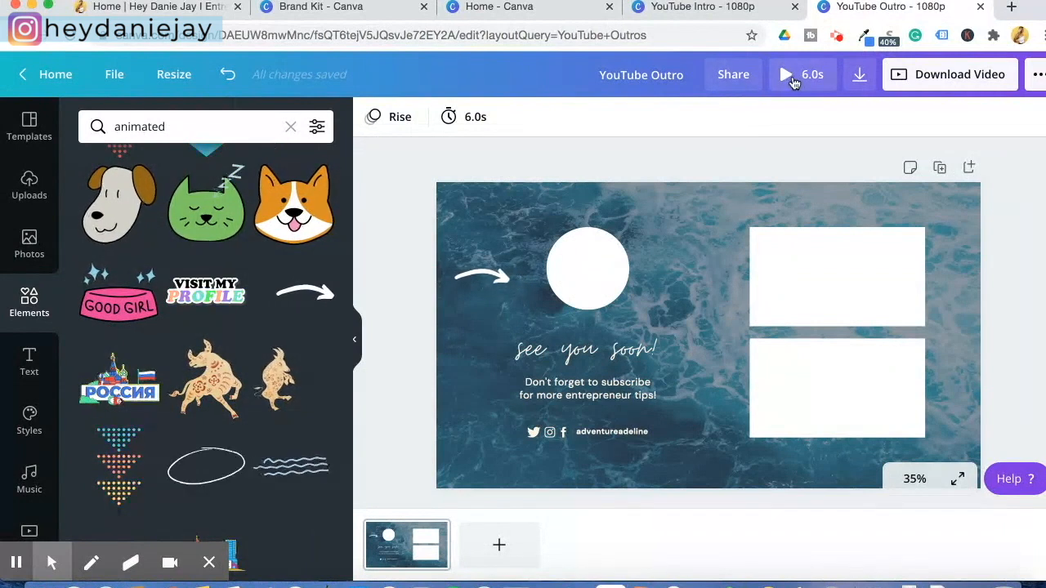
{"action": "left_click", "coordinate": [785, 74]}
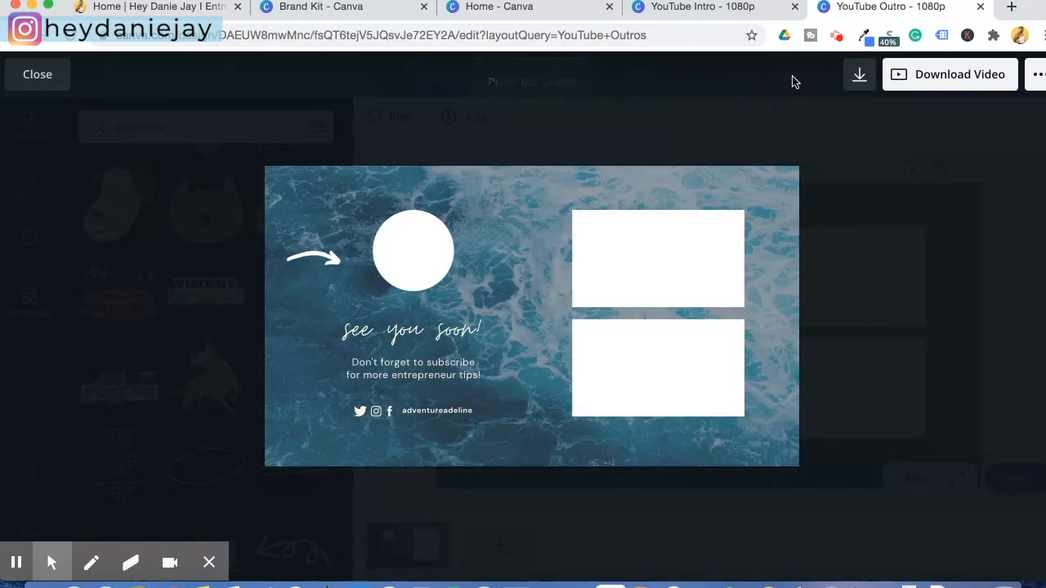
{"action": "mouse_move", "coordinate": [89, 97]}
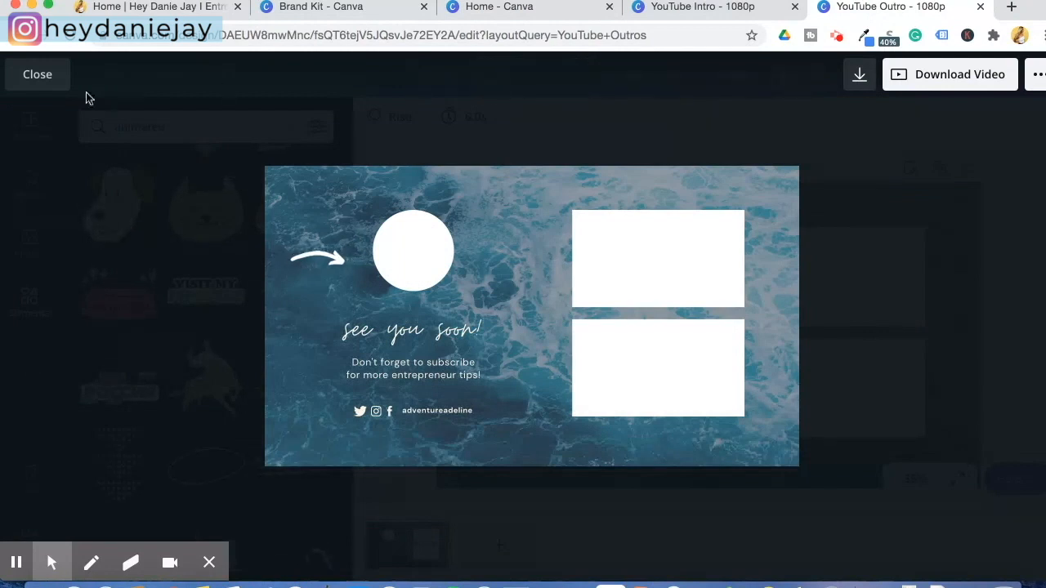
{"action": "left_click", "coordinate": [36, 73]}
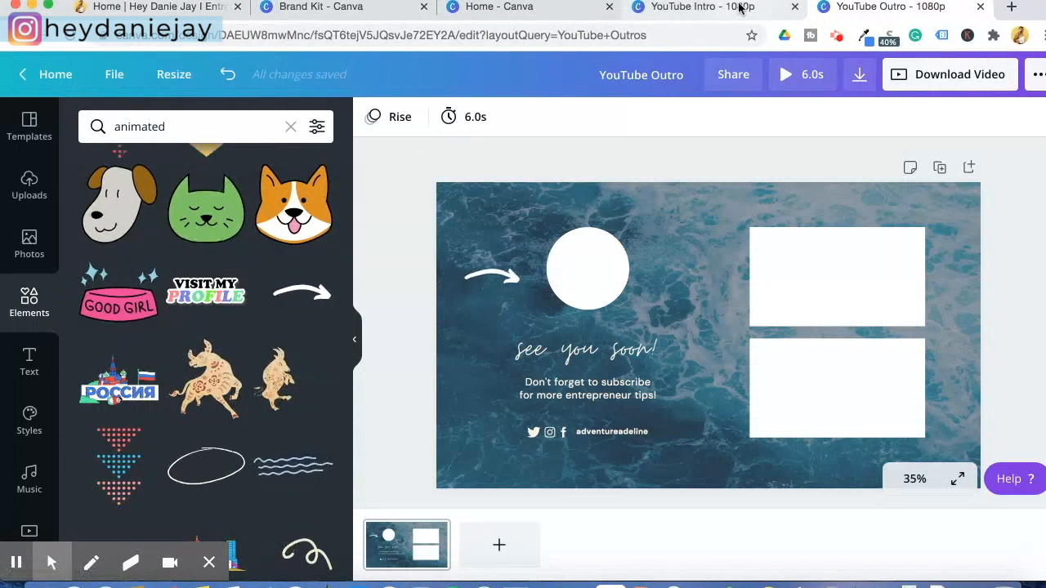
Search 'youtube intro' from Home and browse templates for the beach Adeline's Adventures intro
{"action": "left_click", "coordinate": [511, 6]}
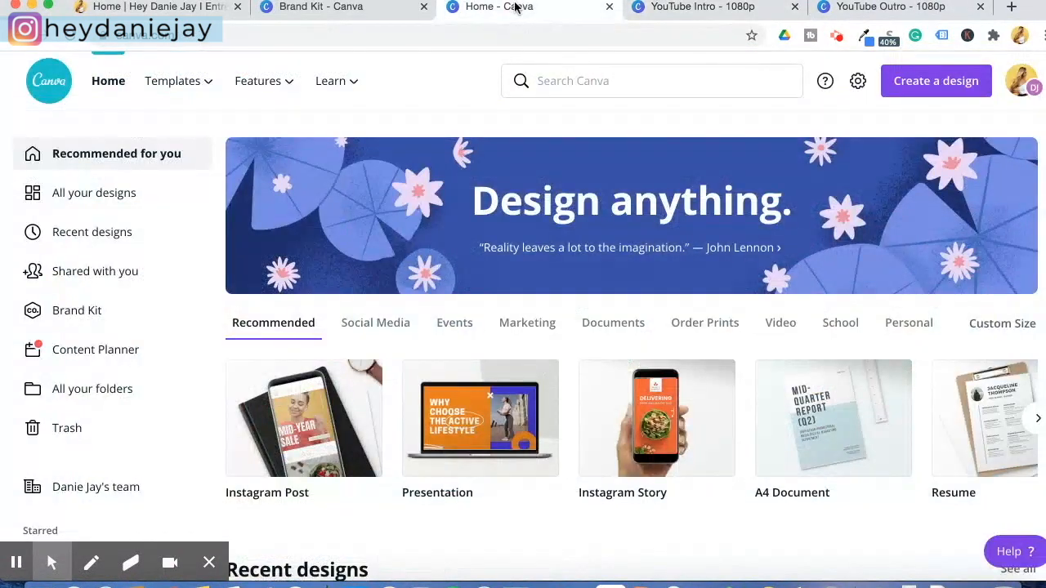
{"action": "left_click", "coordinate": [651, 81]}
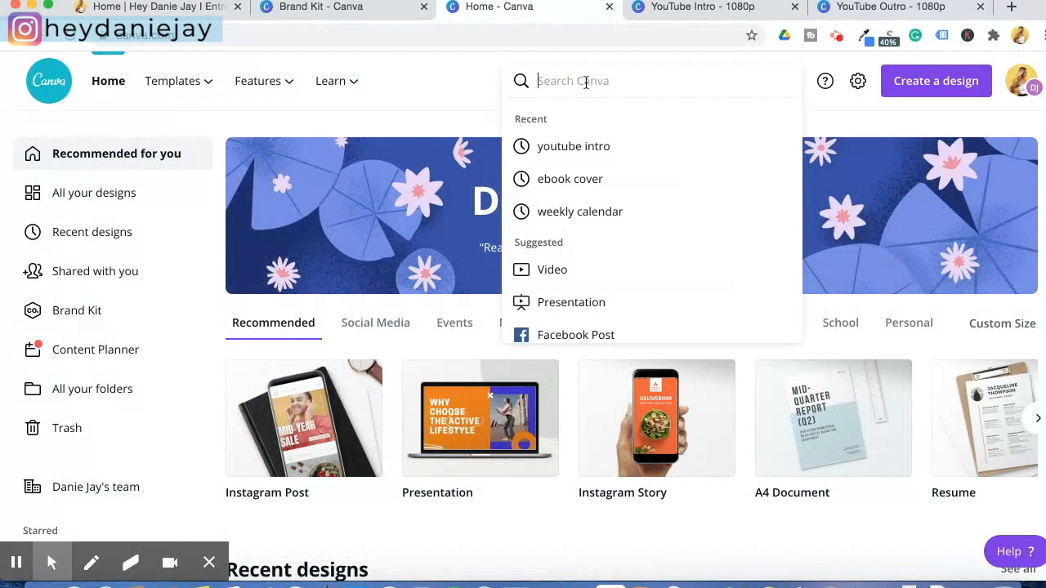
{"action": "type", "text": "youtube intro"}
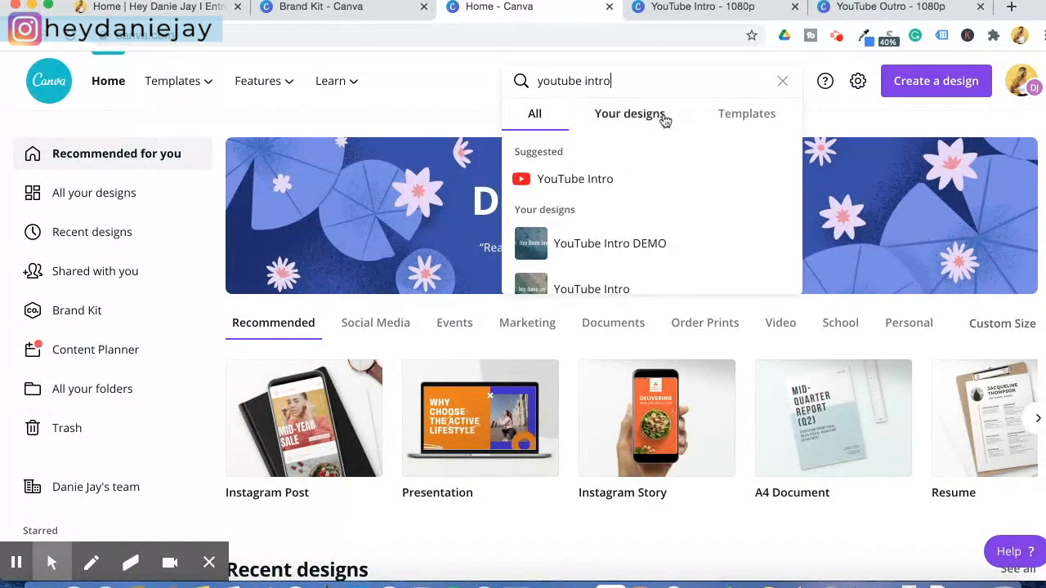
{"action": "left_click", "coordinate": [597, 181]}
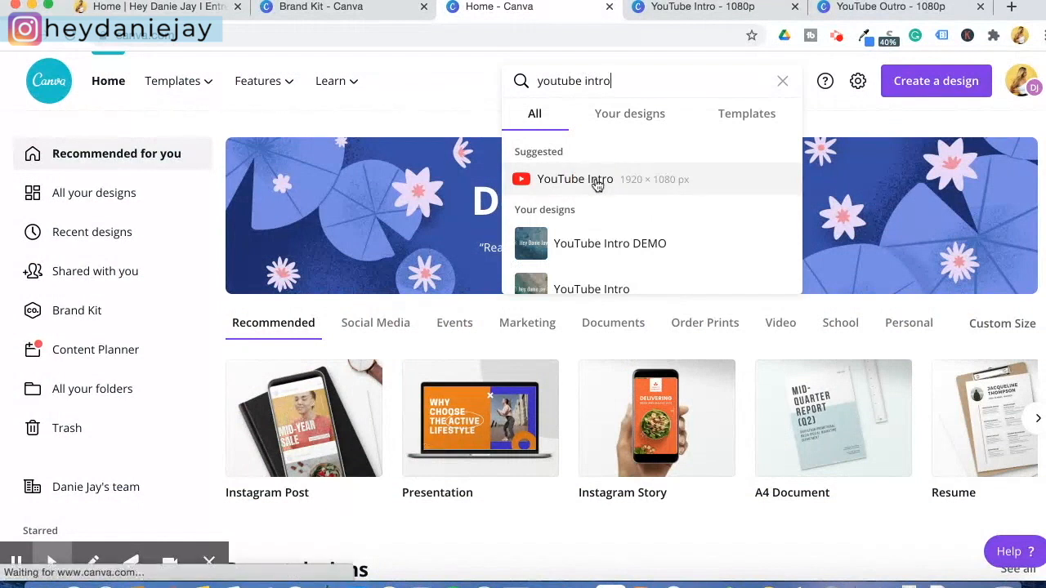
{"action": "left_click", "coordinate": [574, 179]}
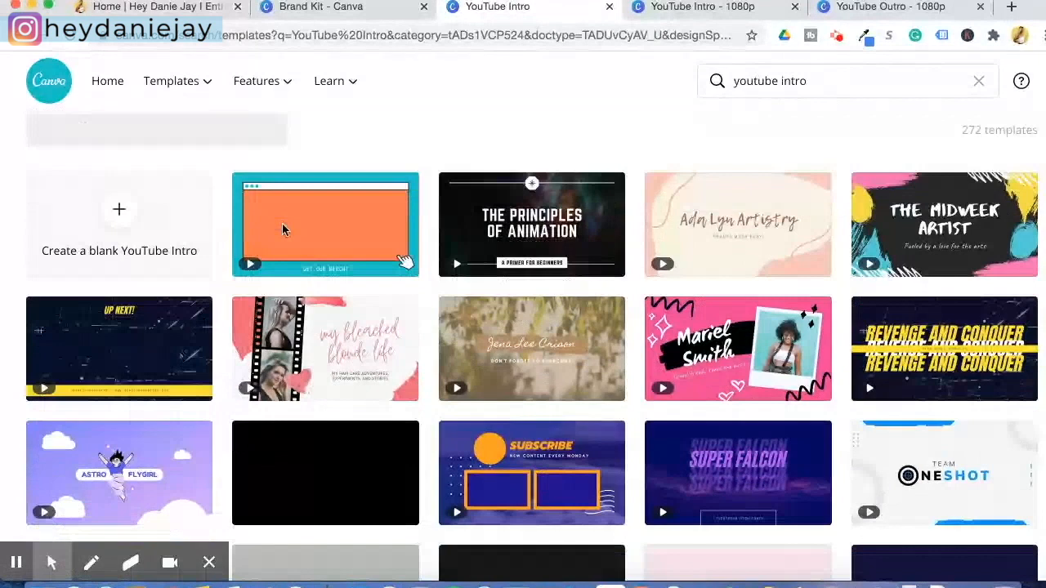
{"action": "scroll", "scroll_direction": "down", "scroll_amount": 3}
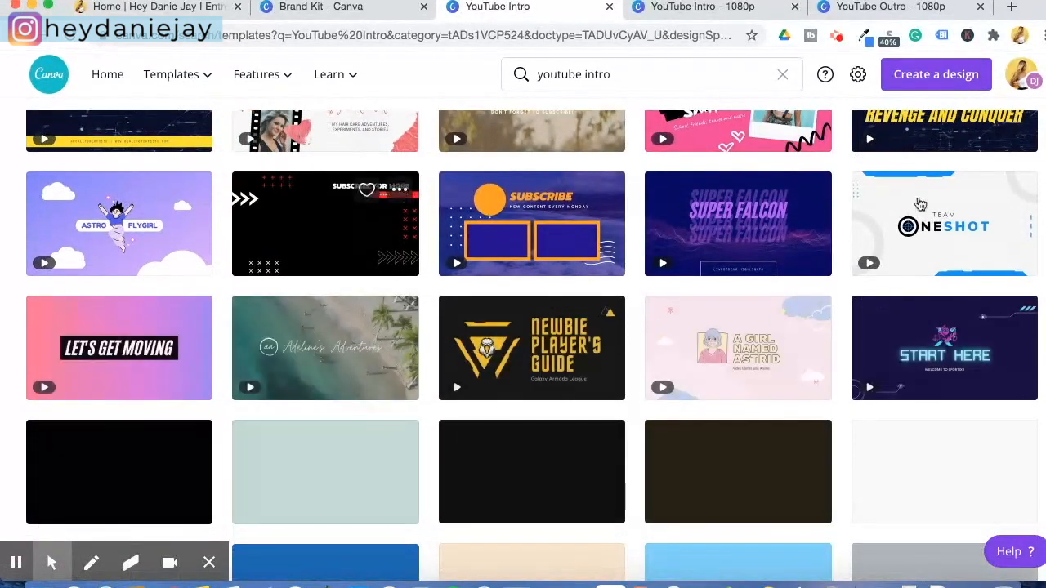
{"action": "scroll", "scroll_direction": "down", "scroll_amount": 3}
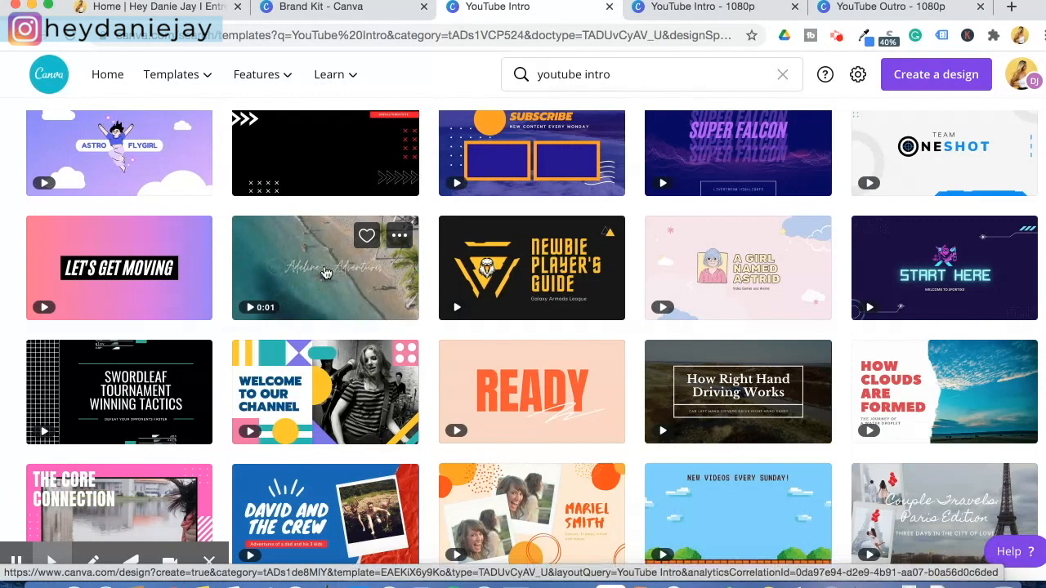
{"action": "mouse_move", "coordinate": [324, 272]}
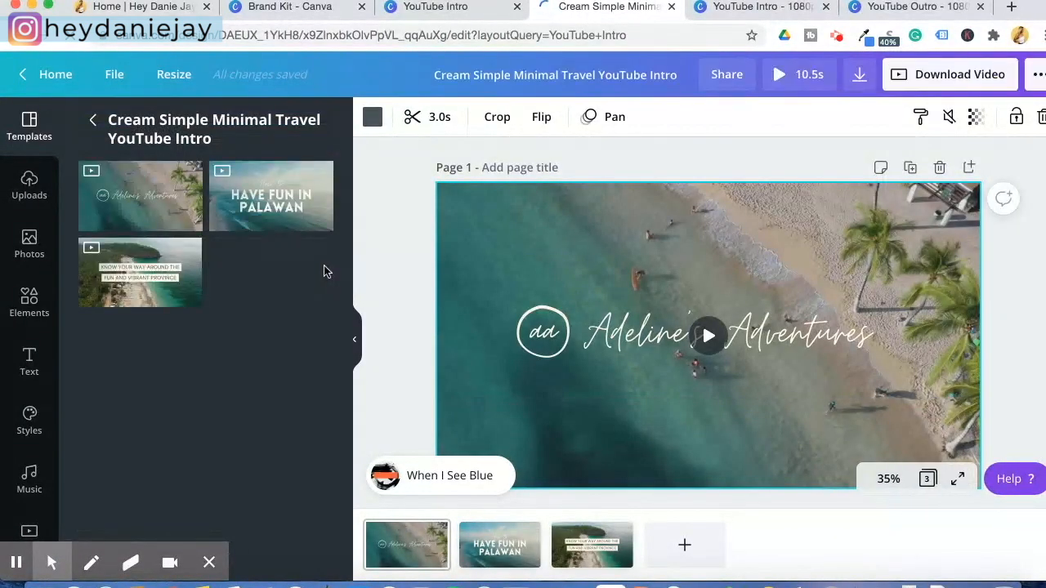
{"action": "mouse_move", "coordinate": [480, 366]}
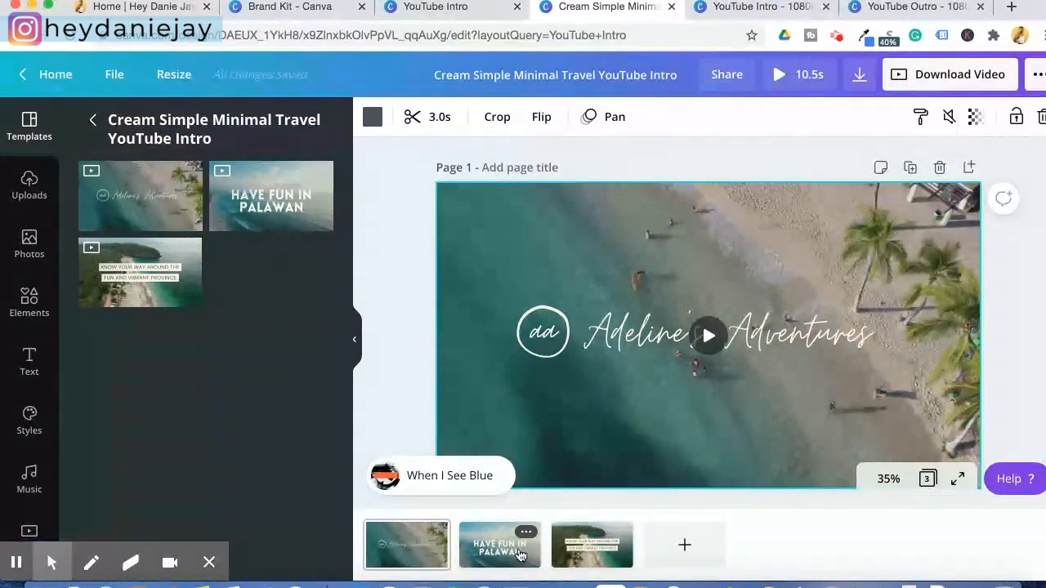
Review the template's pages, remove its music track, and preview the three-page intro
{"action": "left_click", "coordinate": [593, 546]}
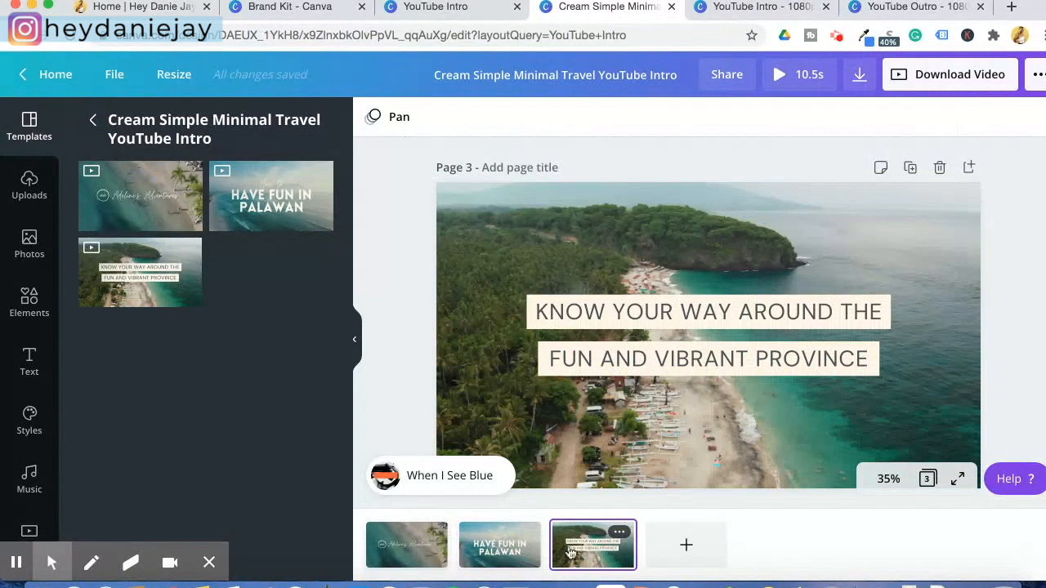
{"action": "left_click", "coordinate": [406, 545]}
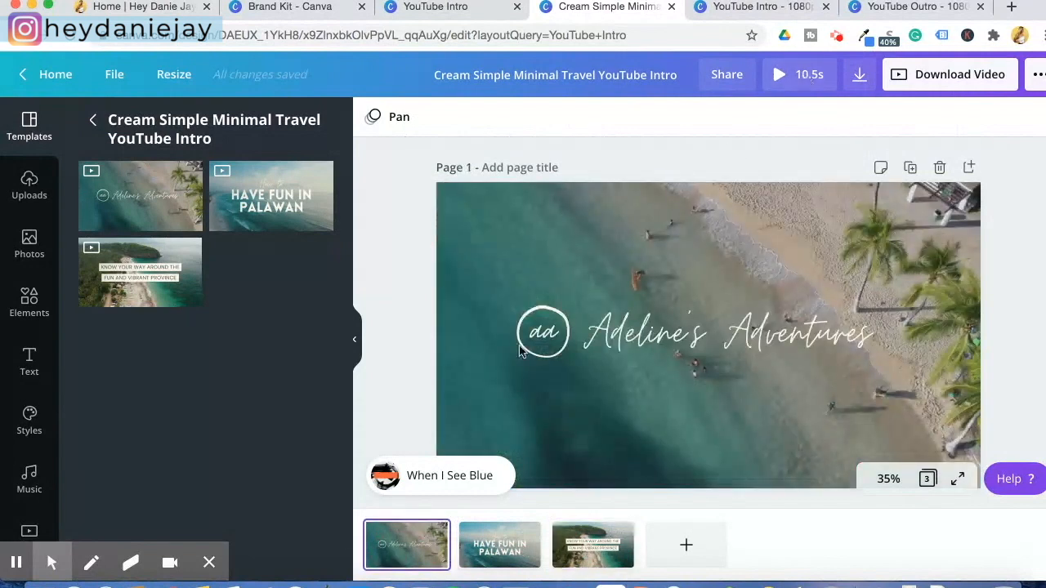
{"action": "left_click", "coordinate": [449, 475]}
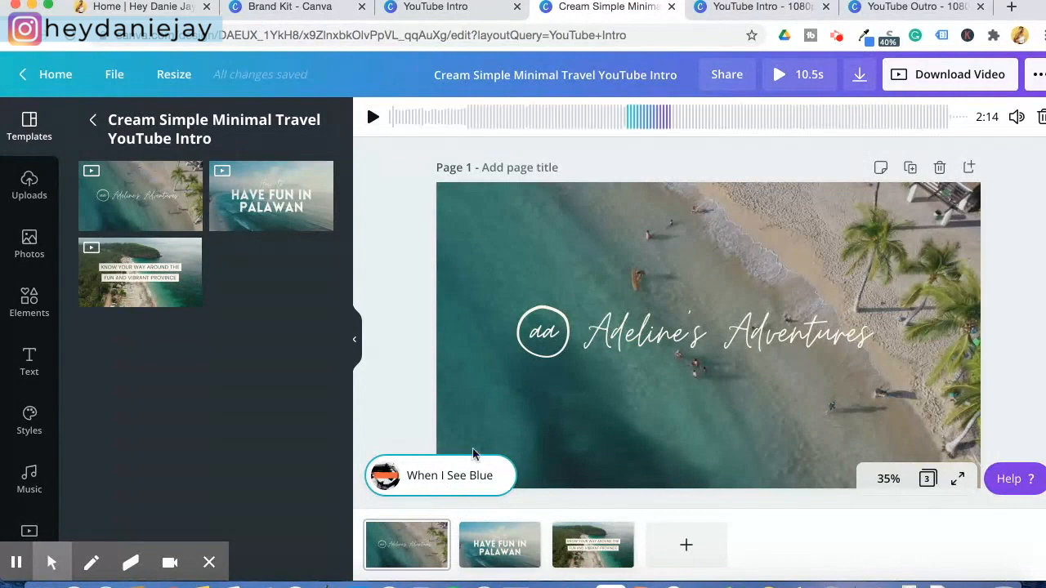
{"action": "mouse_move", "coordinate": [509, 473]}
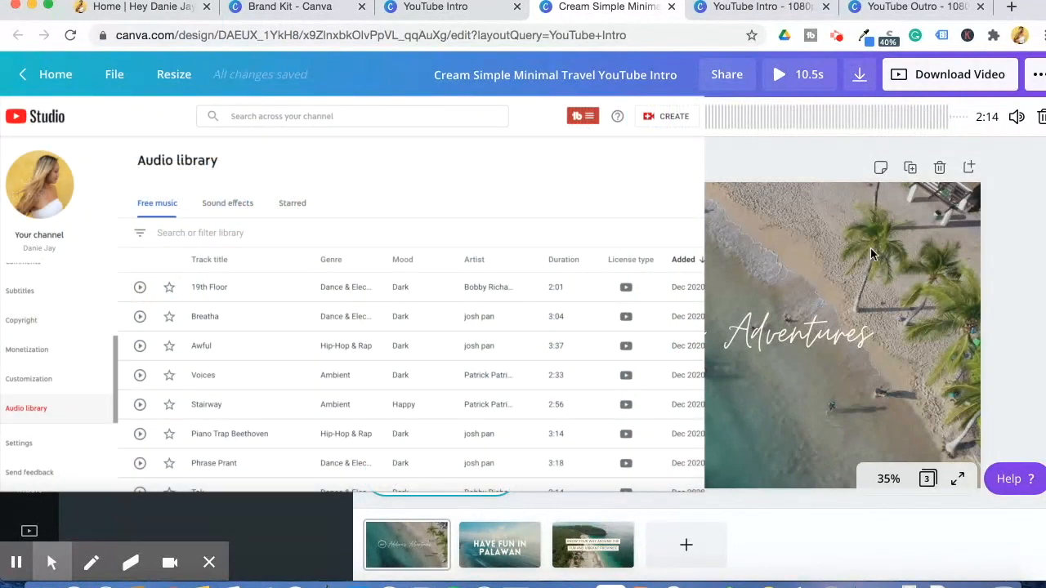
{"action": "scroll", "scroll_direction": "down", "scroll_amount": 3}
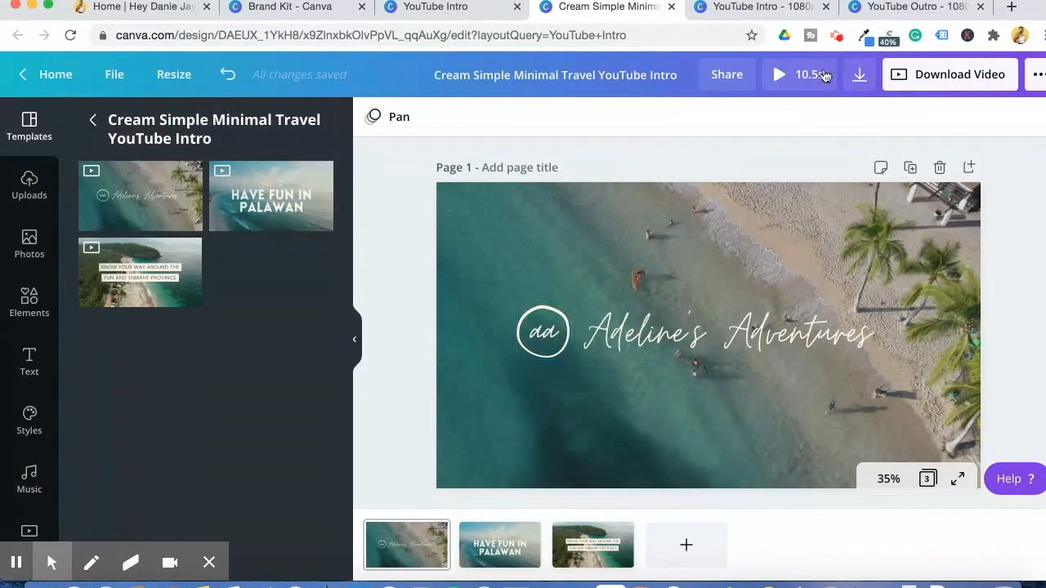
{"action": "left_click", "coordinate": [780, 75]}
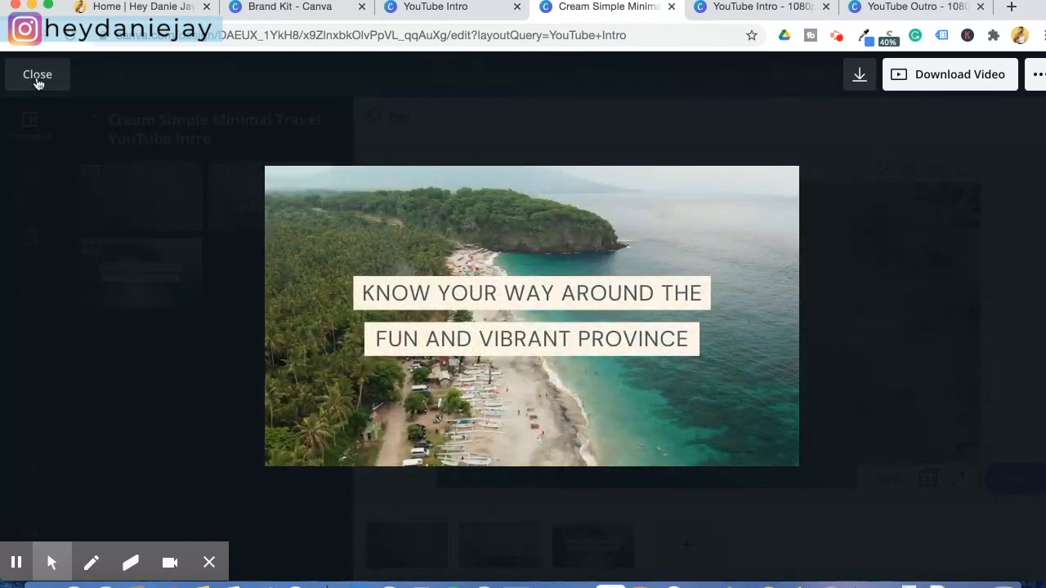
{"action": "left_click", "coordinate": [37, 74]}
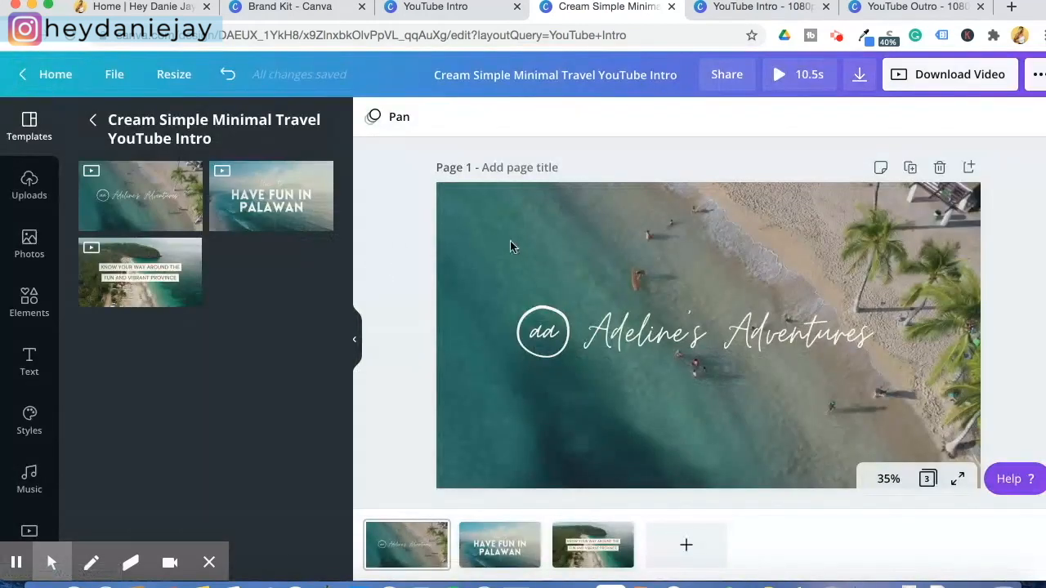
{"action": "mouse_move", "coordinate": [394, 550]}
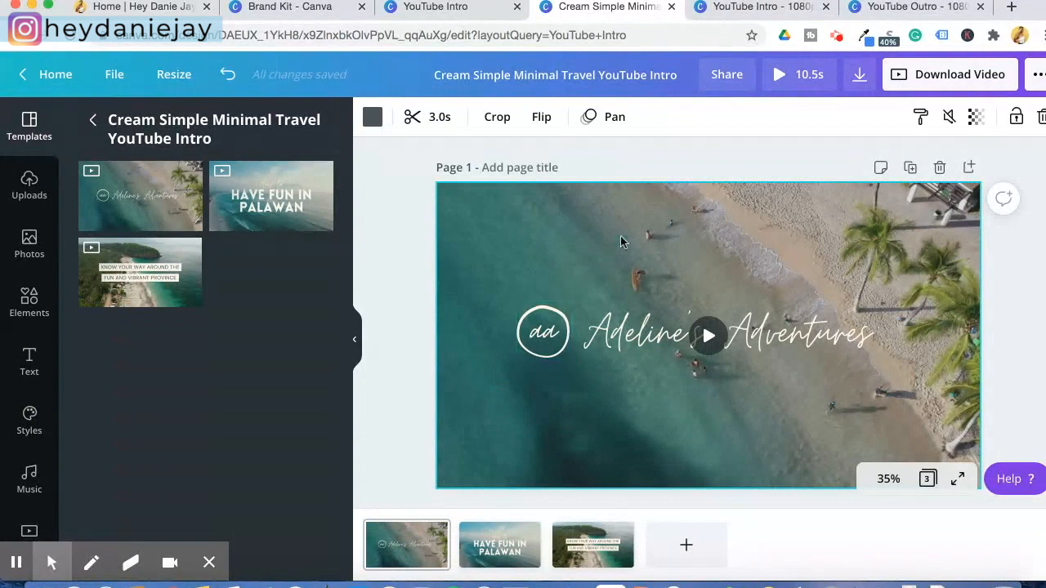
{"action": "mouse_move", "coordinate": [501, 335]}
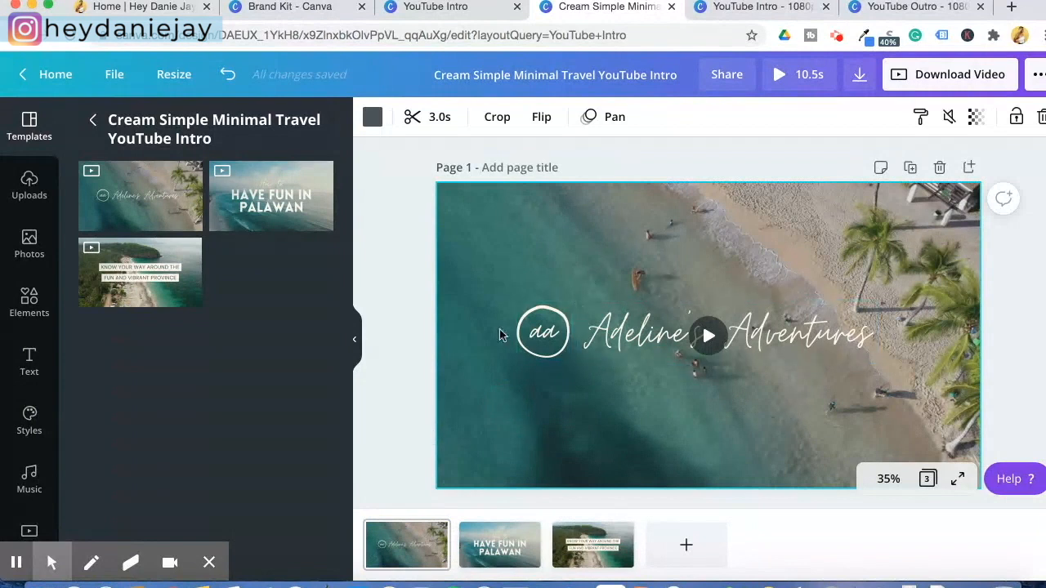
{"action": "mouse_move", "coordinate": [601, 292]}
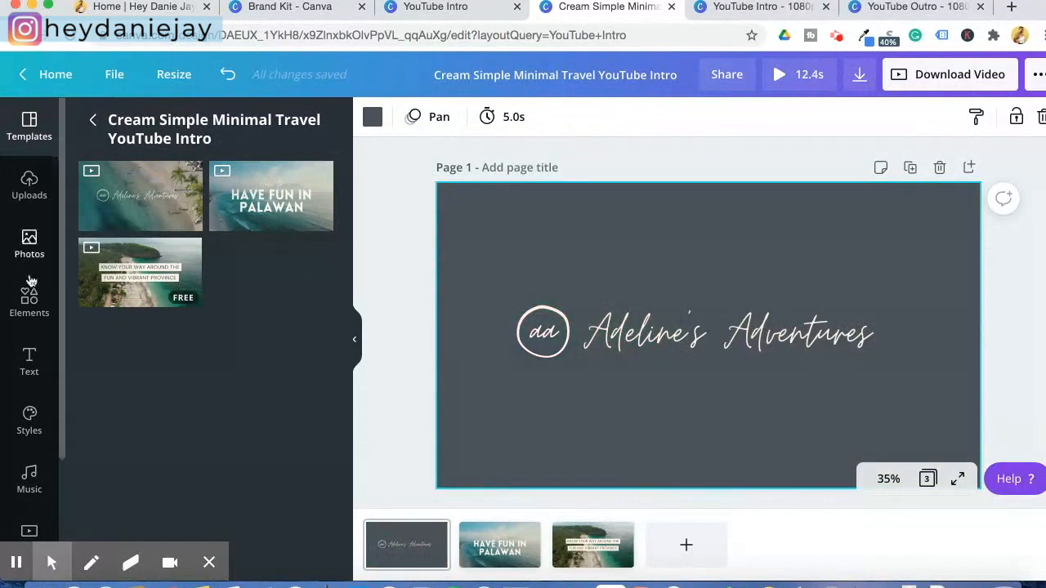
Add the ocean photo, stretch it to cover page one, and set transparency to 35
{"action": "left_click", "coordinate": [29, 243]}
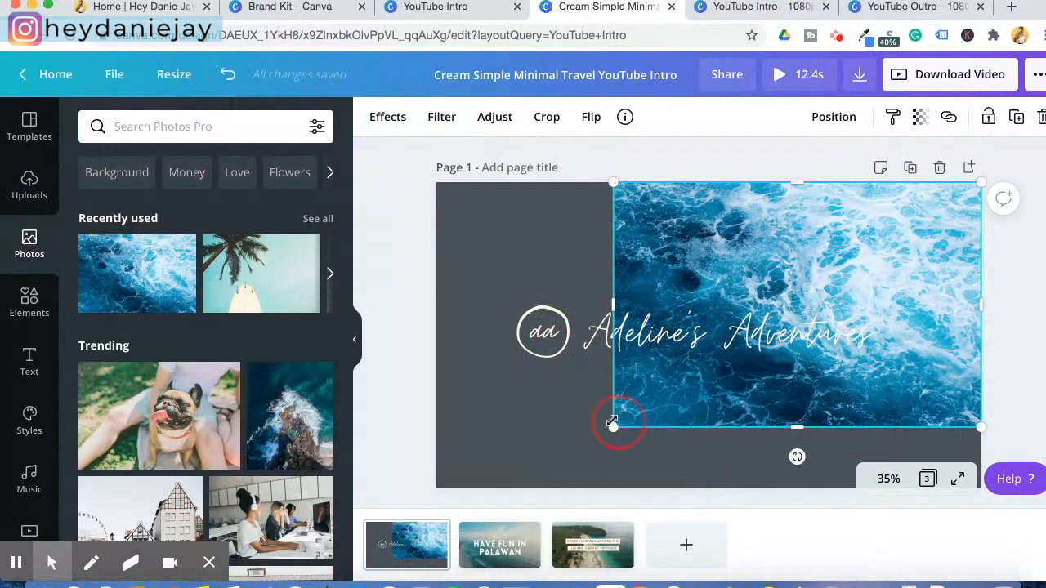
{"action": "left_click_drag", "start_coordinate": [613, 424], "coordinate": [398, 465]}
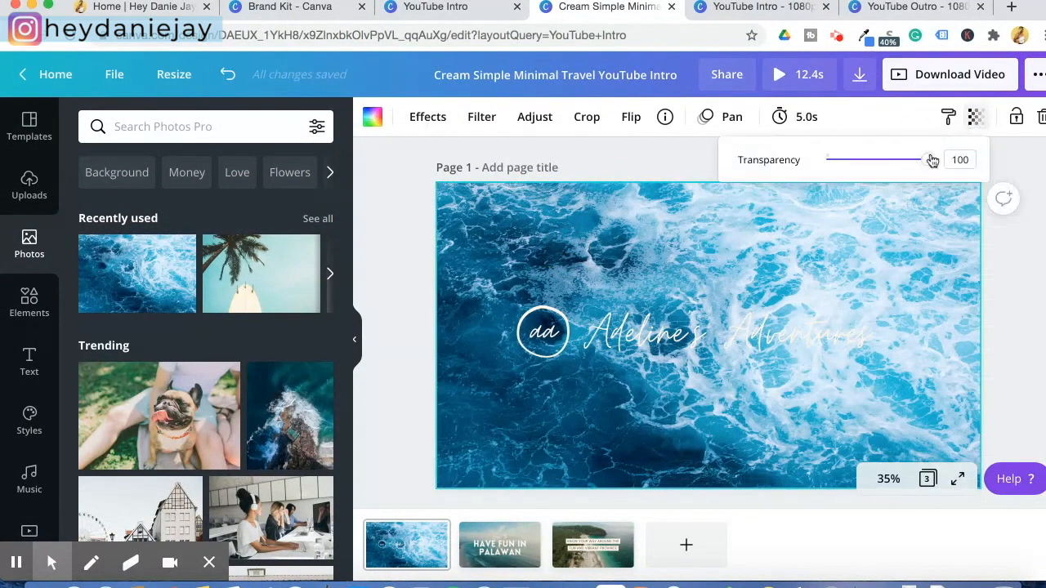
{"action": "mouse_move", "coordinate": [979, 117]}
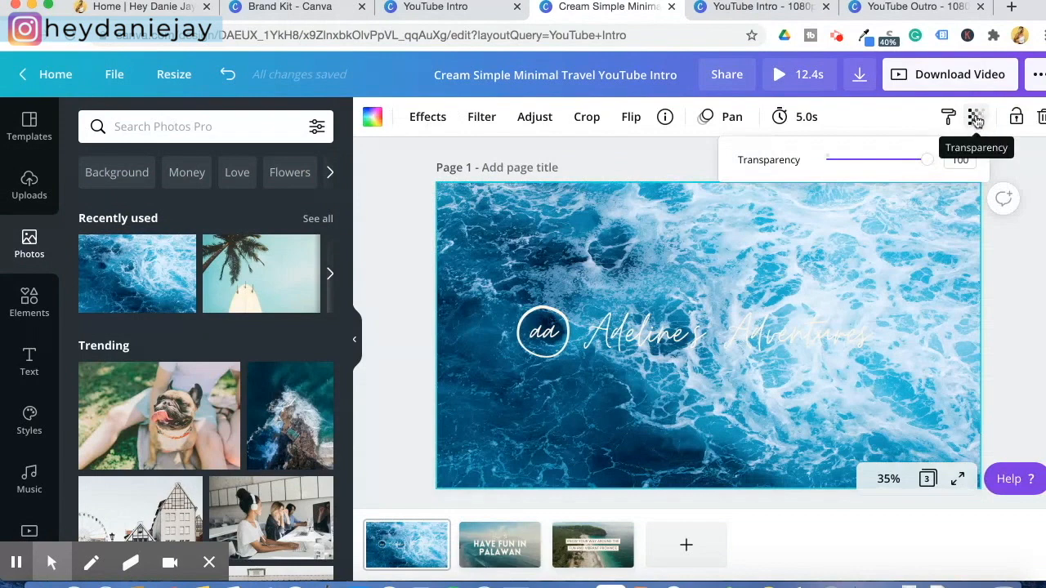
{"action": "left_click_drag", "start_coordinate": [926, 159], "coordinate": [861, 159]}
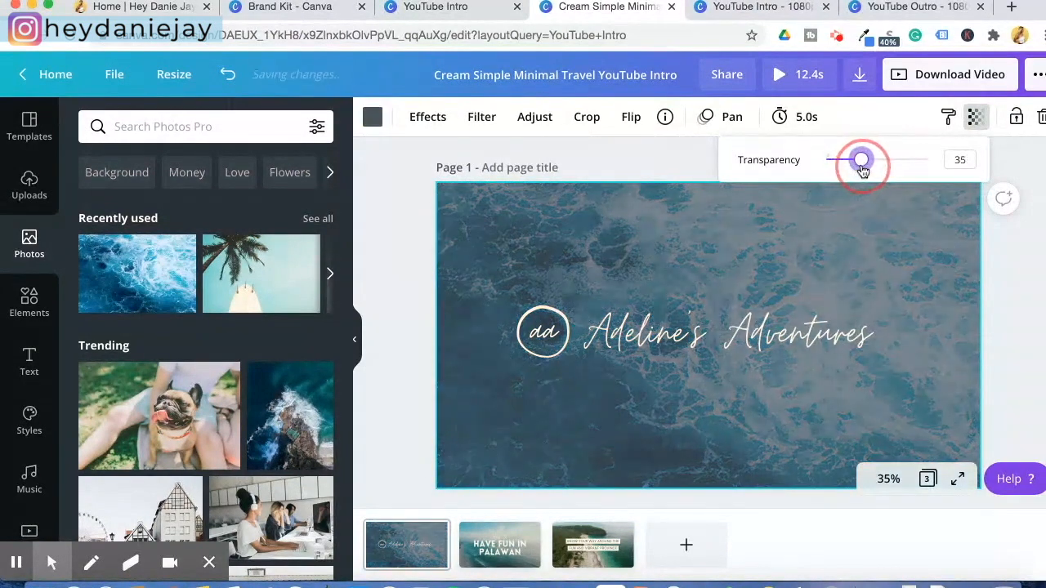
{"action": "left_click_drag", "start_coordinate": [860, 159], "coordinate": [838, 159]}
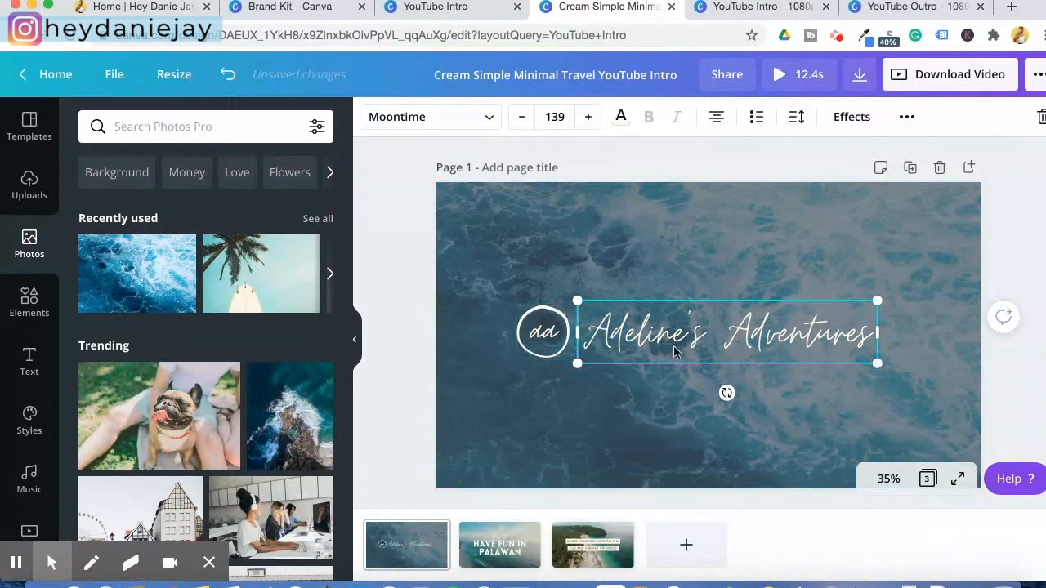
{"action": "double_click", "coordinate": [801, 331]}
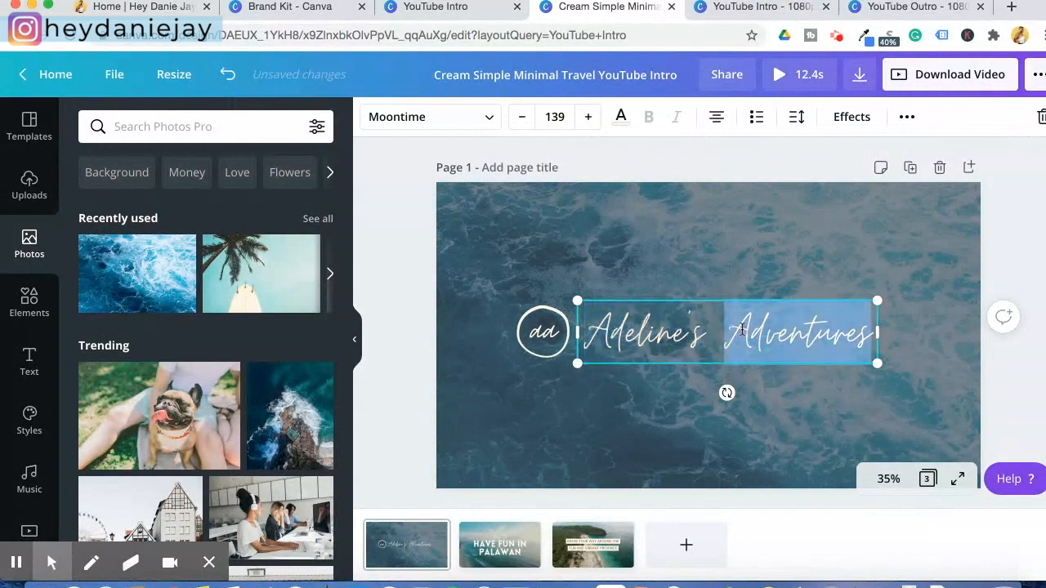
{"action": "type", "text": "Hey Danie Jay"}
{"action": "left_click", "coordinate": [544, 331]}
{"action": "type", "text": "dj"}
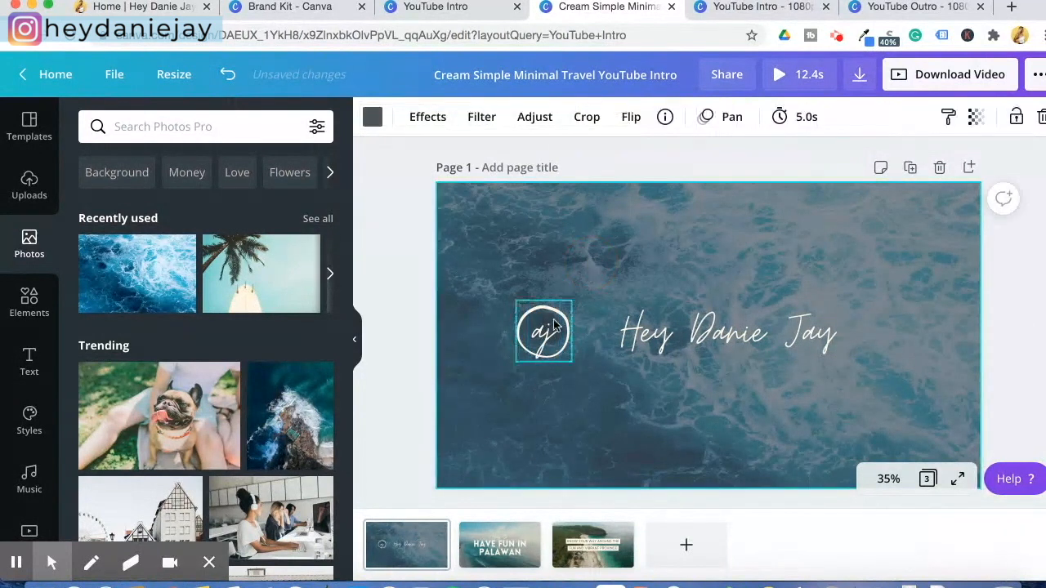
{"action": "left_click", "coordinate": [725, 333]}
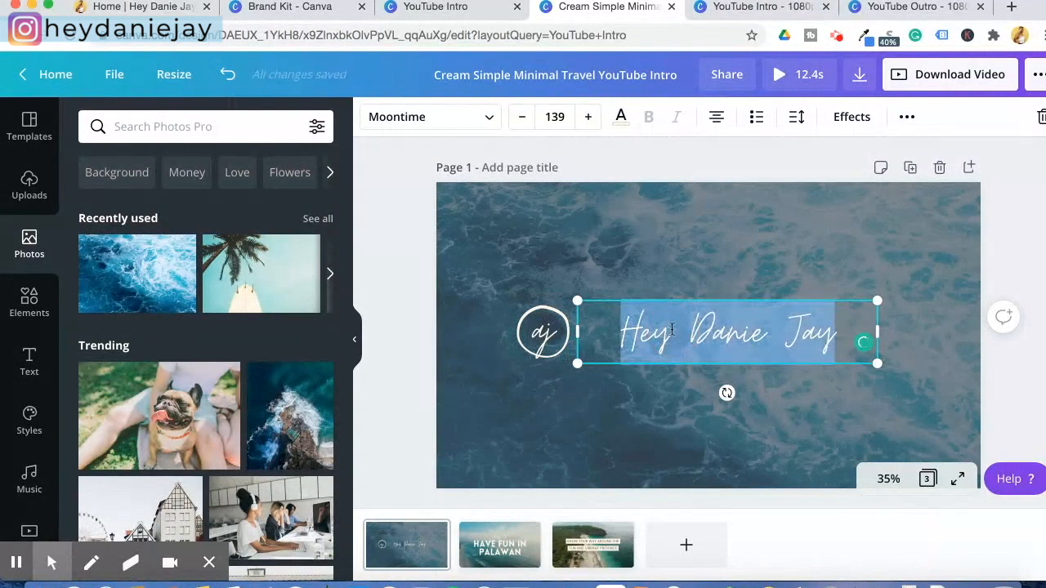
{"action": "mouse_move", "coordinate": [685, 237]}
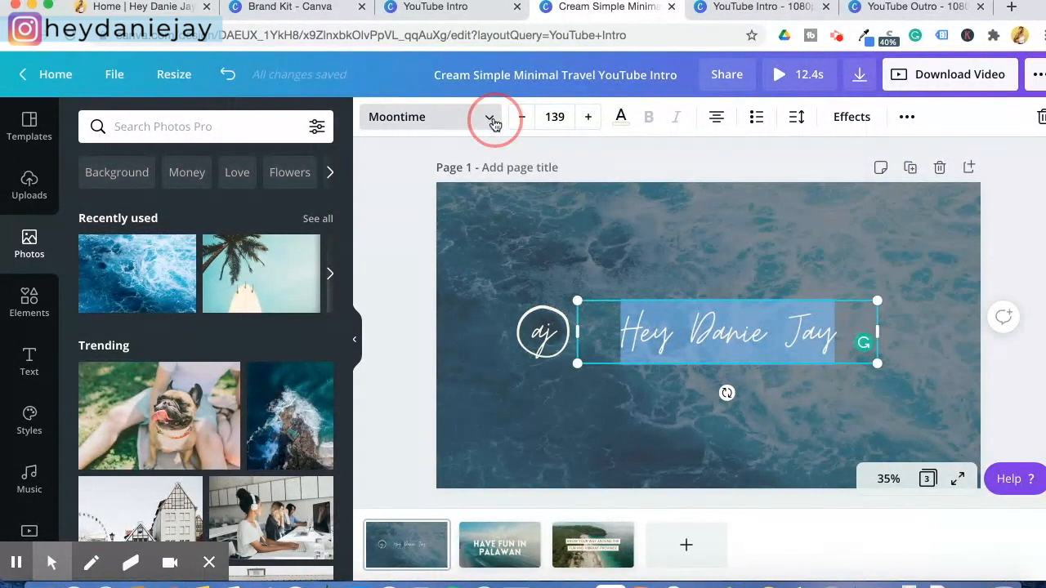
Set 'Hey Danie Jay' in Oswald, and the dj logo letters in Oswald at size 60
{"action": "left_click", "coordinate": [489, 116]}
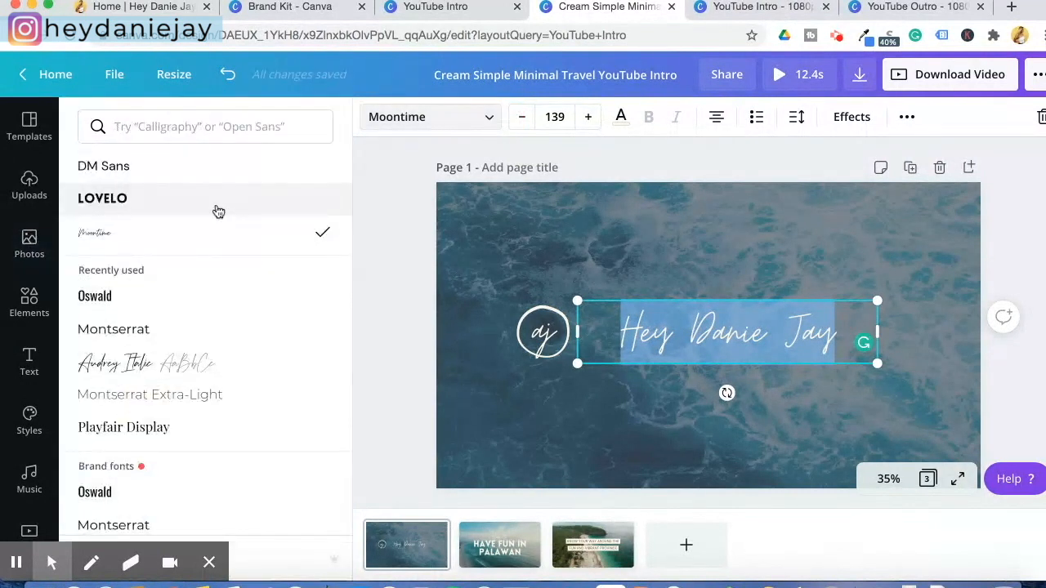
{"action": "left_click", "coordinate": [95, 296]}
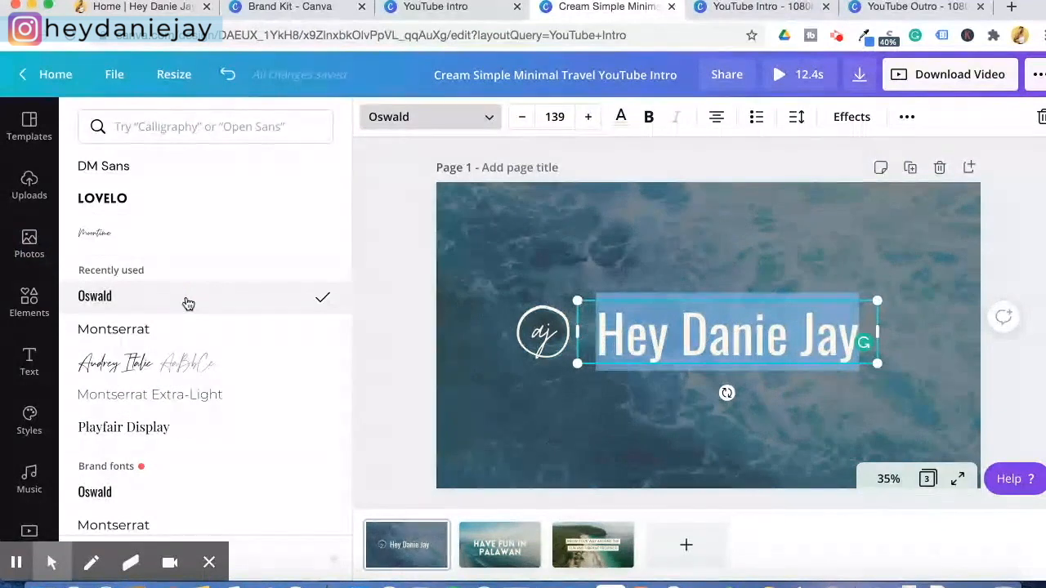
{"action": "left_click", "coordinate": [95, 233]}
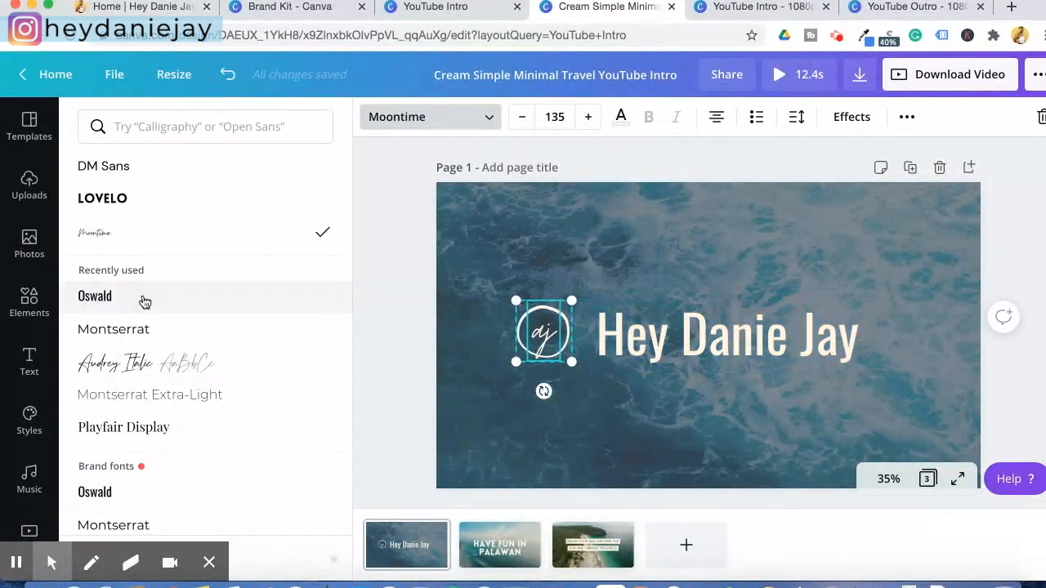
{"action": "left_click", "coordinate": [95, 295]}
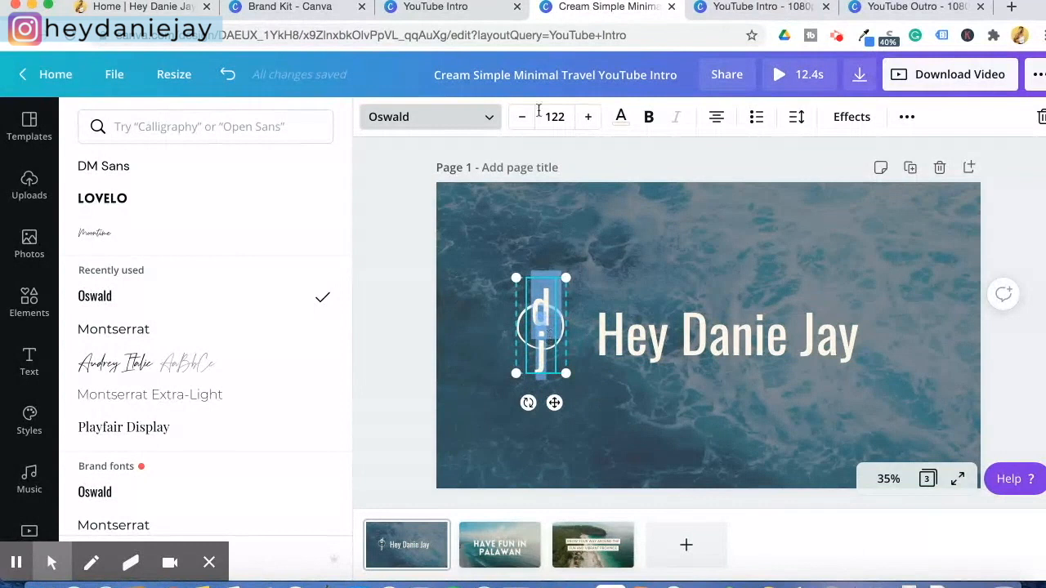
{"action": "type", "text": "6"}
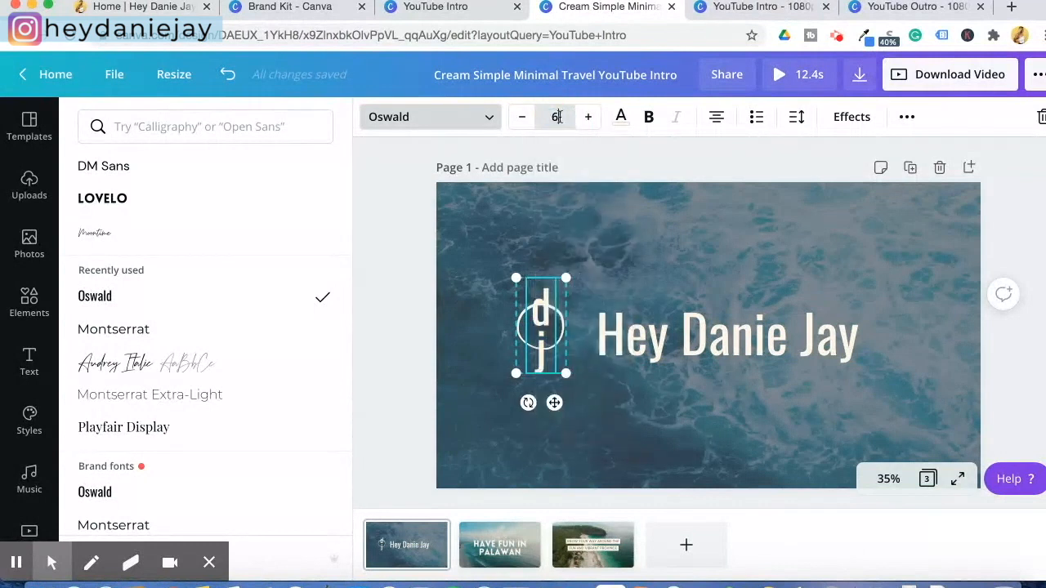
{"action": "left_click", "coordinate": [28, 242]}
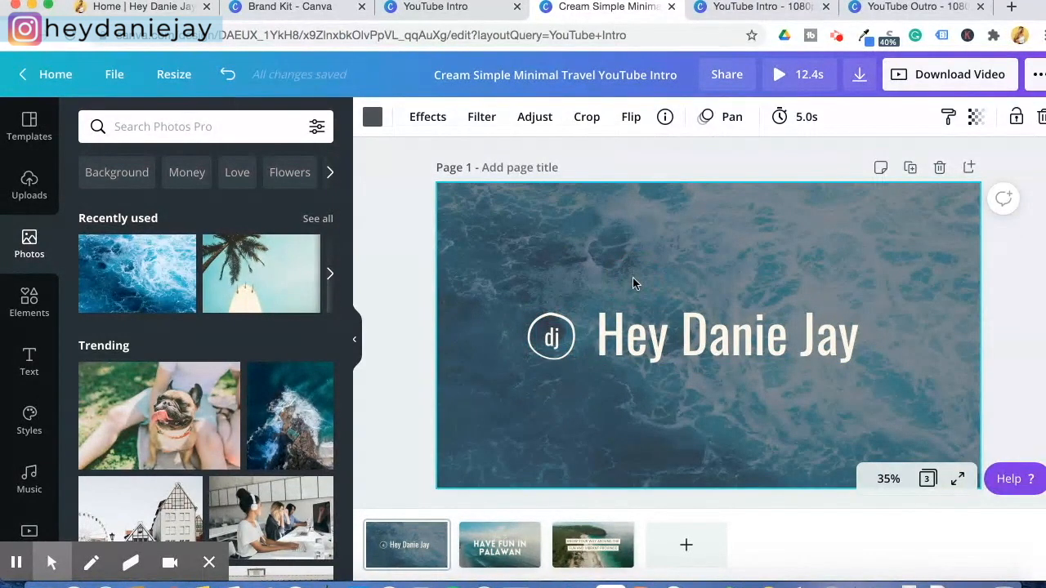
{"action": "mouse_move", "coordinate": [553, 348]}
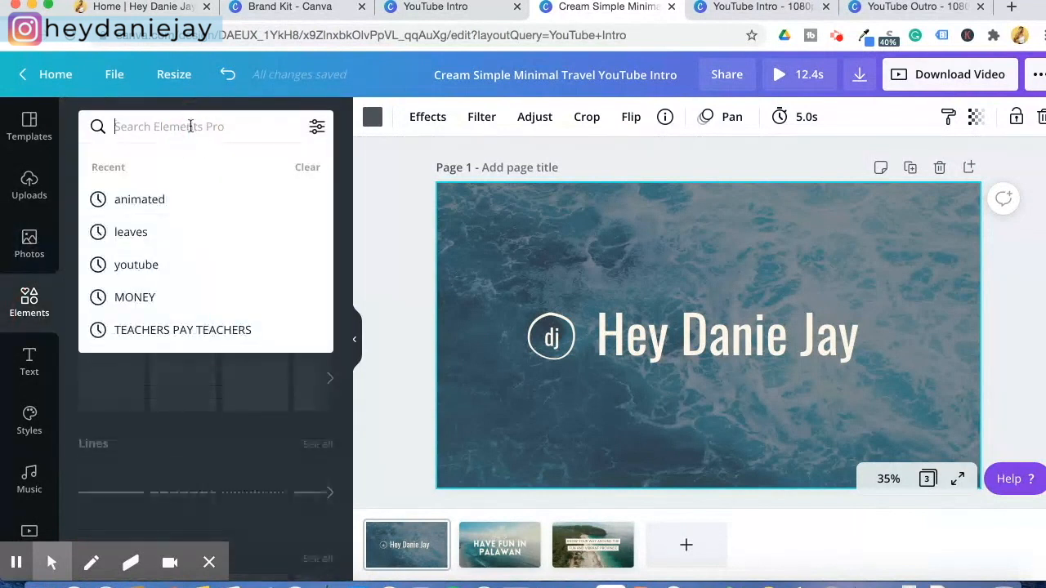
{"action": "type", "text": "animated"}
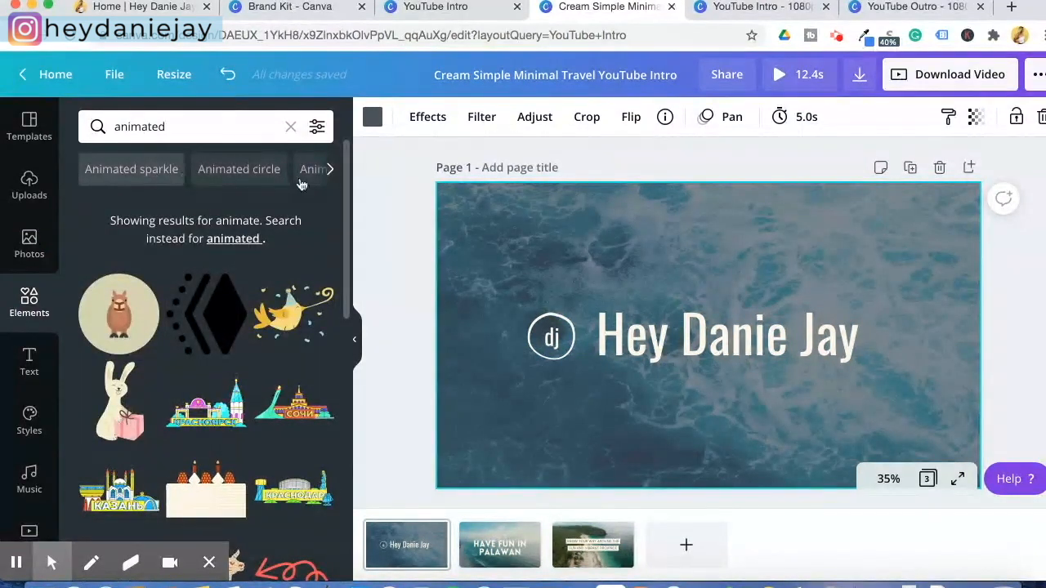
{"action": "left_click", "coordinate": [131, 169]}
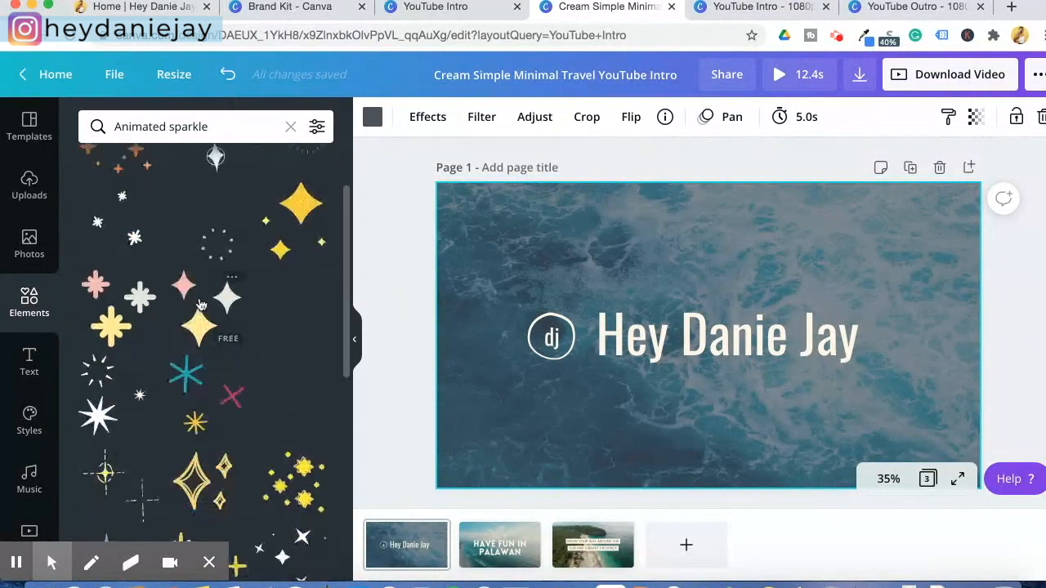
{"action": "scroll", "scroll_direction": "down", "scroll_amount": 3}
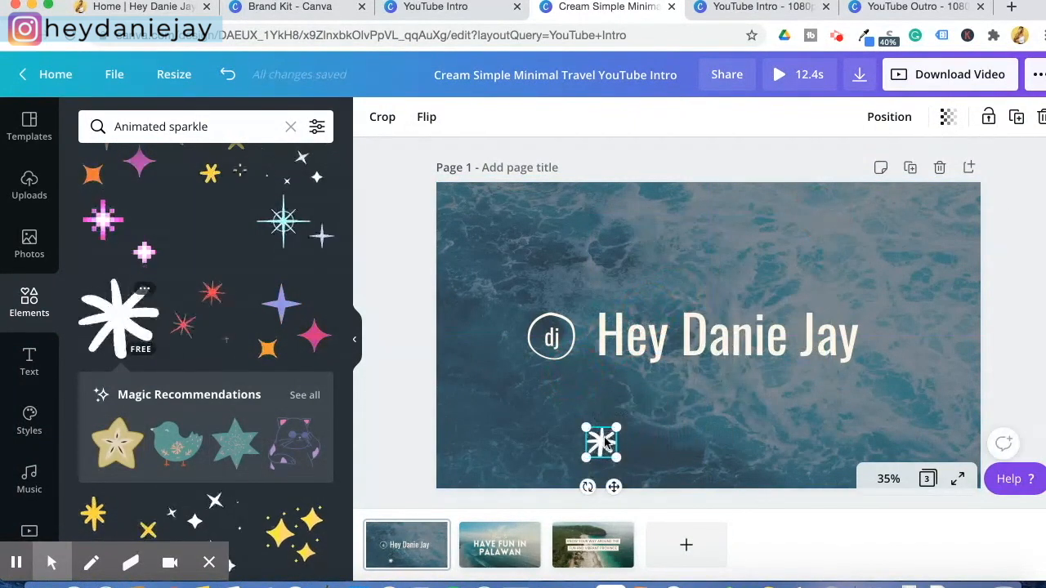
{"action": "left_click_drag", "start_coordinate": [601, 441], "coordinate": [582, 278]}
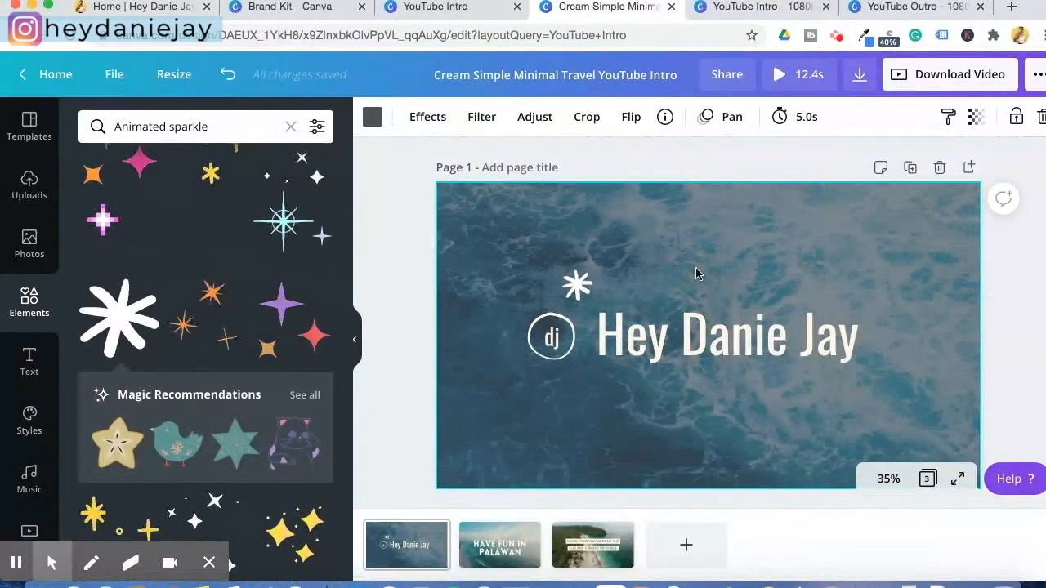
{"action": "left_click", "coordinate": [577, 285]}
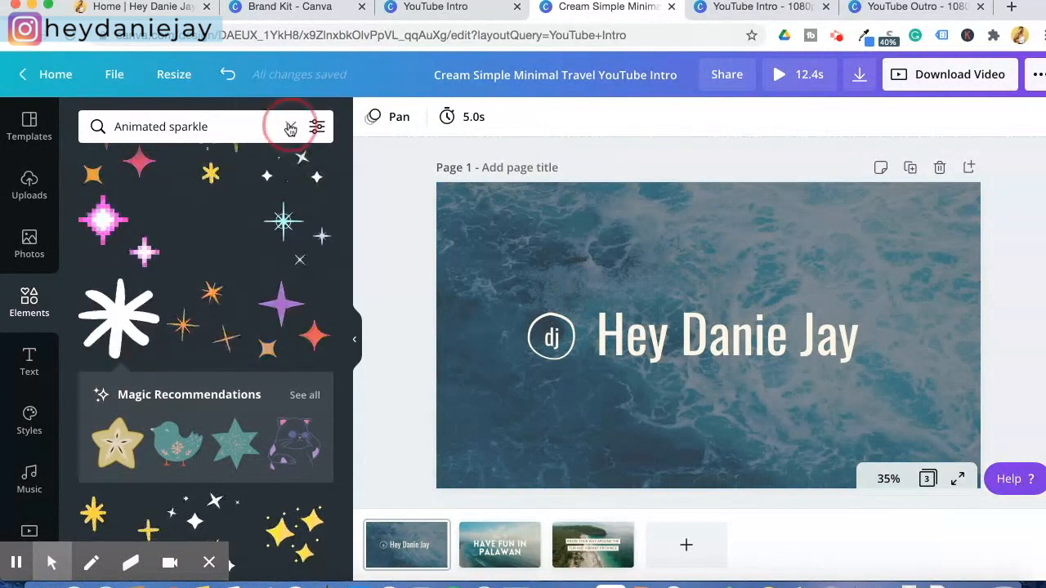
{"action": "left_click", "coordinate": [290, 126]}
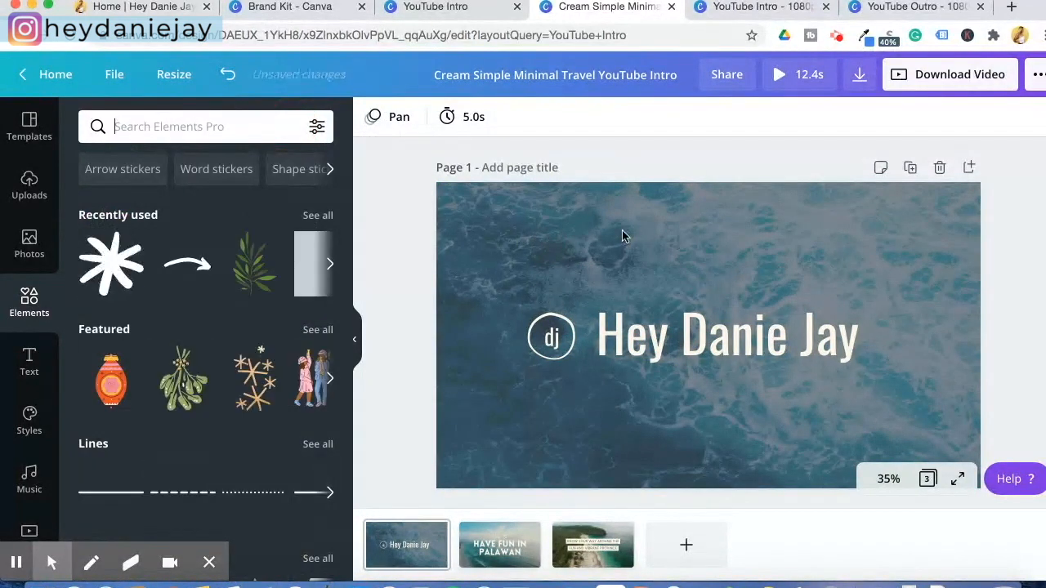
{"action": "left_click", "coordinate": [623, 237]}
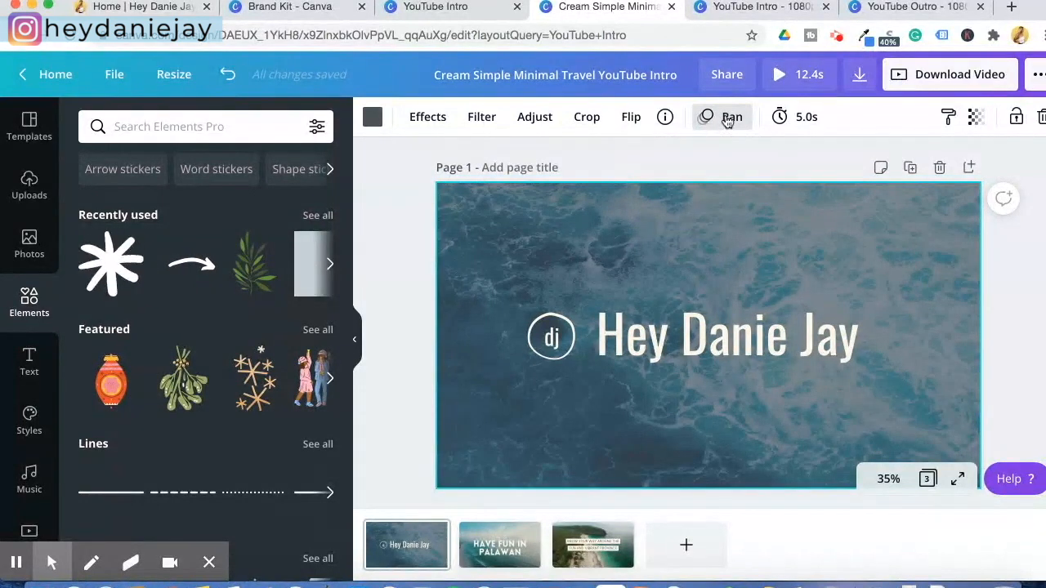
{"action": "left_click", "coordinate": [732, 116]}
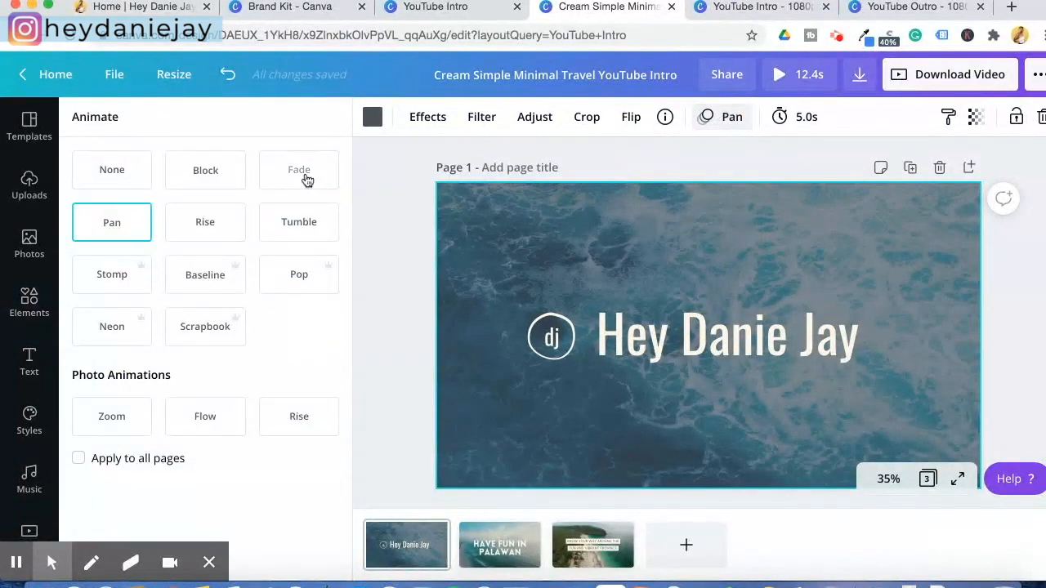
{"action": "left_click", "coordinate": [298, 170]}
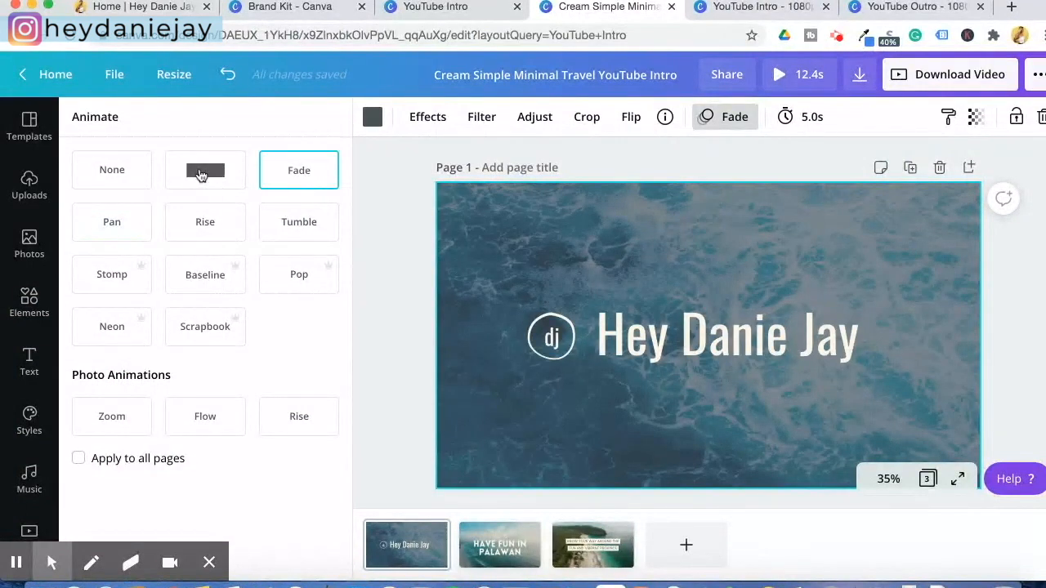
{"action": "left_click", "coordinate": [205, 170]}
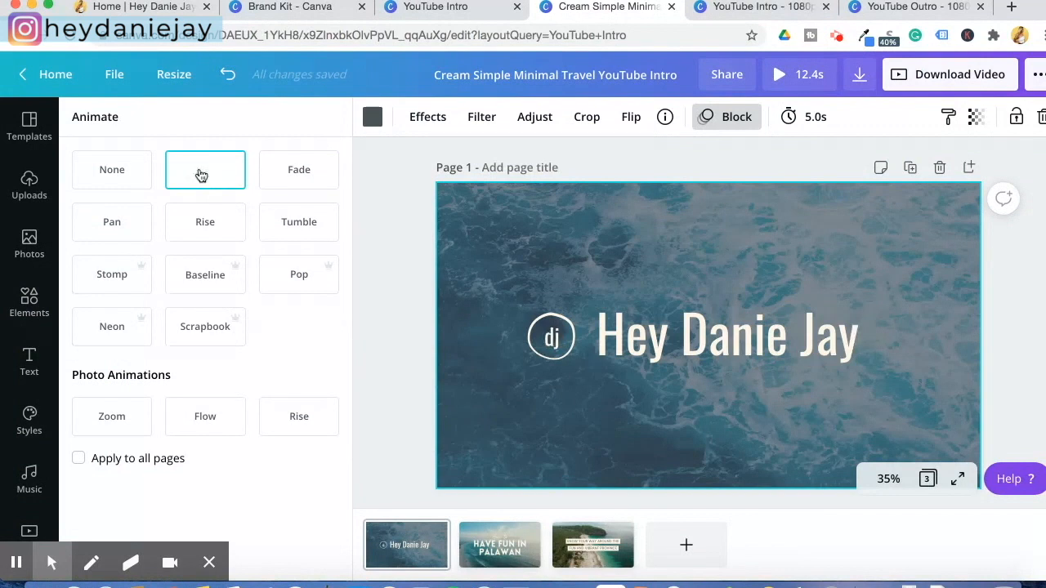
{"action": "left_click", "coordinate": [205, 222]}
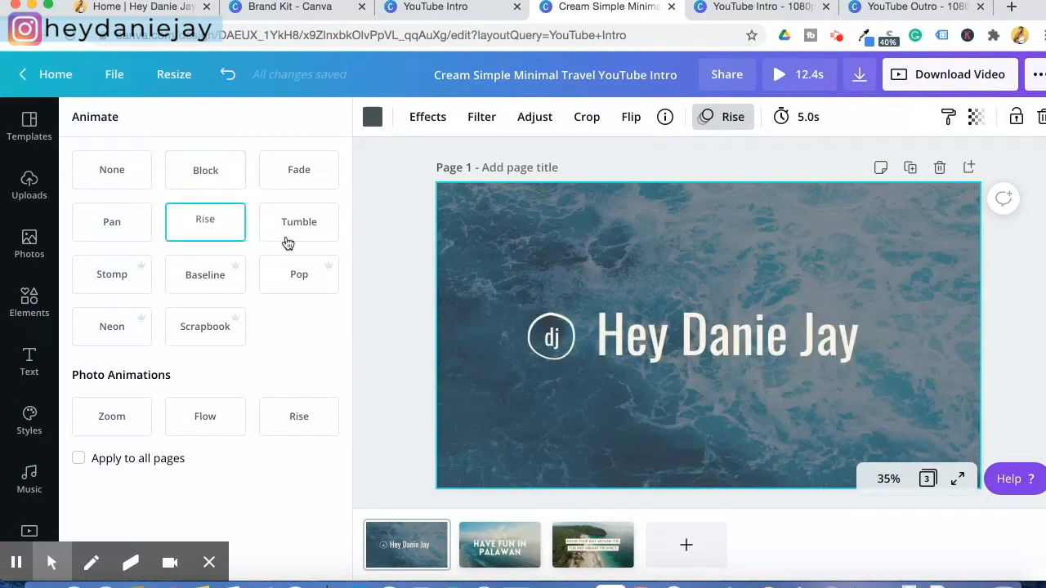
{"action": "mouse_move", "coordinate": [123, 230]}
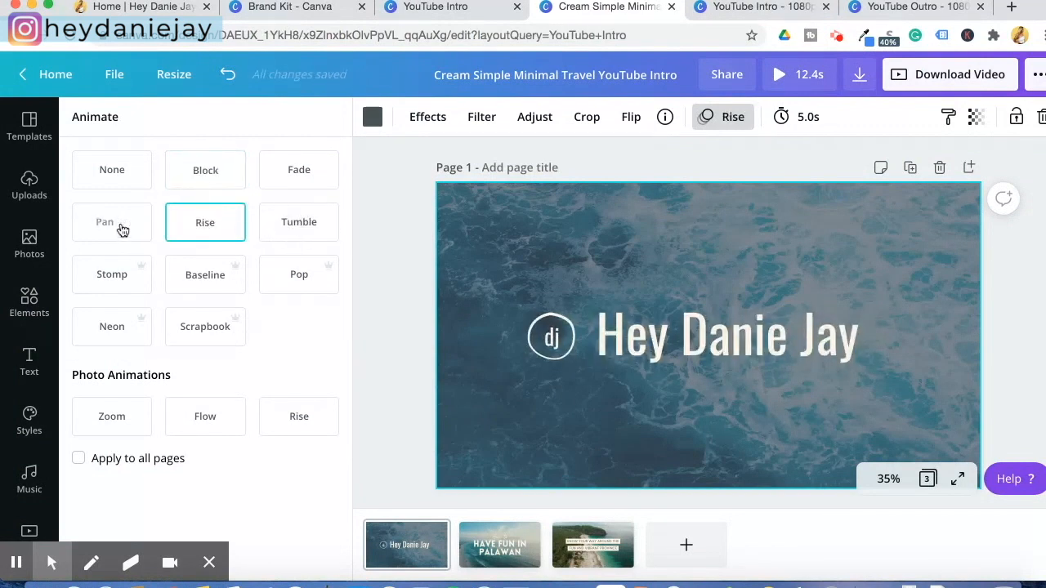
{"action": "left_click", "coordinate": [112, 222]}
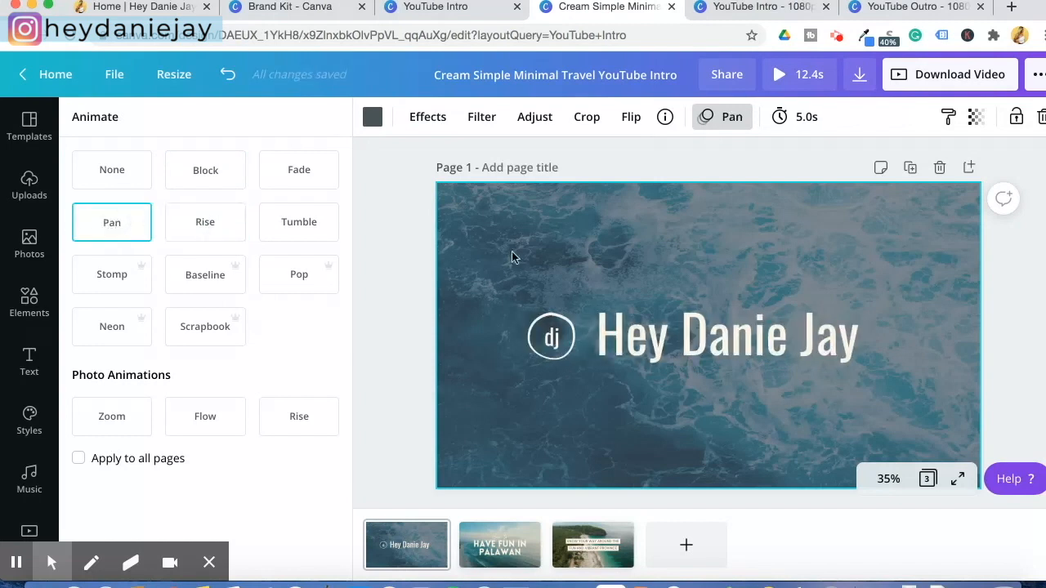
{"action": "left_click", "coordinate": [725, 334]}
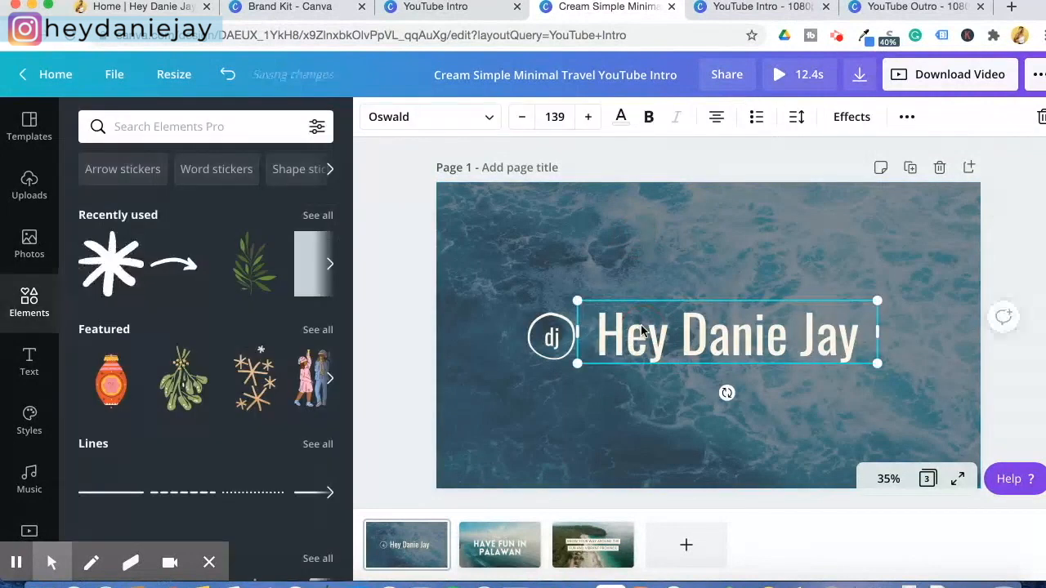
{"action": "left_click", "coordinate": [620, 116]}
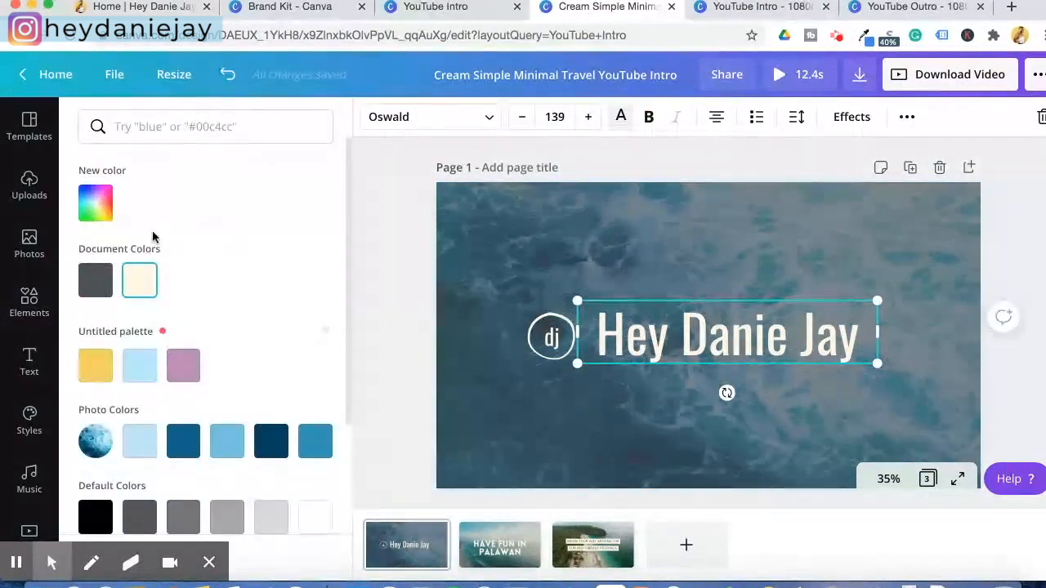
{"action": "left_click", "coordinate": [96, 202]}
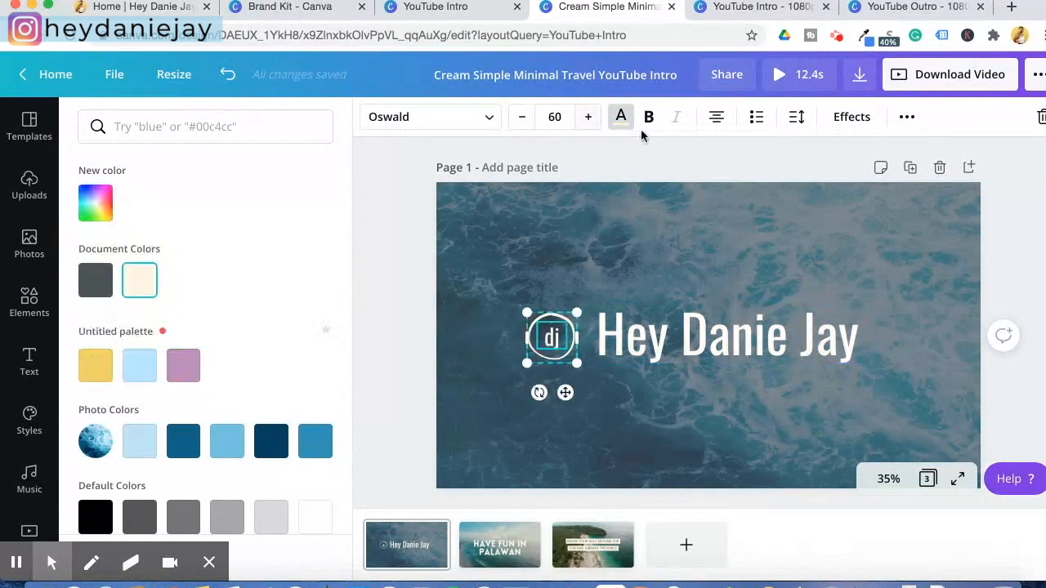
{"action": "left_click", "coordinate": [30, 302]}
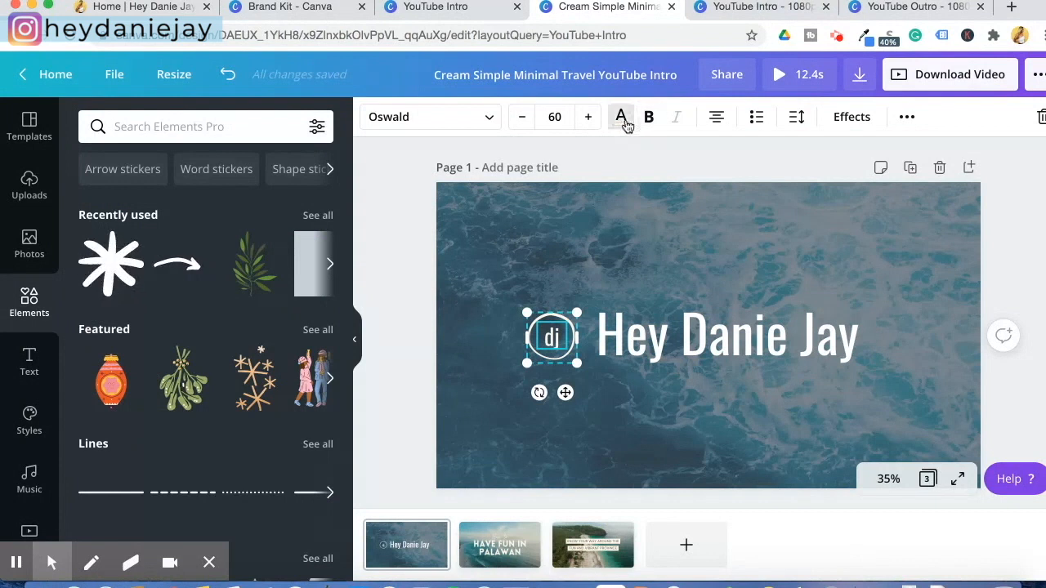
{"action": "left_click", "coordinate": [620, 116]}
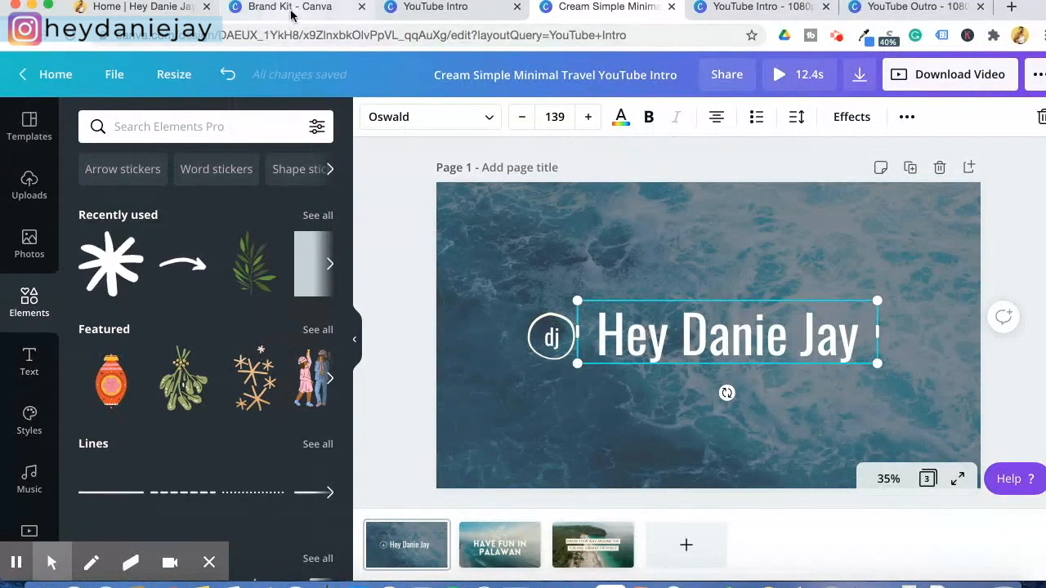
Check the Brand Kit tab, return to the intro, and open the Styles panel
{"action": "left_click", "coordinate": [290, 6]}
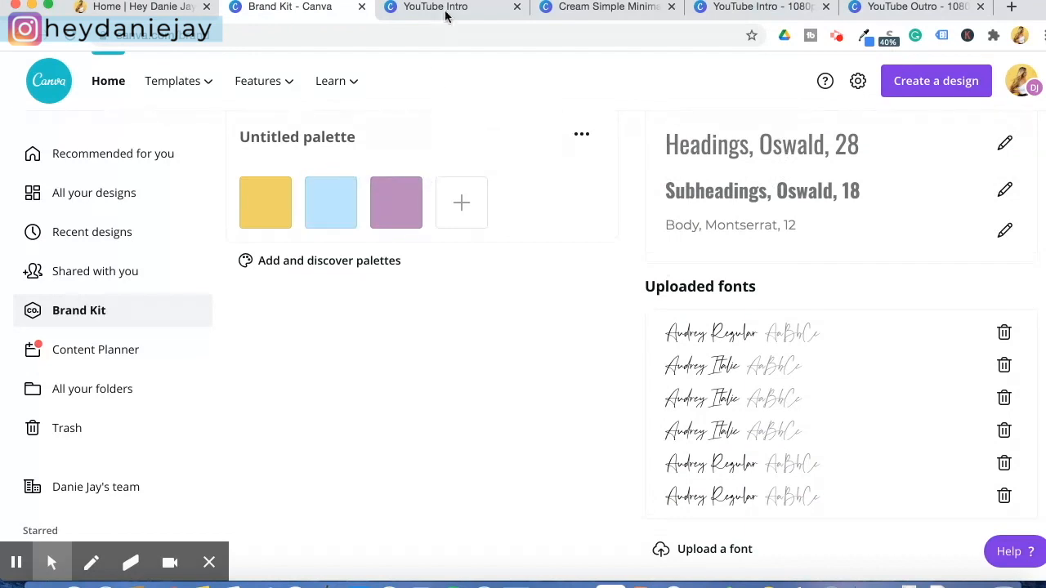
{"action": "left_click", "coordinate": [602, 7]}
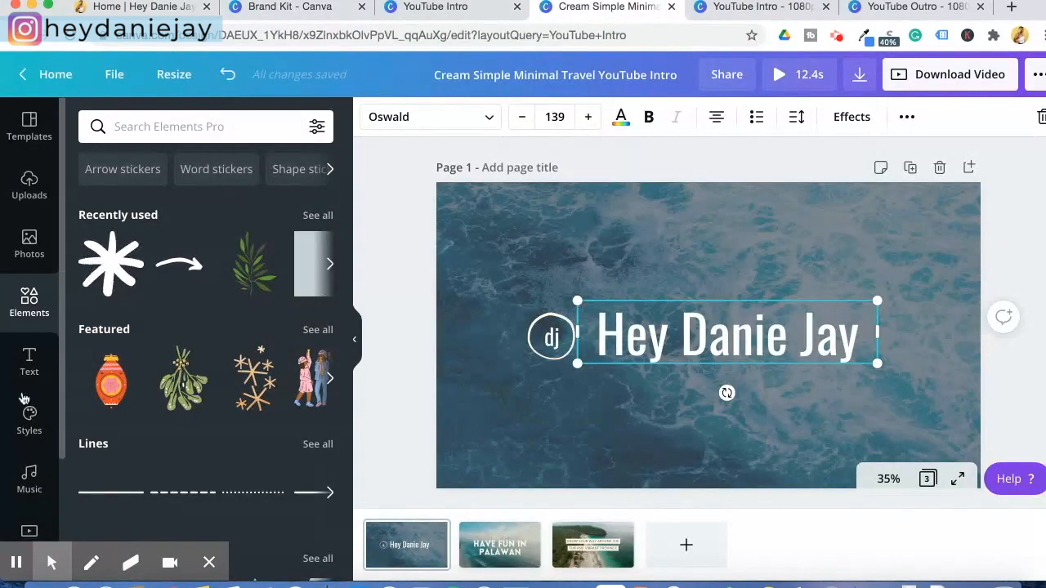
{"action": "left_click", "coordinate": [29, 413]}
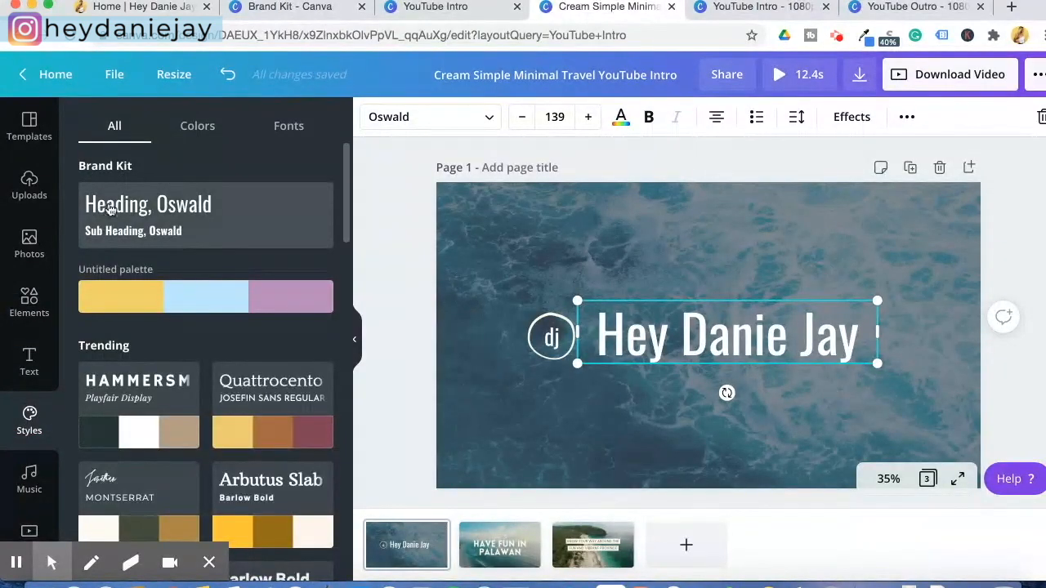
{"action": "mouse_move", "coordinate": [339, 353]}
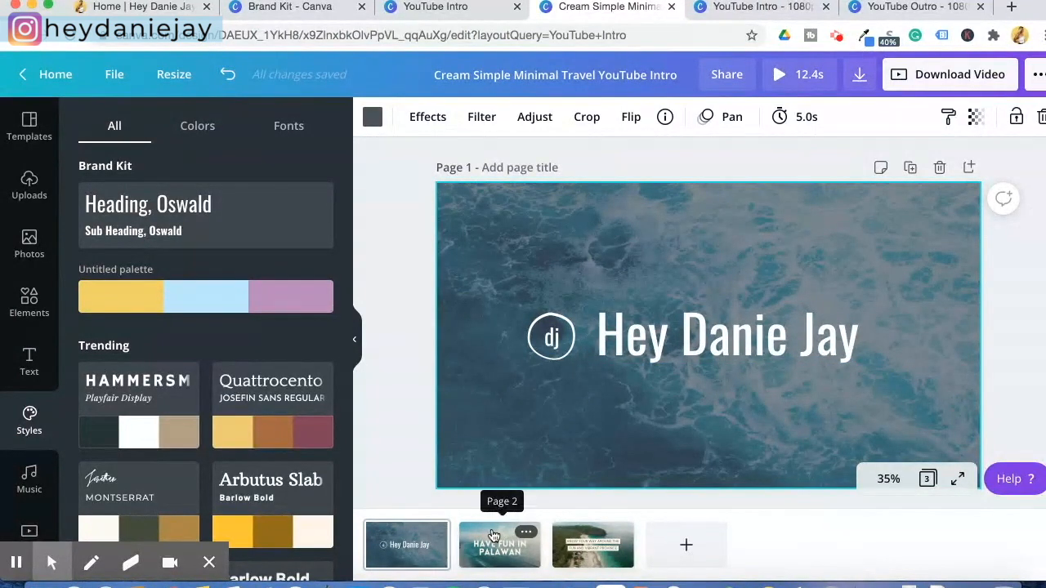
Copy page 1's ocean photo and paste it onto page 2 in place of the beach photo
{"action": "left_click", "coordinate": [500, 545]}
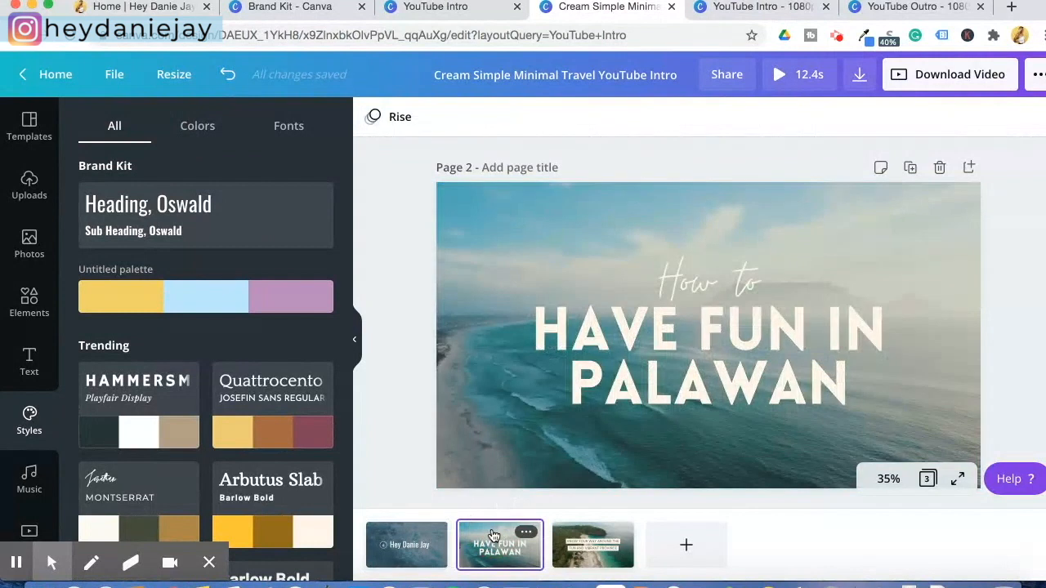
{"action": "left_click", "coordinate": [707, 372]}
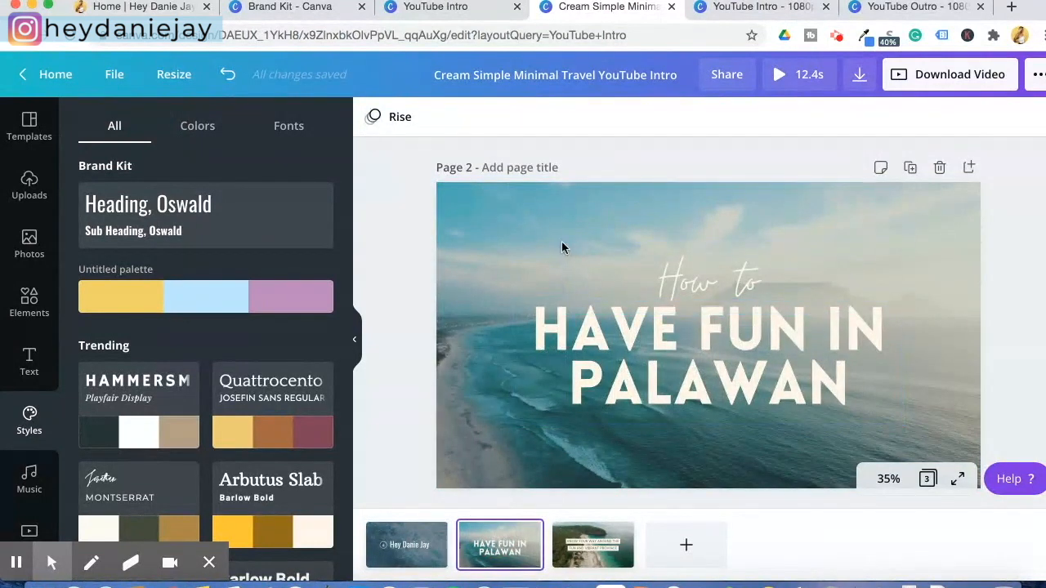
{"action": "mouse_move", "coordinate": [407, 545]}
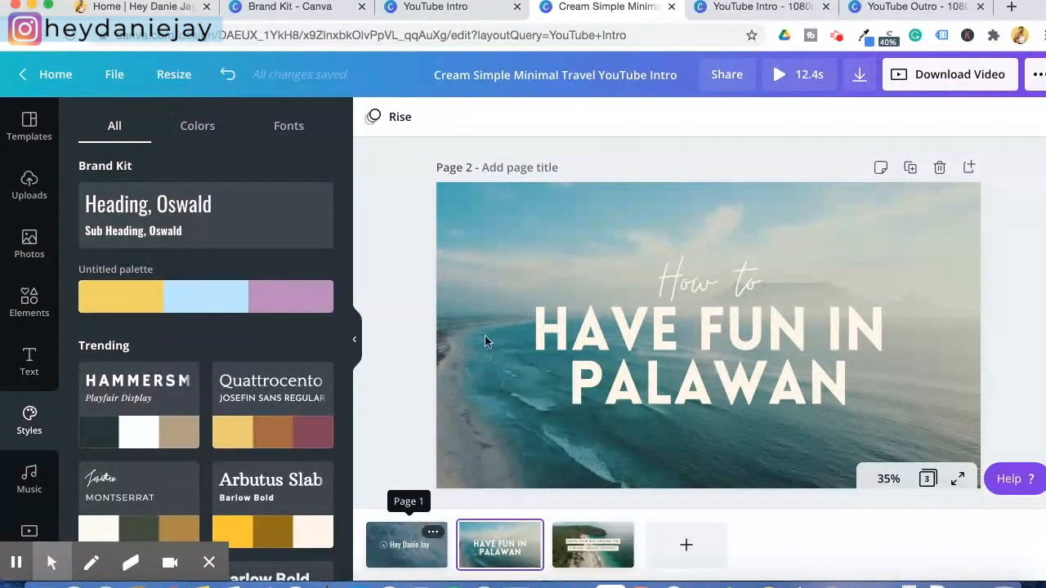
{"action": "mouse_move", "coordinate": [382, 529]}
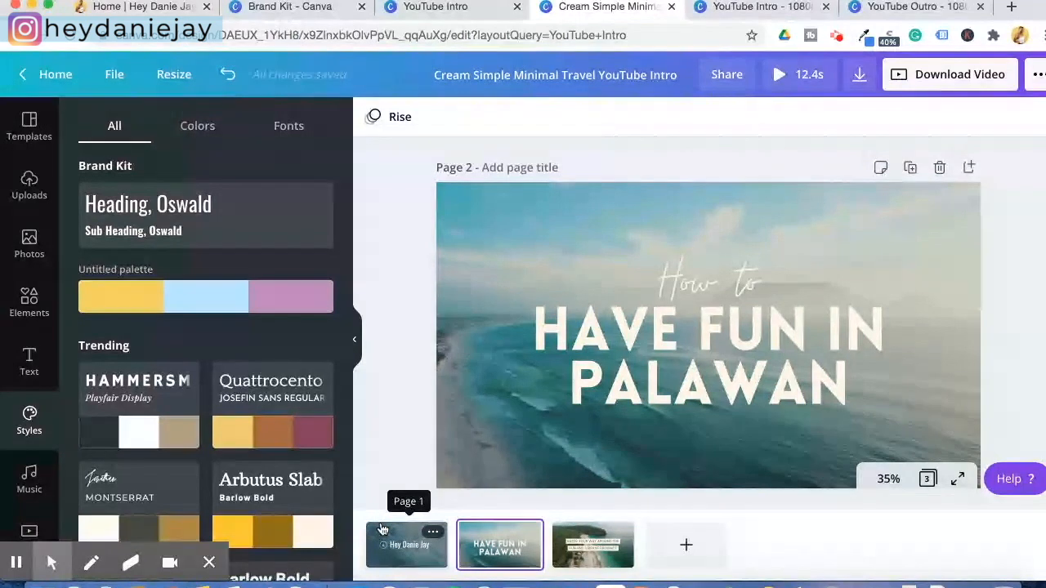
{"action": "left_click", "coordinate": [409, 545]}
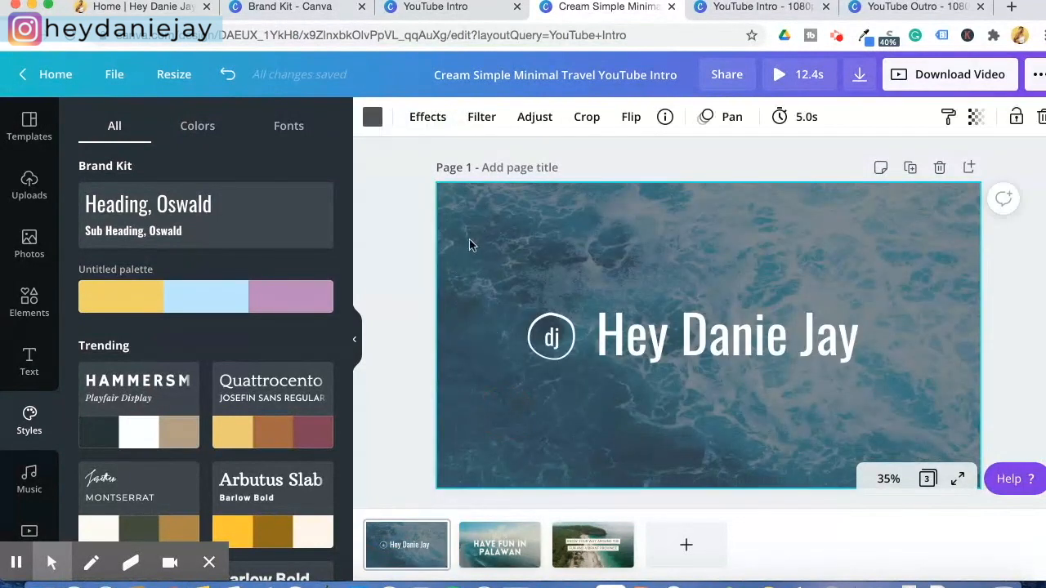
{"action": "mouse_move", "coordinate": [454, 259]}
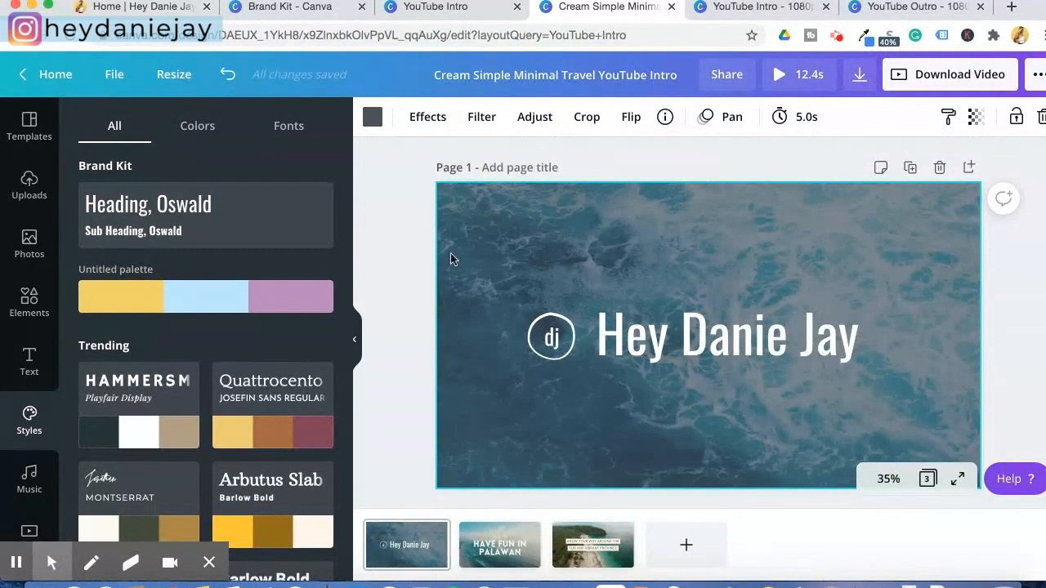
{"action": "right_click", "coordinate": [466, 237]}
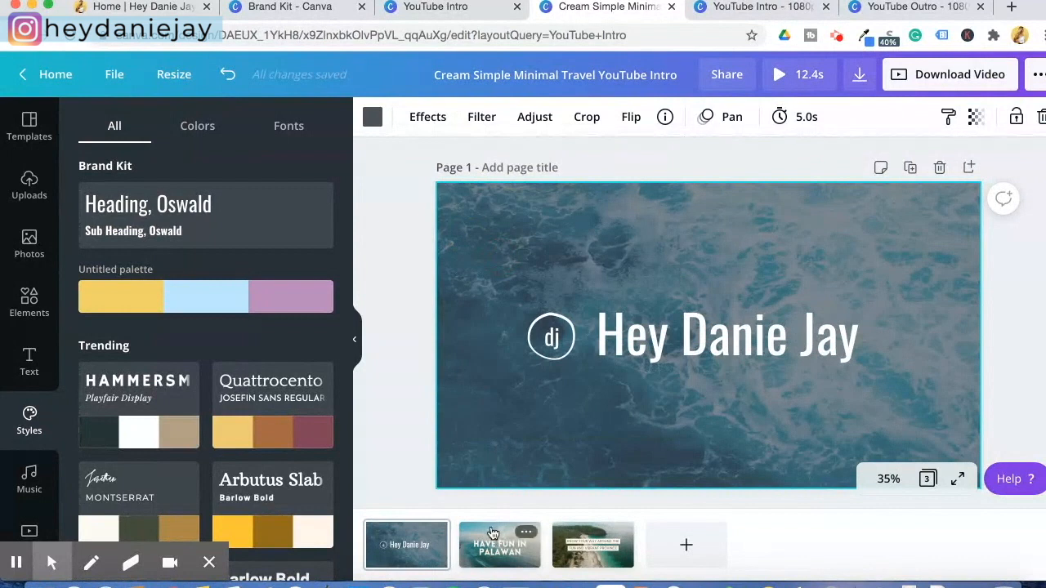
{"action": "left_click", "coordinate": [500, 545]}
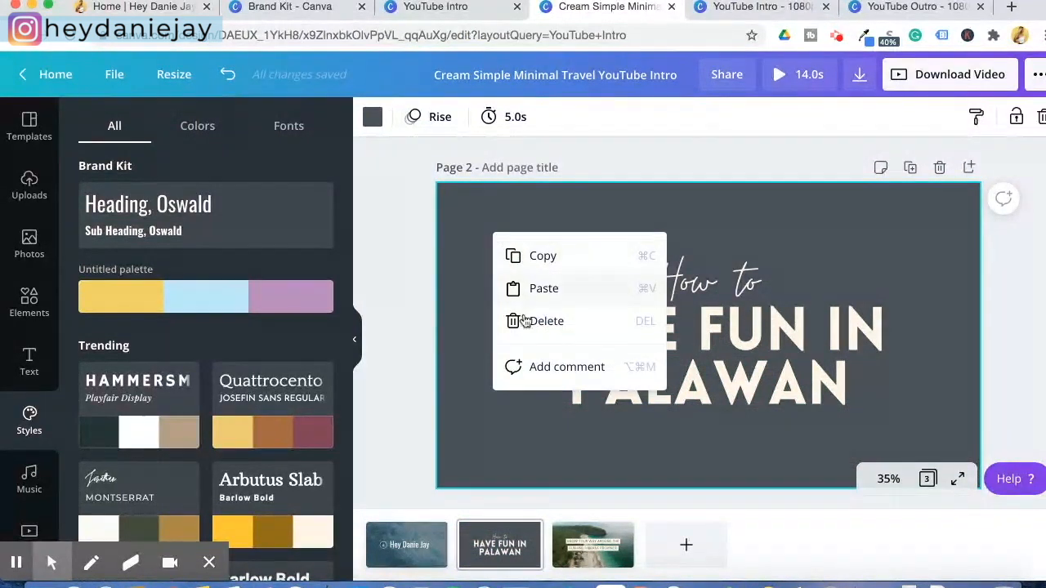
{"action": "left_click", "coordinate": [552, 299]}
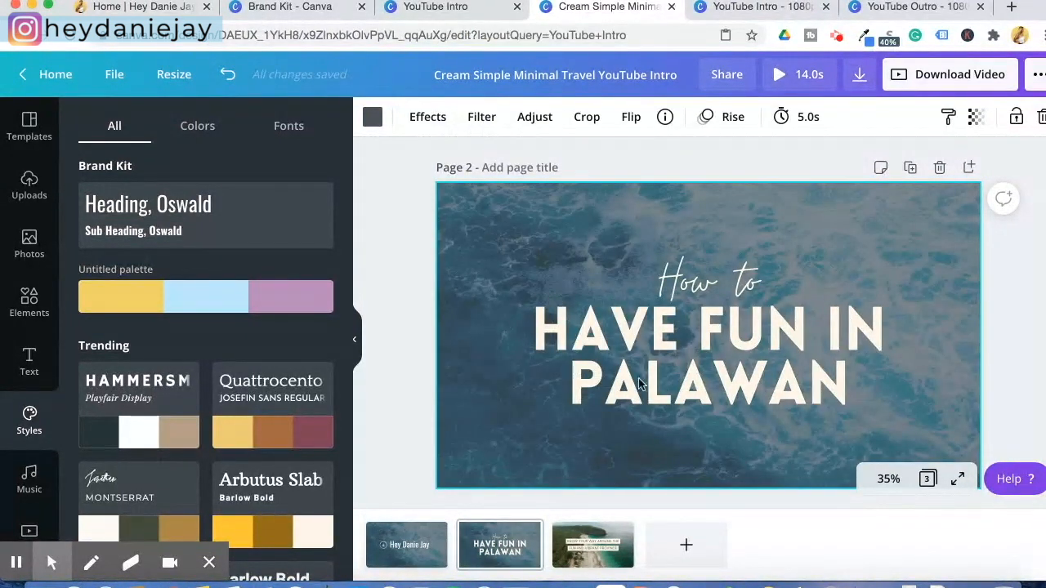
Edit page 2's title lines, switch the main line to Oswald, and set letter spacing to 180
{"action": "left_click", "coordinate": [707, 278]}
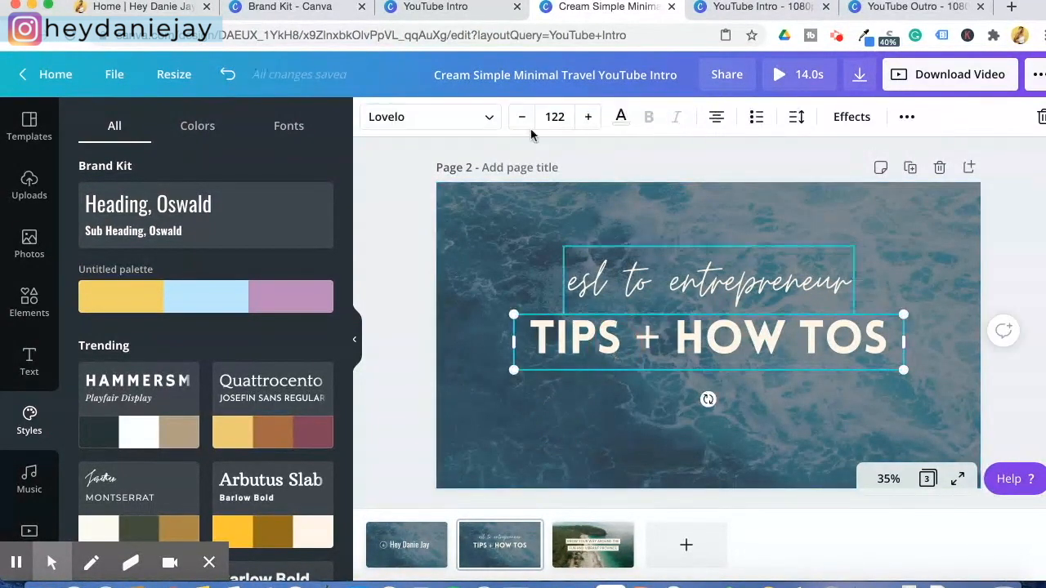
{"action": "left_click", "coordinate": [620, 116]}
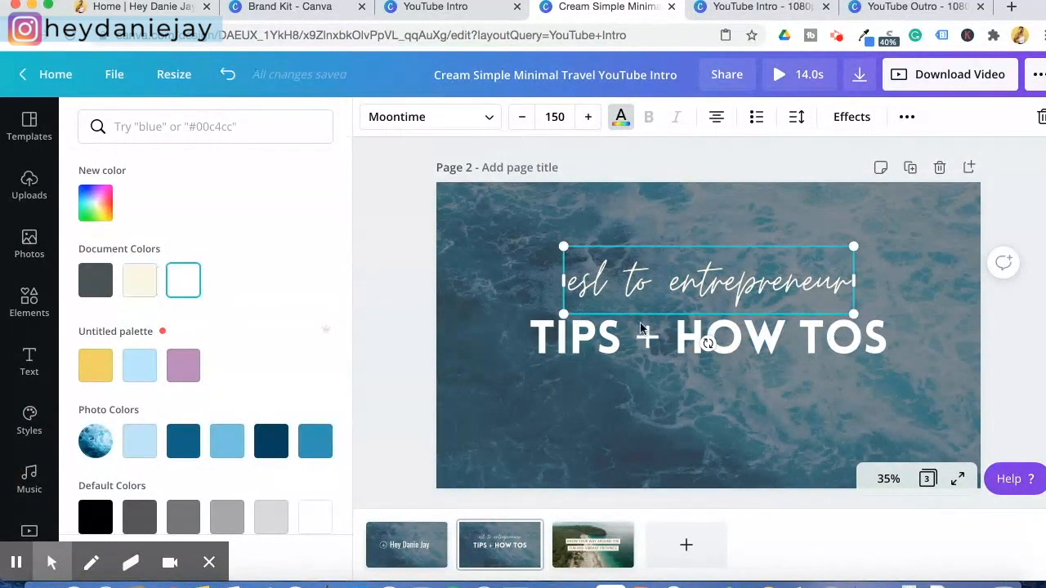
{"action": "left_click", "coordinate": [706, 335]}
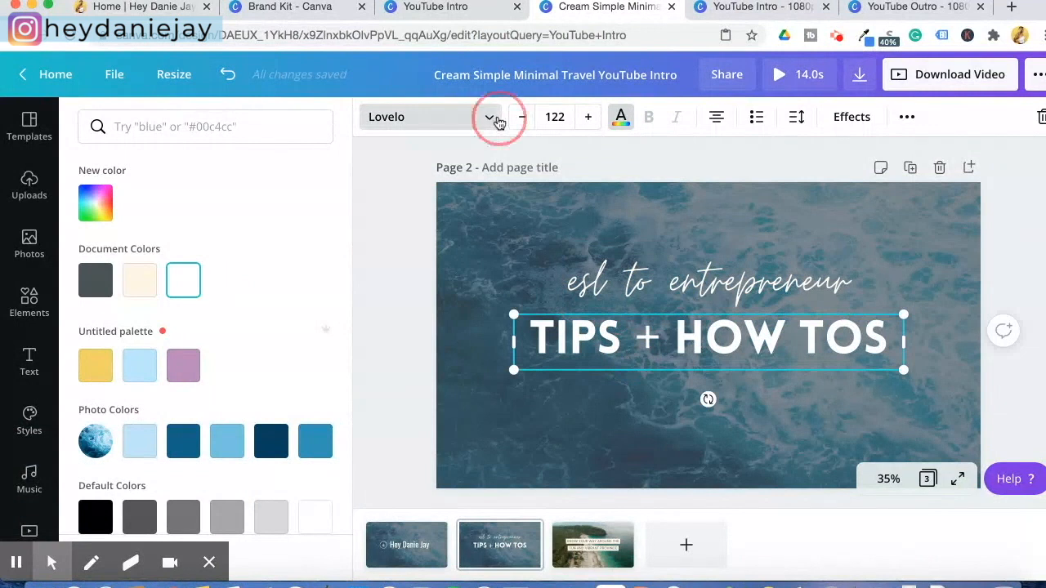
{"action": "left_click", "coordinate": [499, 116]}
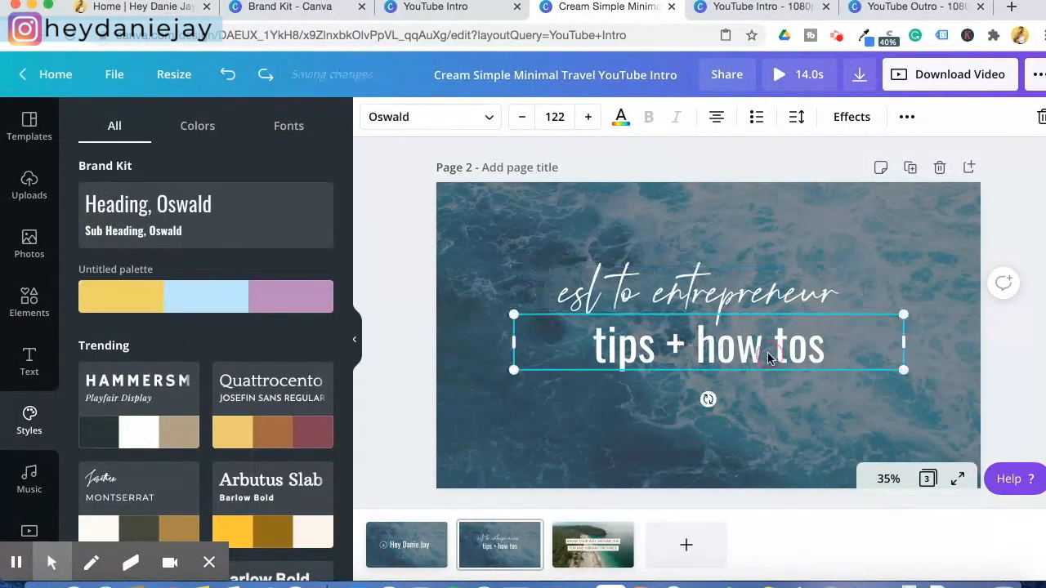
{"action": "left_click", "coordinate": [796, 116]}
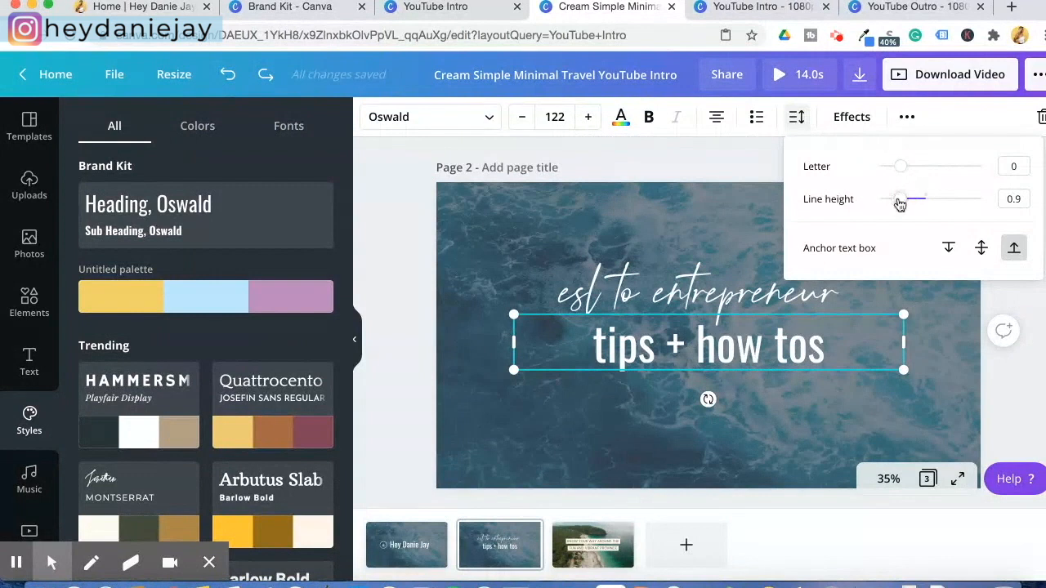
{"action": "left_click_drag", "start_coordinate": [900, 166], "coordinate": [917, 166]}
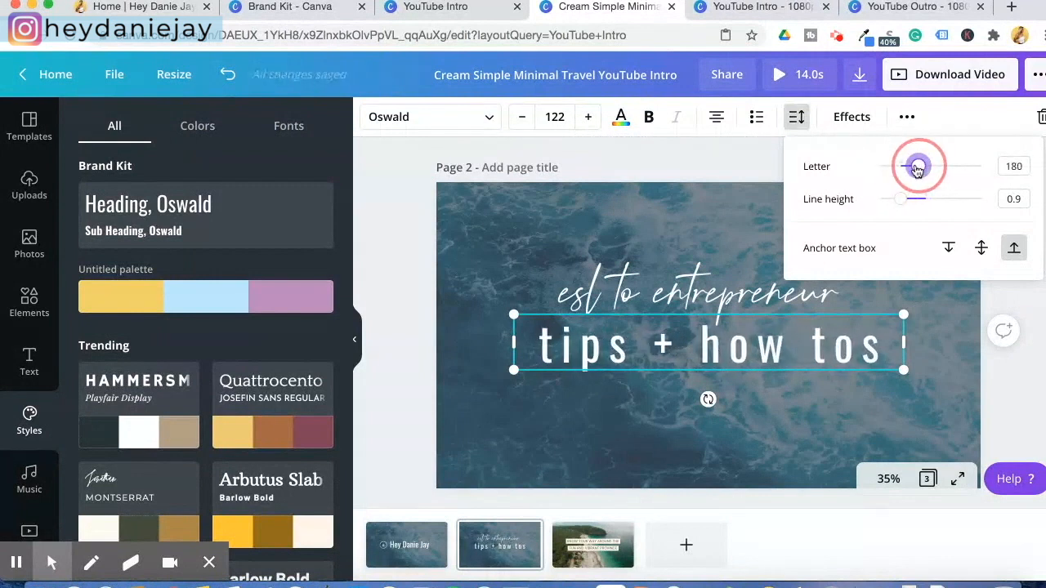
{"action": "left_click_drag", "start_coordinate": [917, 166], "coordinate": [909, 166]}
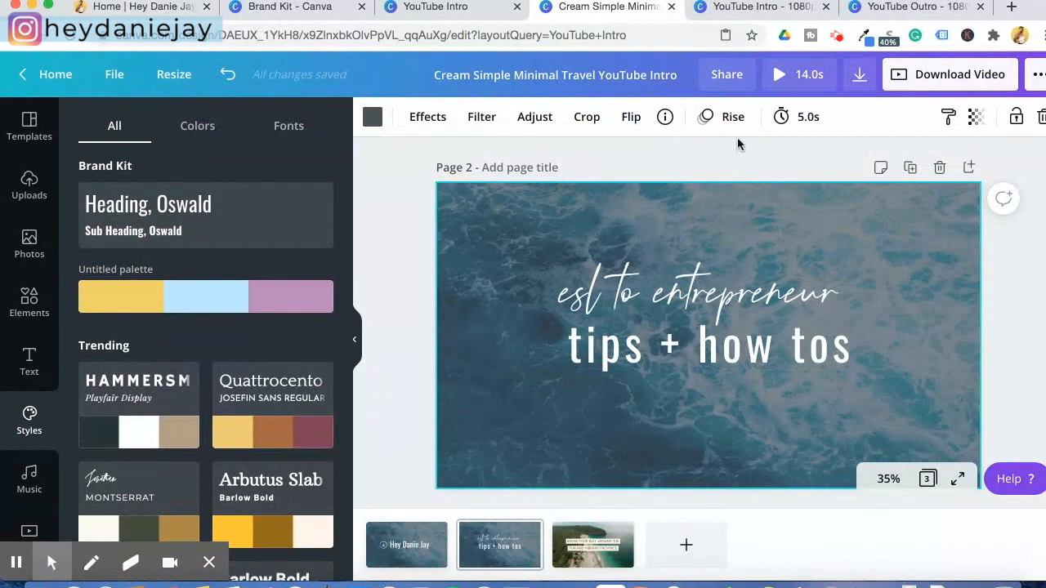
Give page 2 a Pan animation with a 2-second duration
{"action": "left_click", "coordinate": [722, 116]}
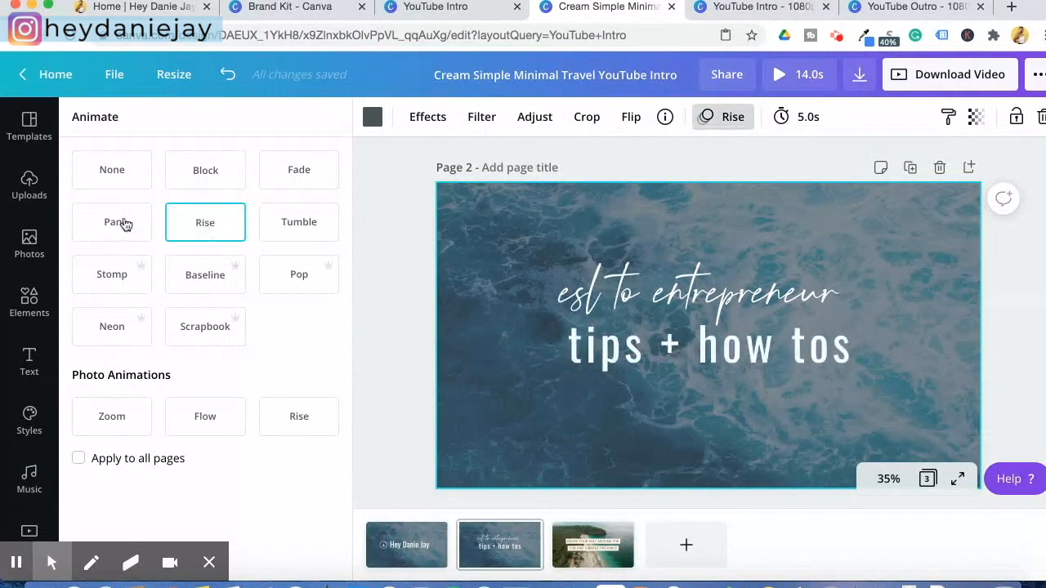
{"action": "left_click", "coordinate": [112, 222]}
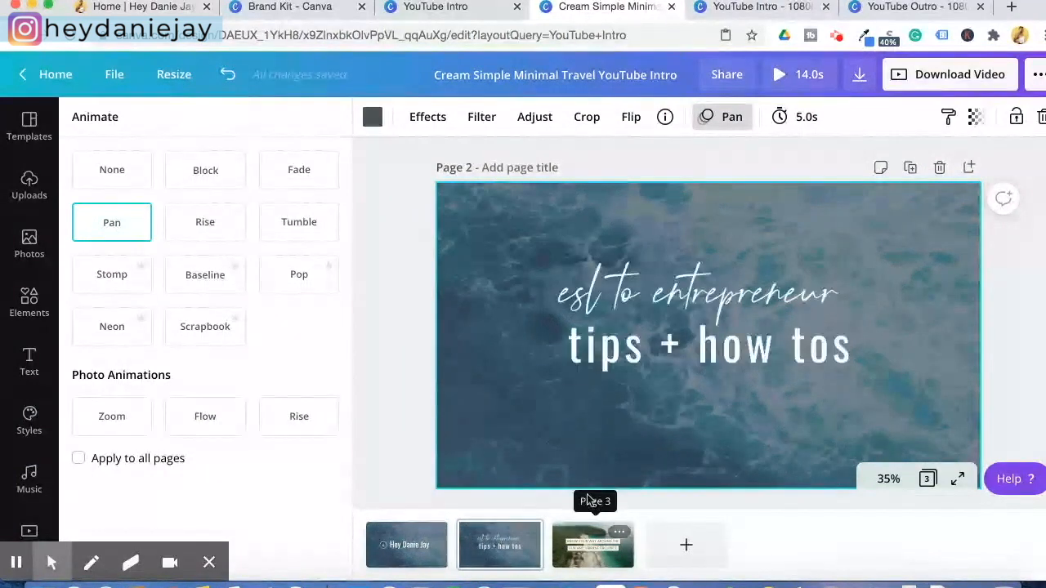
{"action": "left_click", "coordinate": [794, 116]}
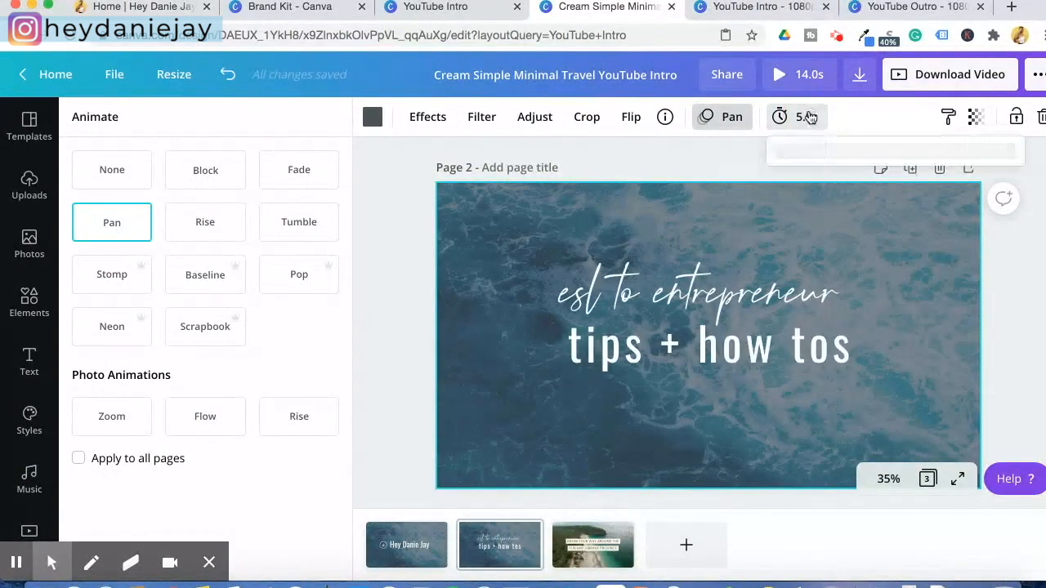
{"action": "left_click", "coordinate": [797, 116]}
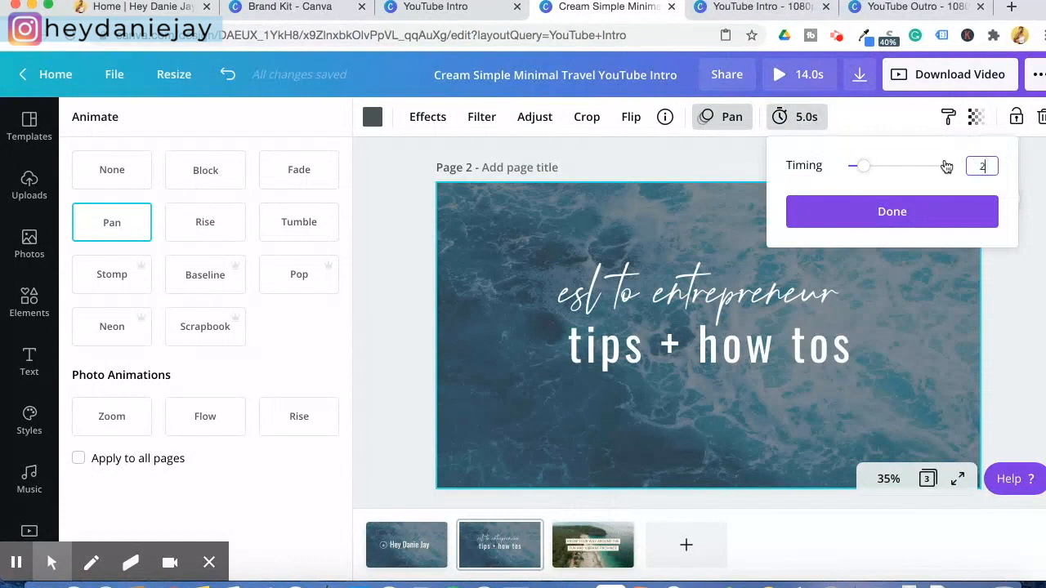
{"action": "left_click", "coordinate": [891, 211]}
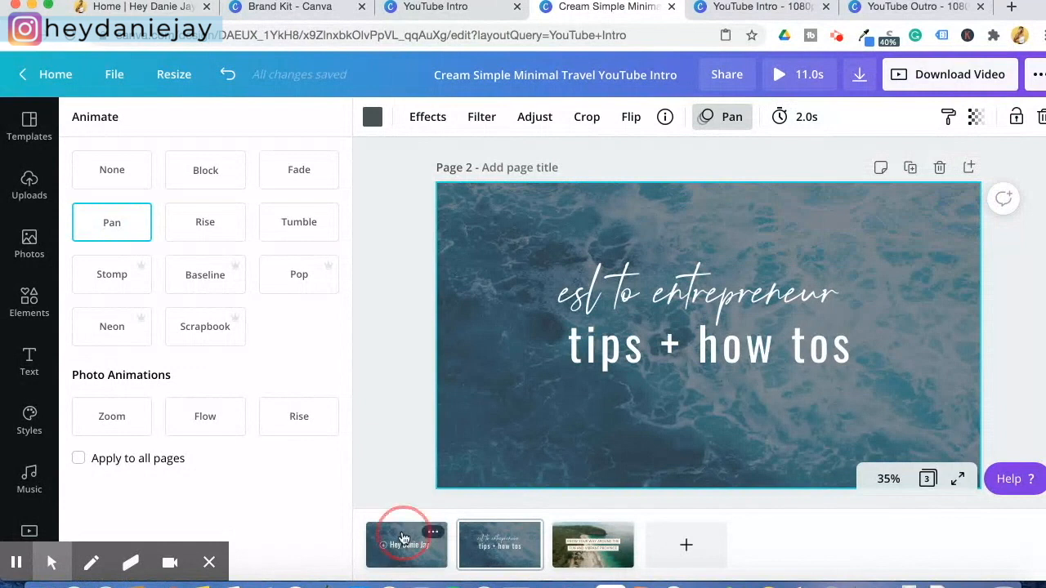
Change page 1's duration from 5 seconds to 2 seconds
{"action": "left_click", "coordinate": [408, 546]}
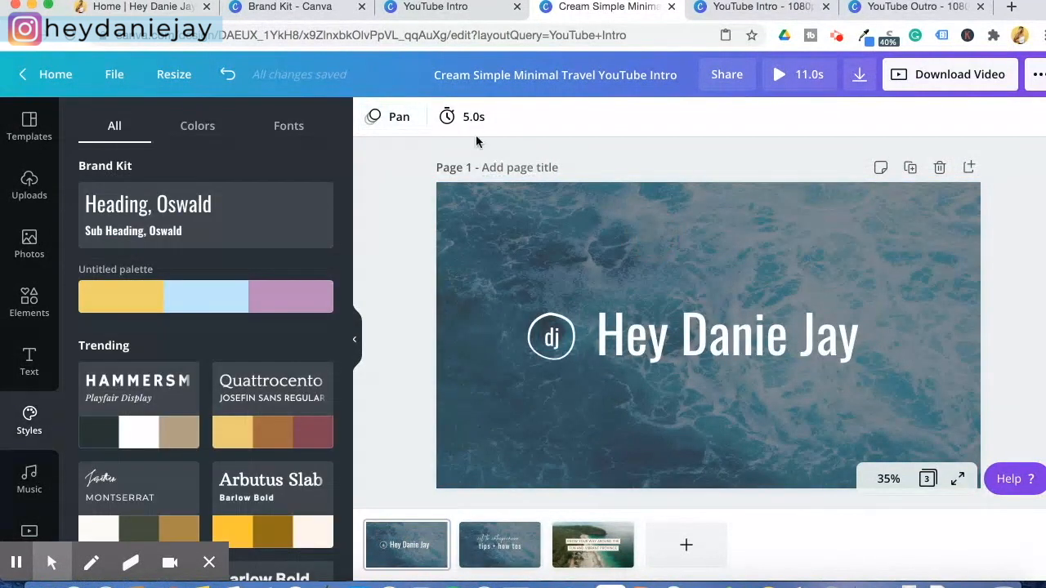
{"action": "left_click", "coordinate": [462, 116]}
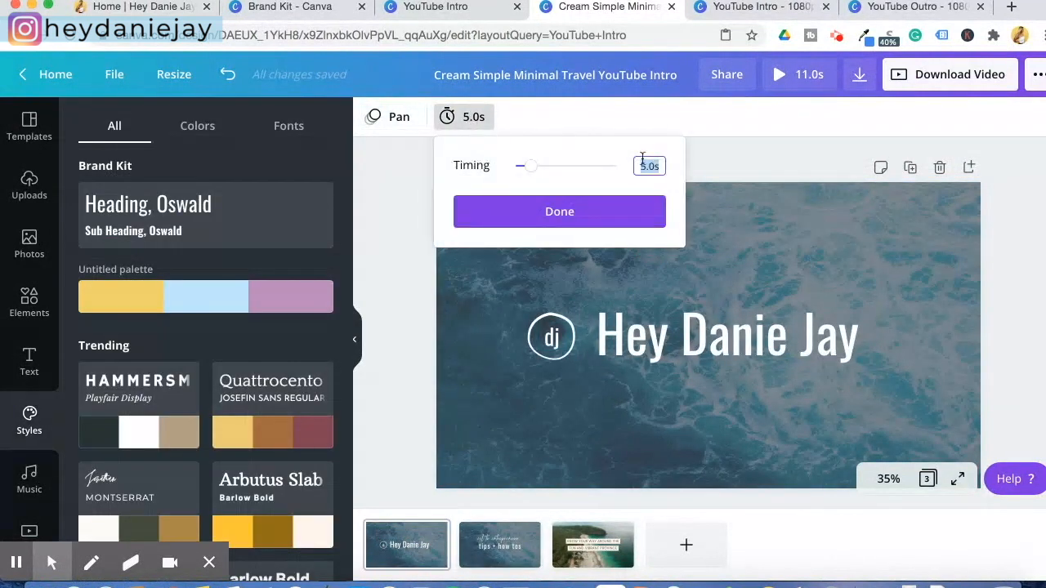
{"action": "left_click", "coordinate": [559, 211]}
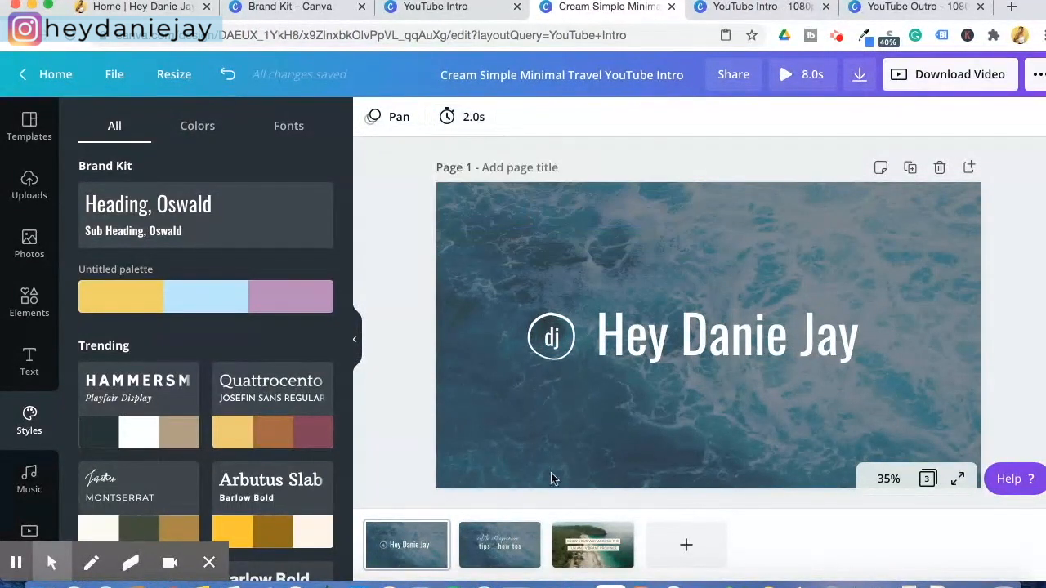
{"action": "left_click", "coordinate": [594, 545]}
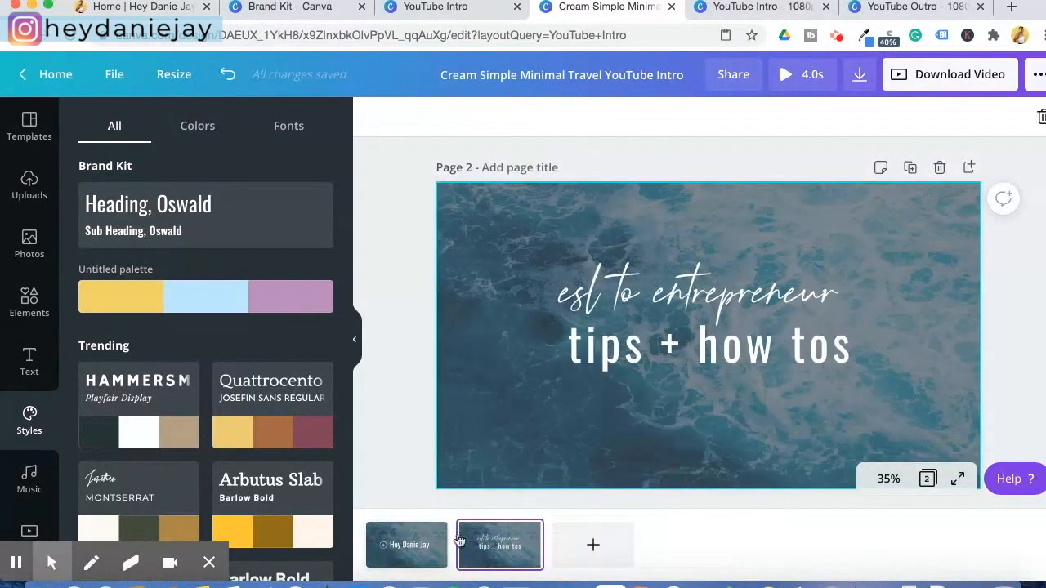
{"action": "left_click", "coordinate": [406, 545]}
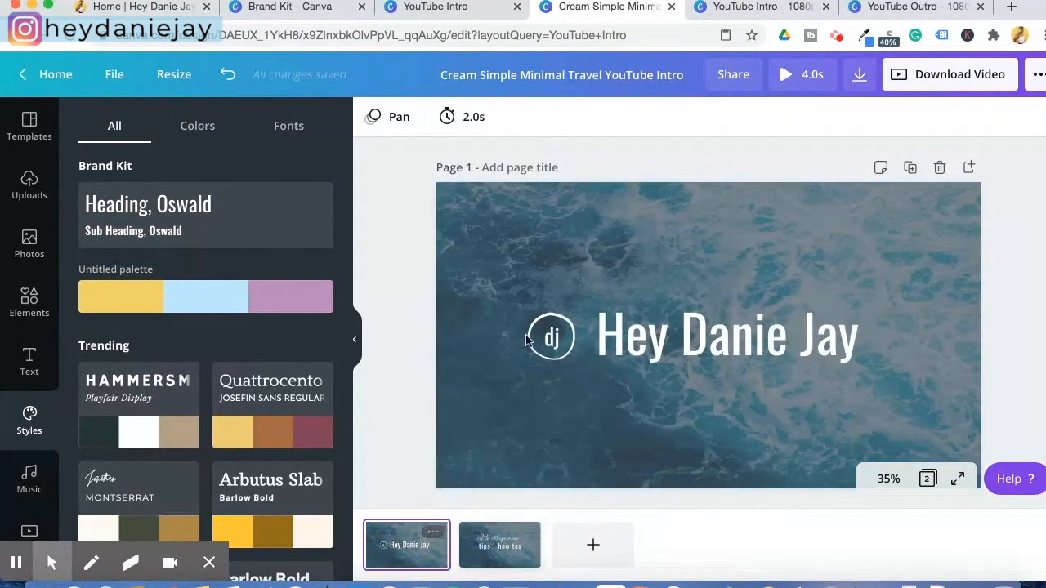
Play a preview of the 4-second ocean intro, then close it
{"action": "left_click", "coordinate": [709, 334]}
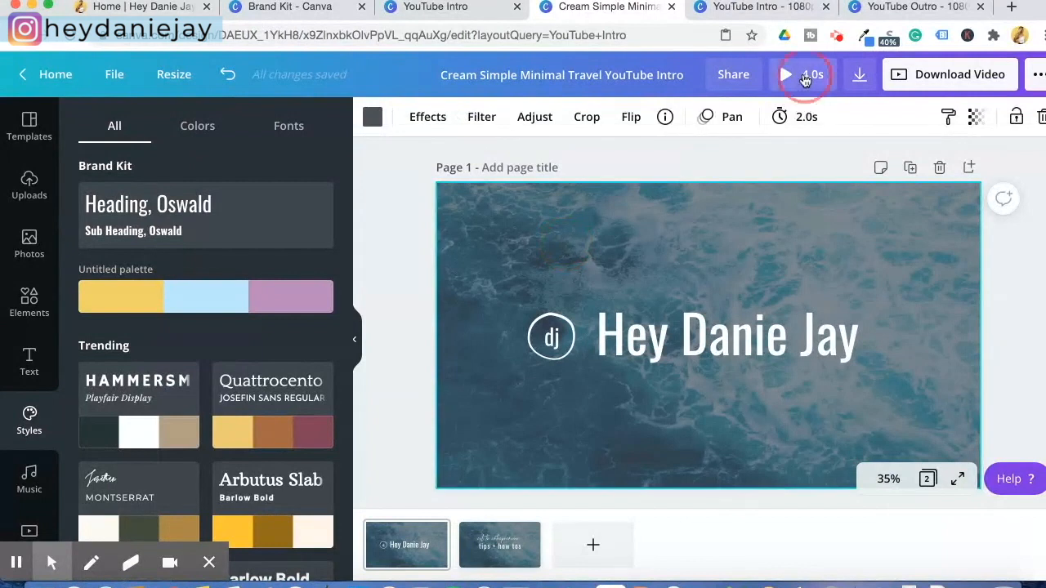
{"action": "left_click", "coordinate": [788, 74]}
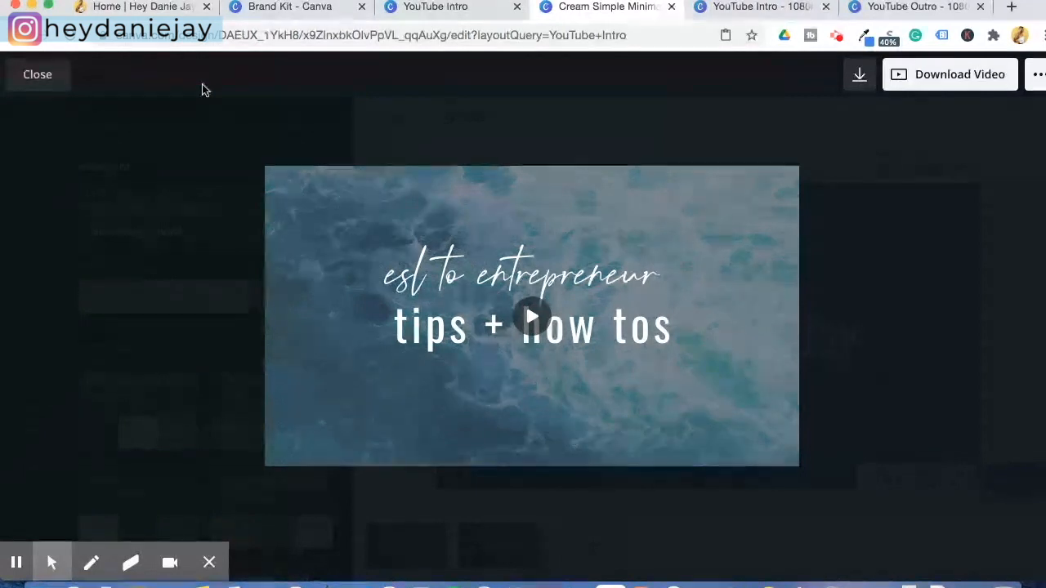
{"action": "left_click", "coordinate": [36, 74]}
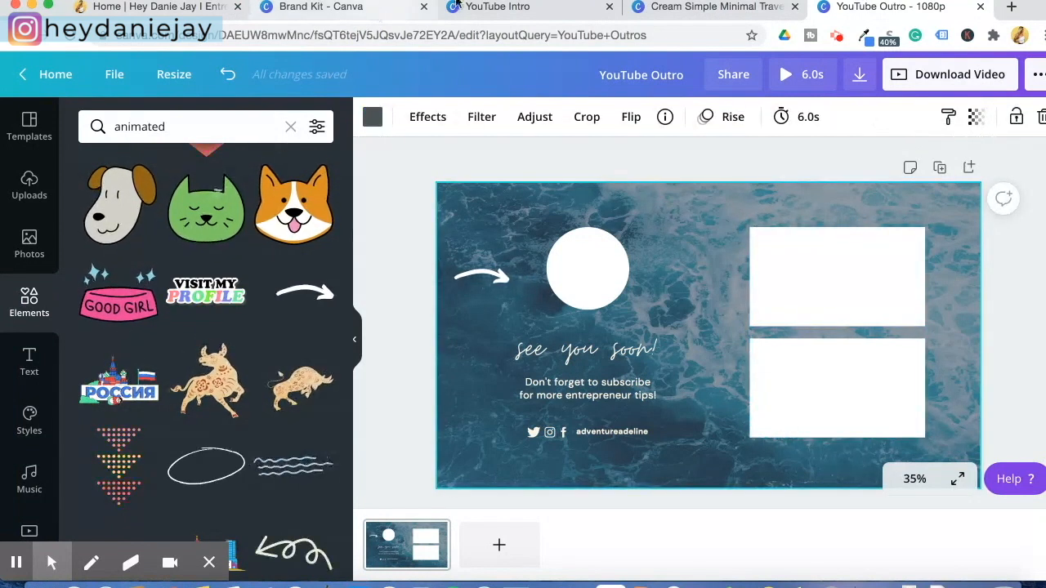
Search 'youtube' outro templates and open the Cream Simple Minimal Travel YouTube Outro
{"action": "left_click", "coordinate": [327, 7]}
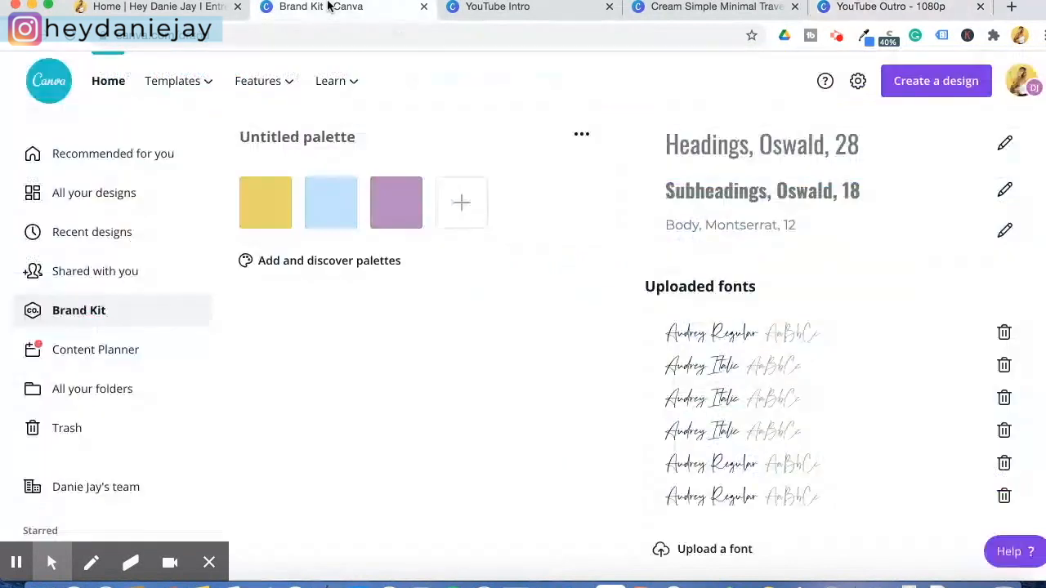
{"action": "left_click", "coordinate": [108, 81]}
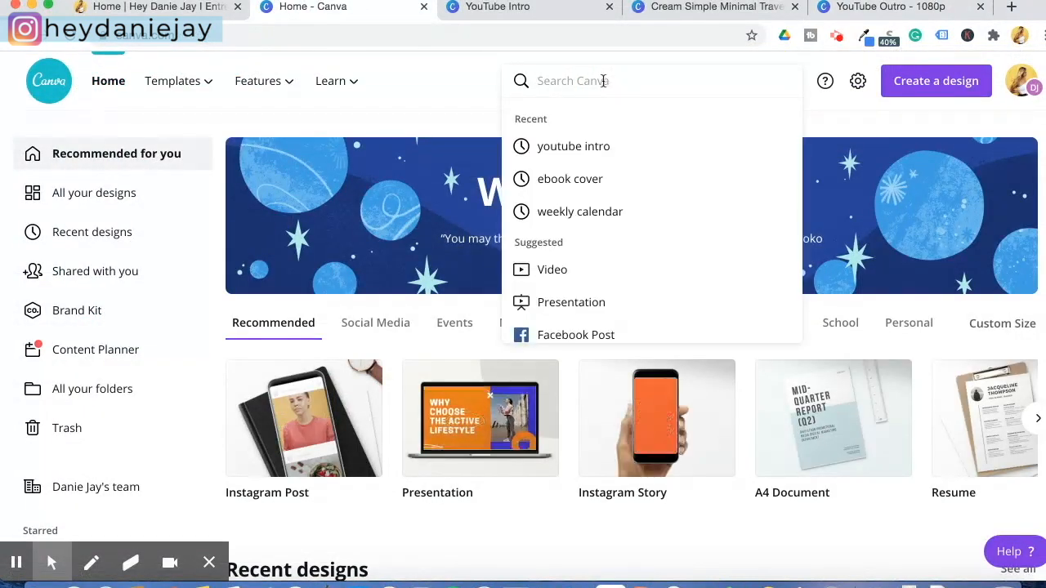
{"action": "type", "text": "youtube outro"}
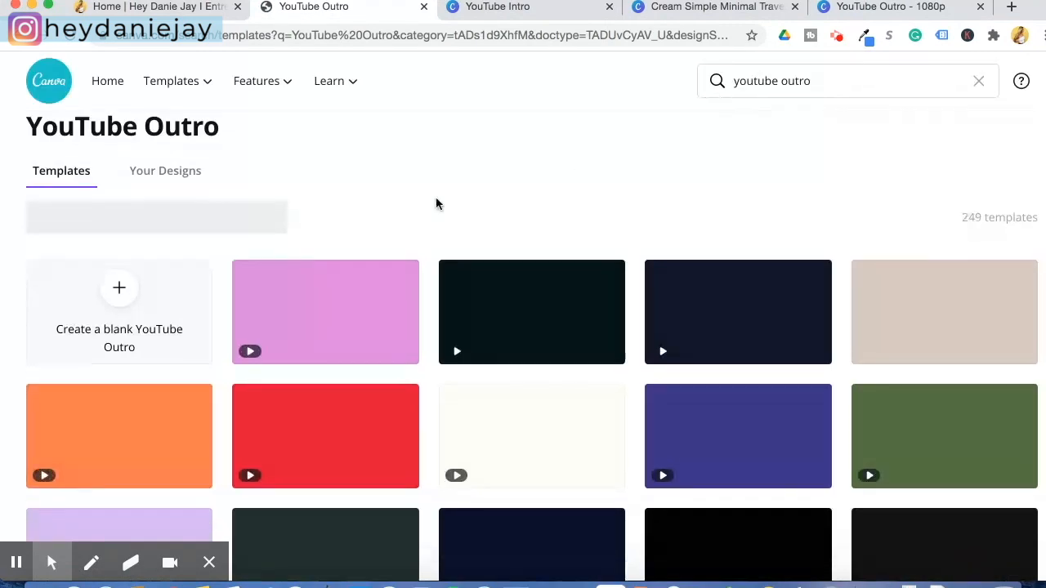
{"action": "scroll", "scroll_direction": "down", "scroll_amount": 3}
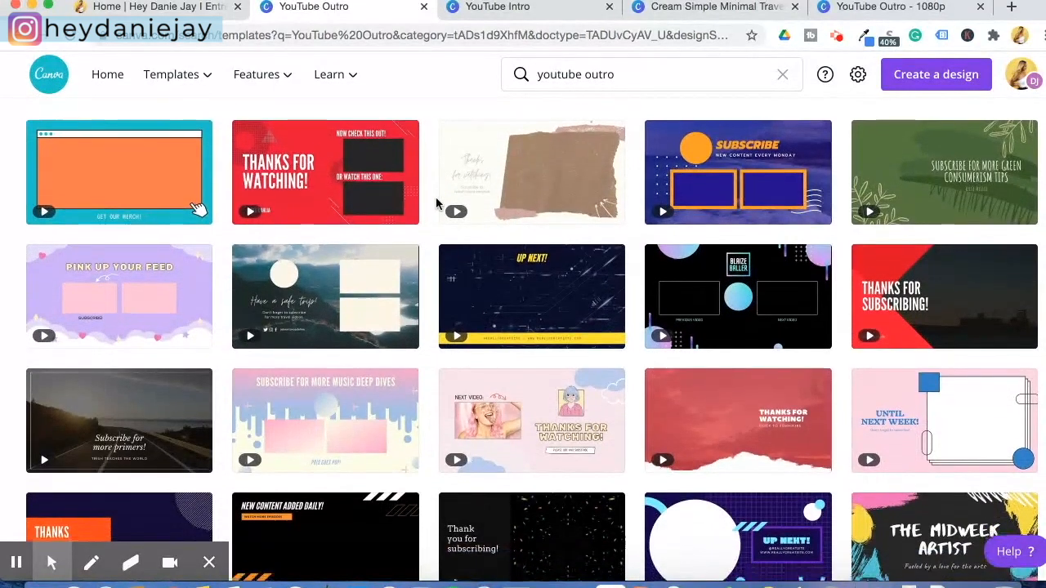
{"action": "scroll", "scroll_direction": "down", "scroll_amount": 3}
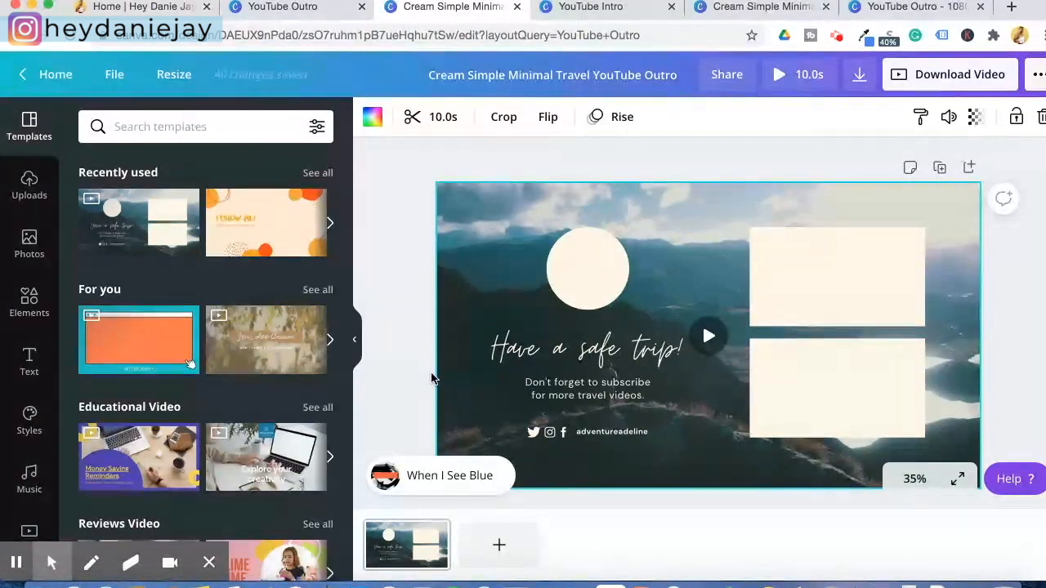
{"action": "mouse_move", "coordinate": [526, 214]}
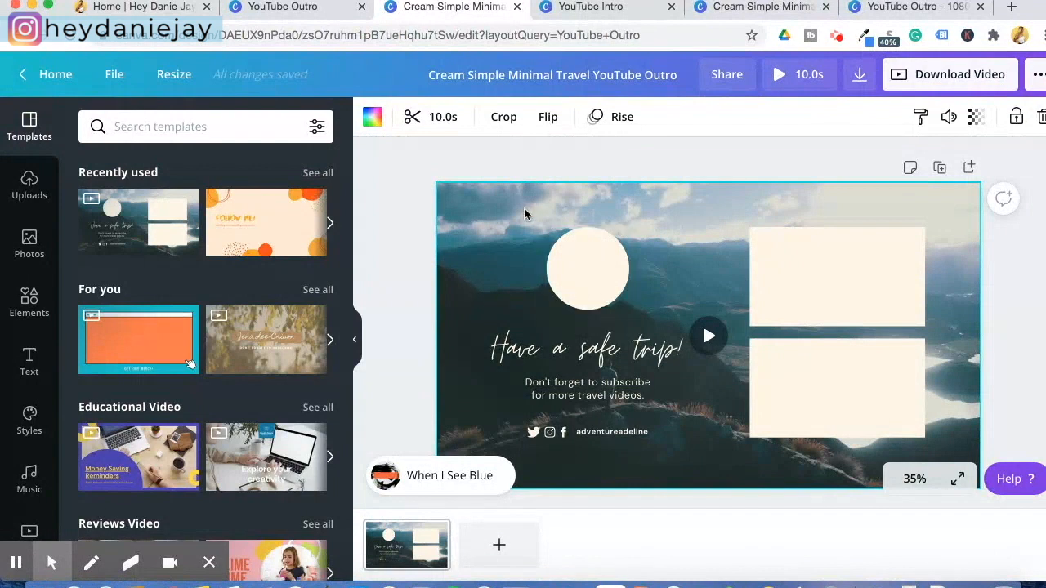
{"action": "mouse_move", "coordinate": [596, 7]}
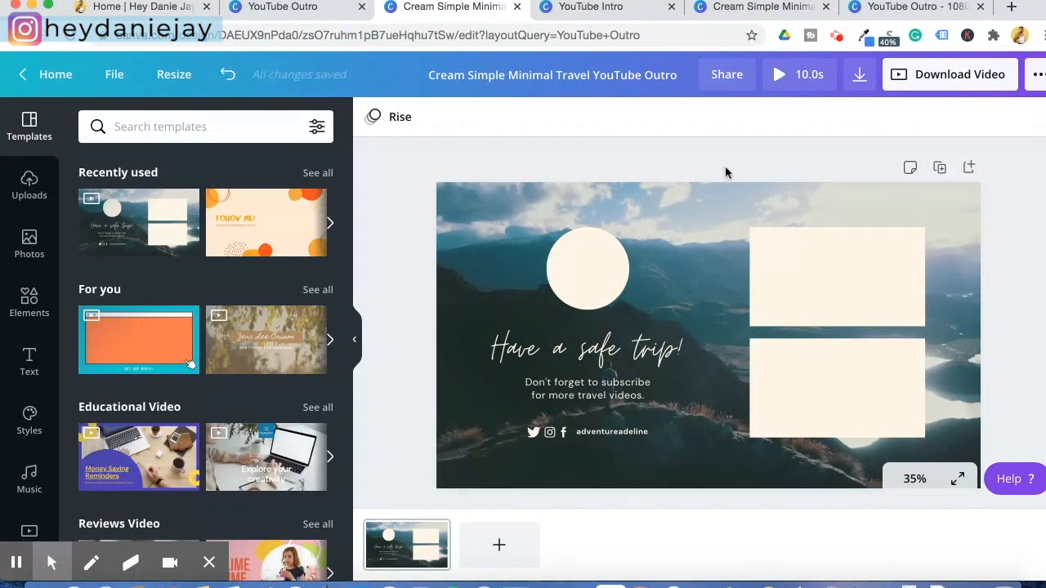
Copy the intro's ocean-waves background and paste it over the outro's mountain photo
{"action": "left_click", "coordinate": [709, 336]}
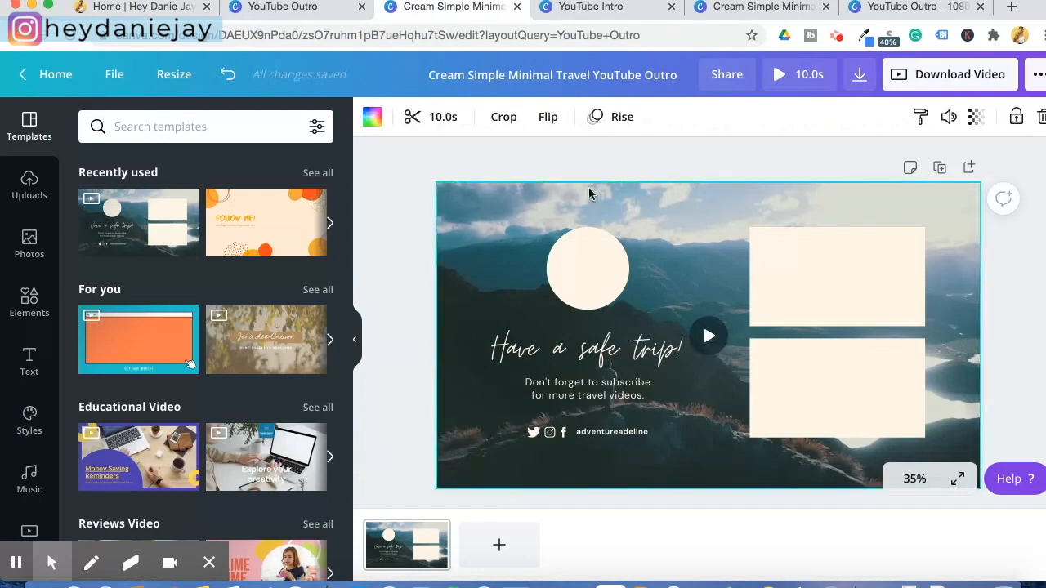
{"action": "left_click", "coordinate": [596, 8]}
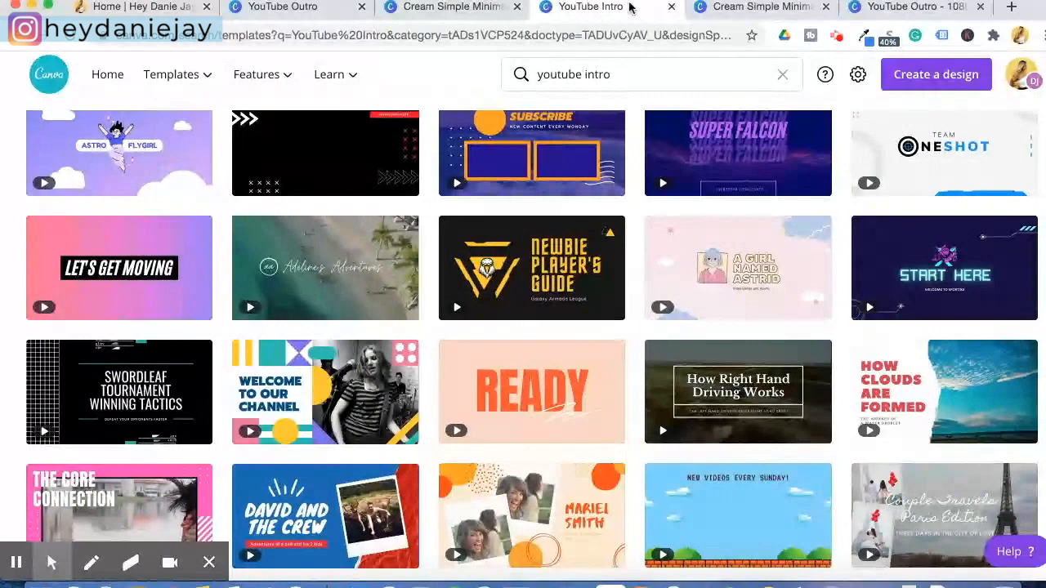
{"action": "left_click", "coordinate": [593, 6]}
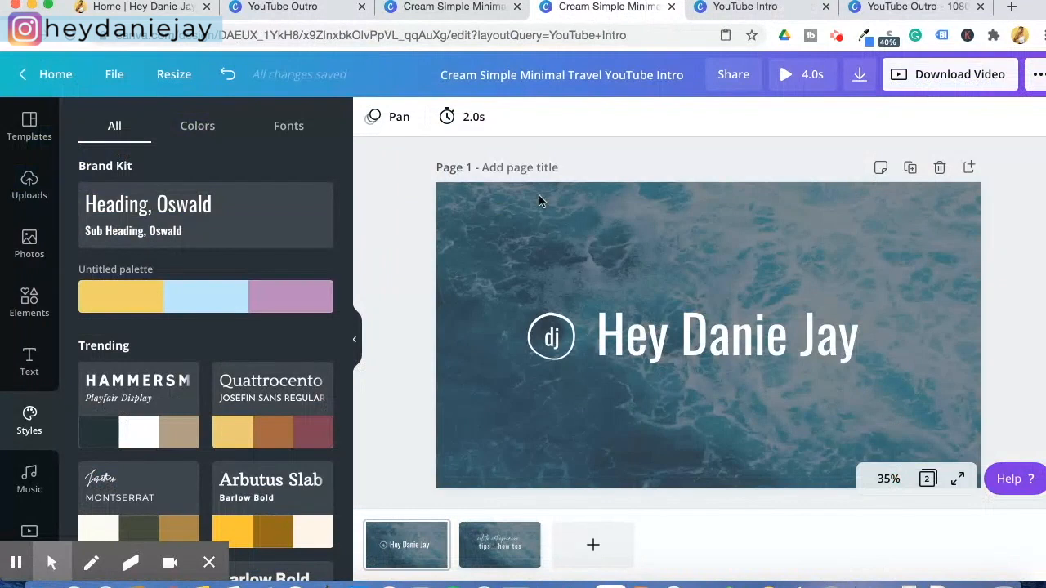
{"action": "right_click", "coordinate": [529, 211]}
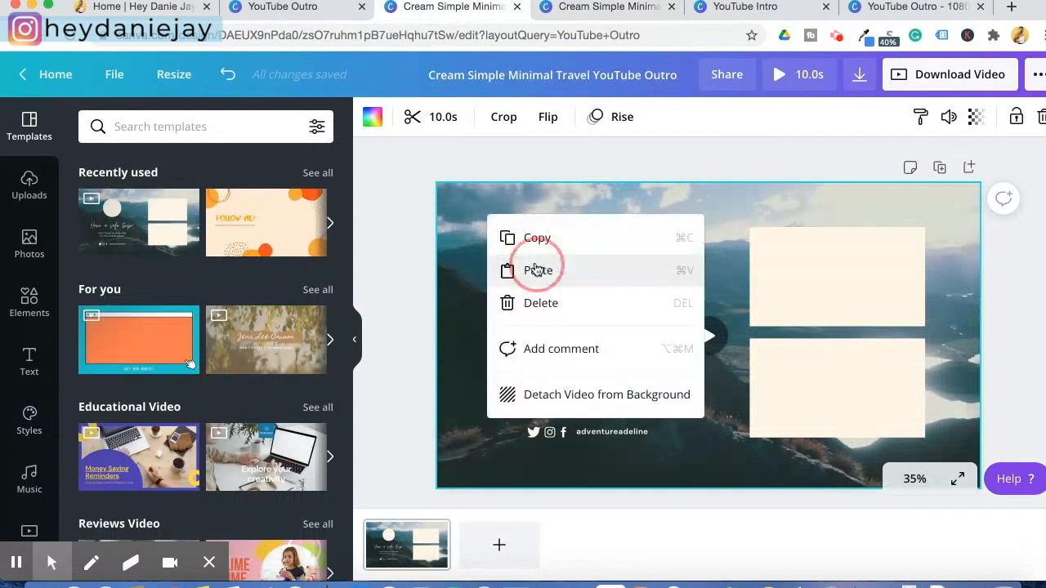
{"action": "left_click", "coordinate": [538, 271]}
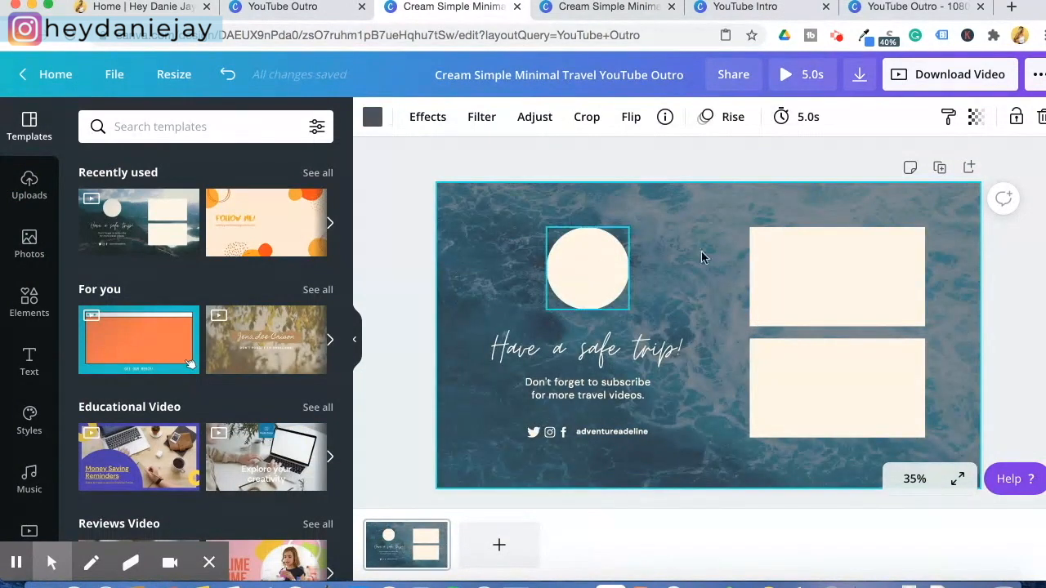
{"action": "left_click", "coordinate": [582, 363]}
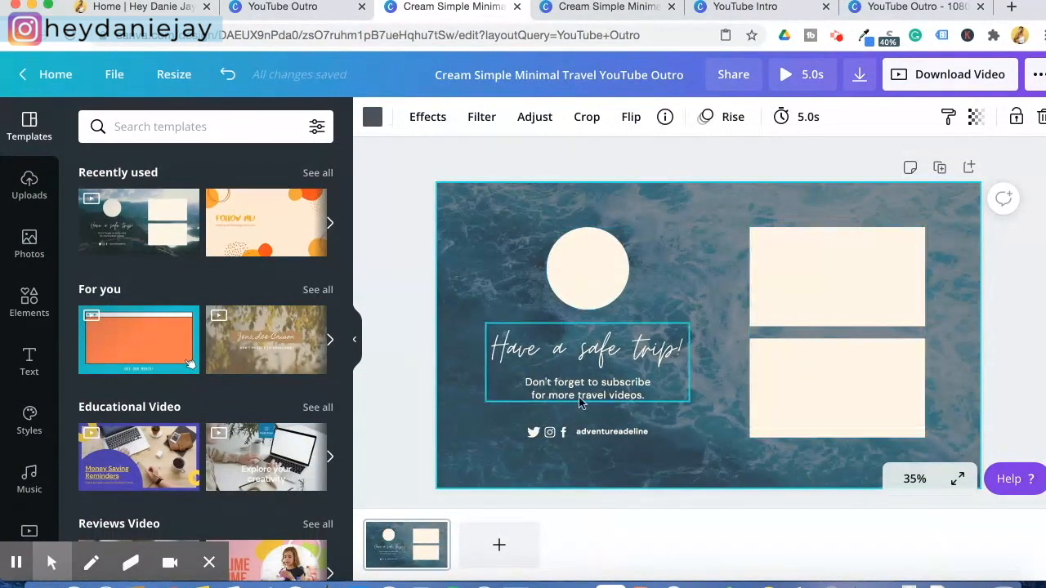
Change the headline to 'Thanks for watching!' in the Oswald font
{"action": "left_click", "coordinate": [587, 347]}
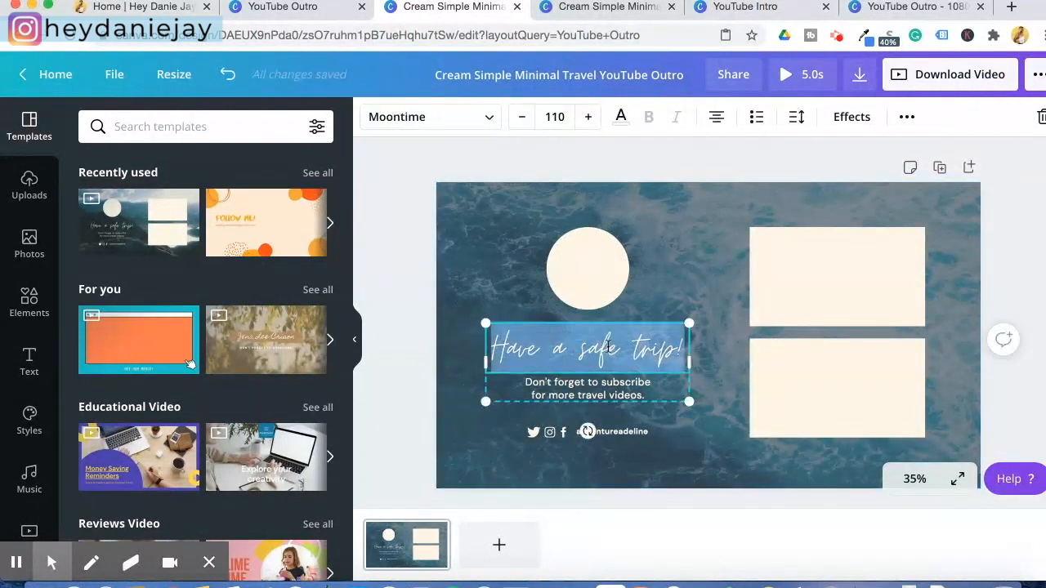
{"action": "type", "text": "Thanks for watching!"}
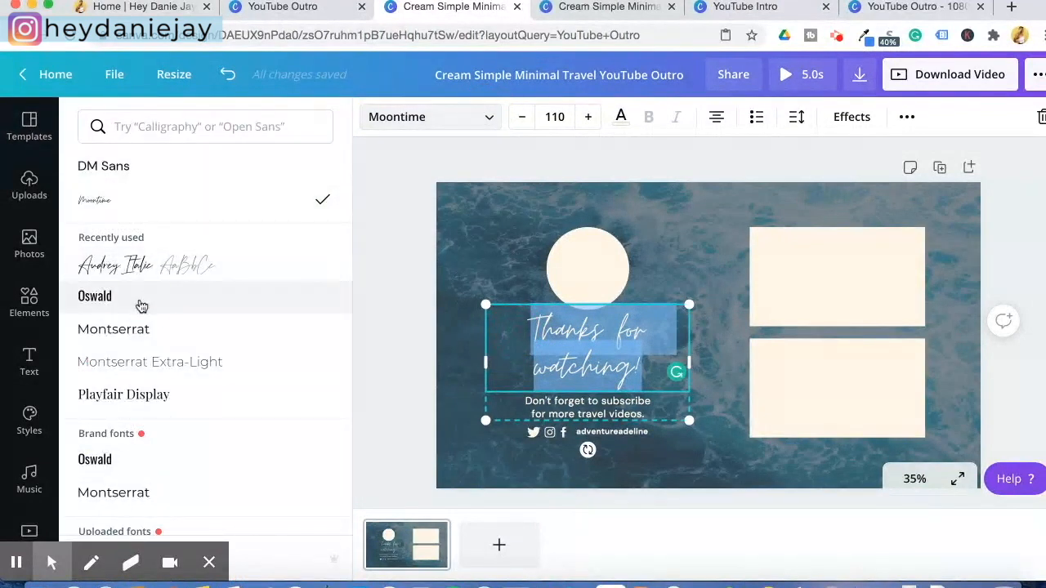
{"action": "left_click", "coordinate": [94, 296]}
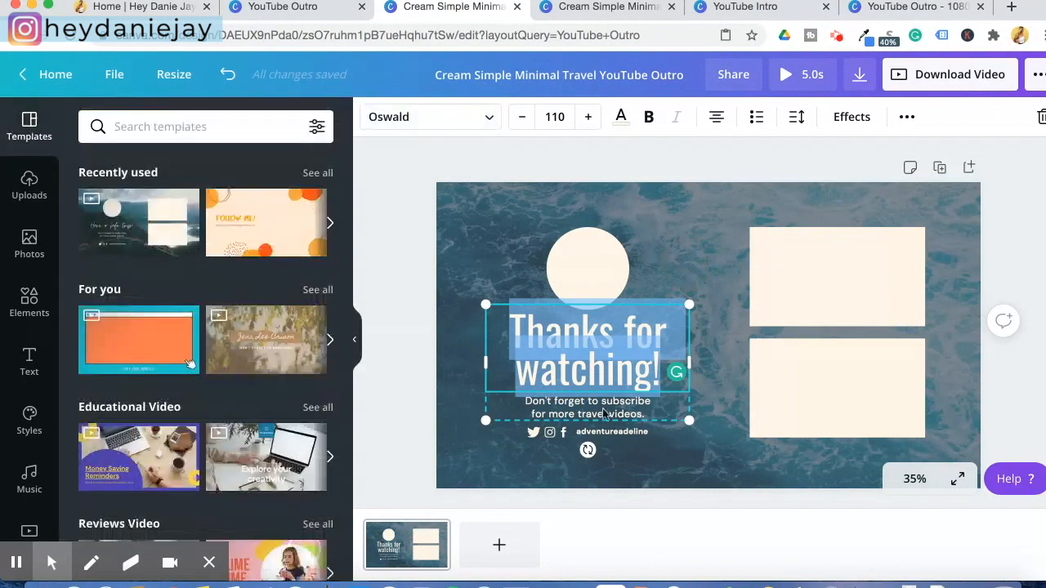
Replace the handle text with 'heydaniejay' and widen its letter spacing
{"action": "left_click", "coordinate": [587, 406]}
{"action": "type", "text": "dan"}
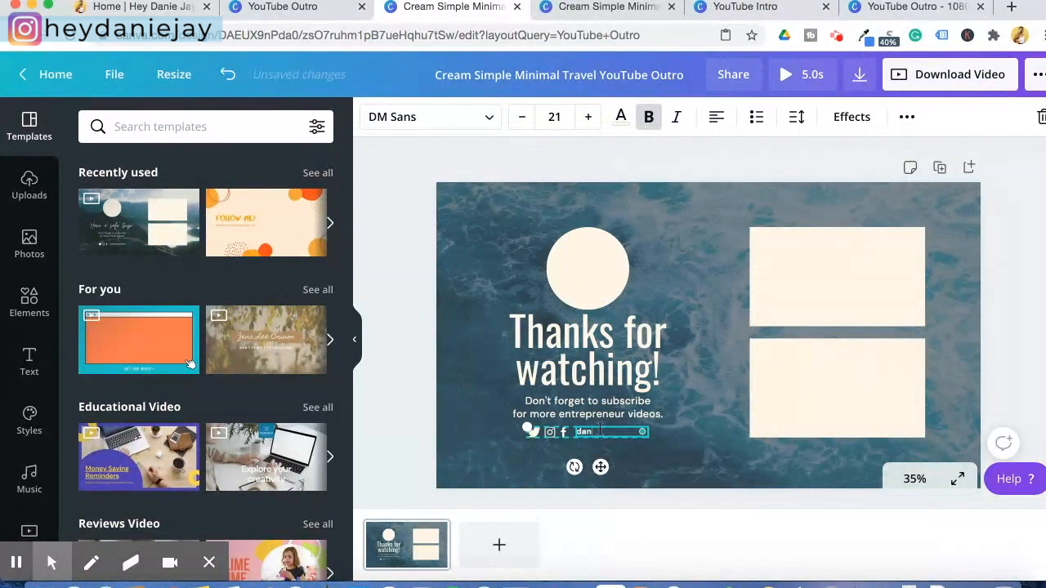
{"action": "type", "text": "hey"}
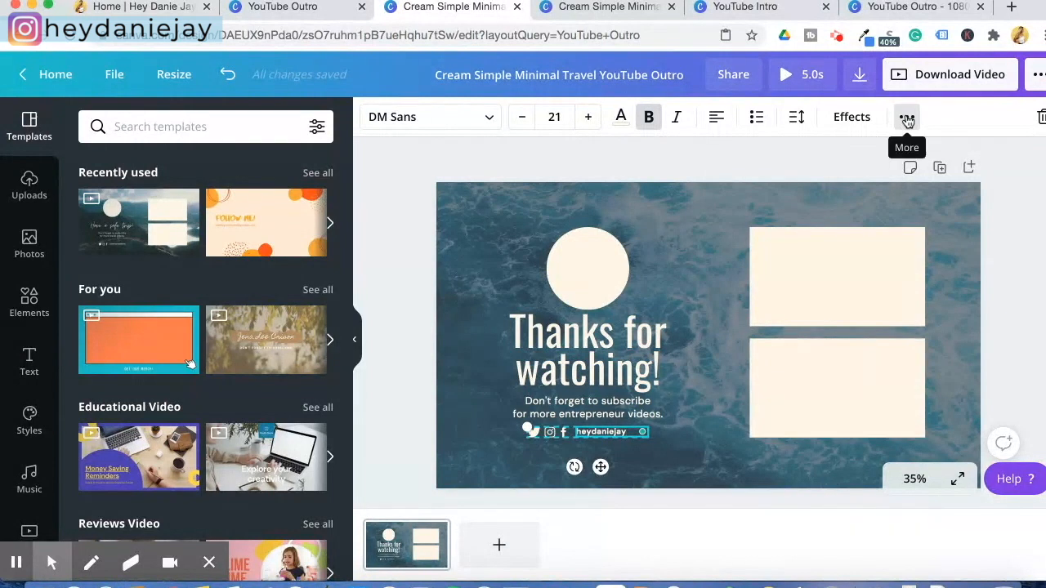
{"action": "left_click", "coordinate": [906, 116]}
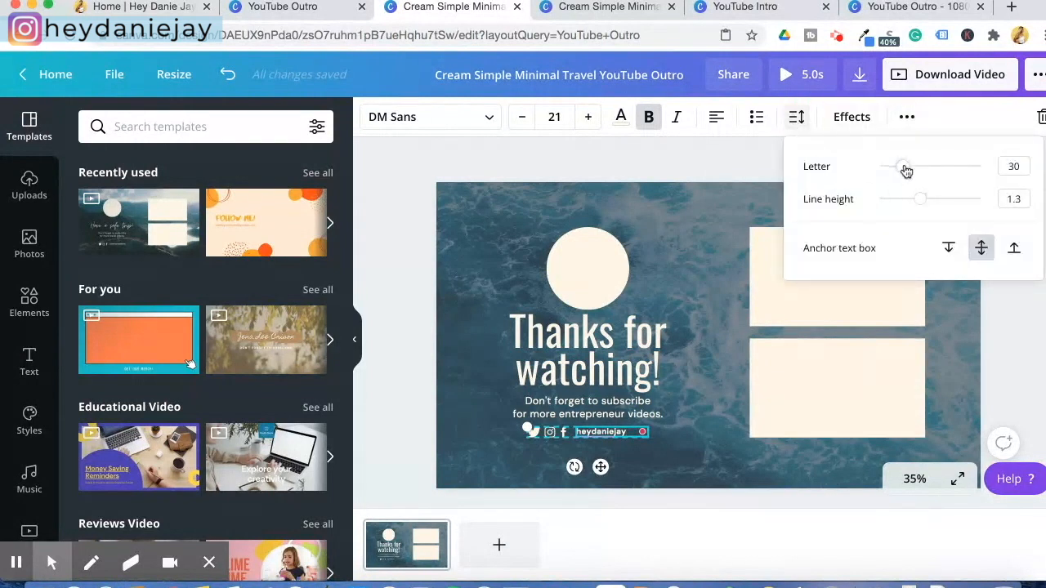
{"action": "left_click_drag", "start_coordinate": [904, 166], "coordinate": [923, 166]}
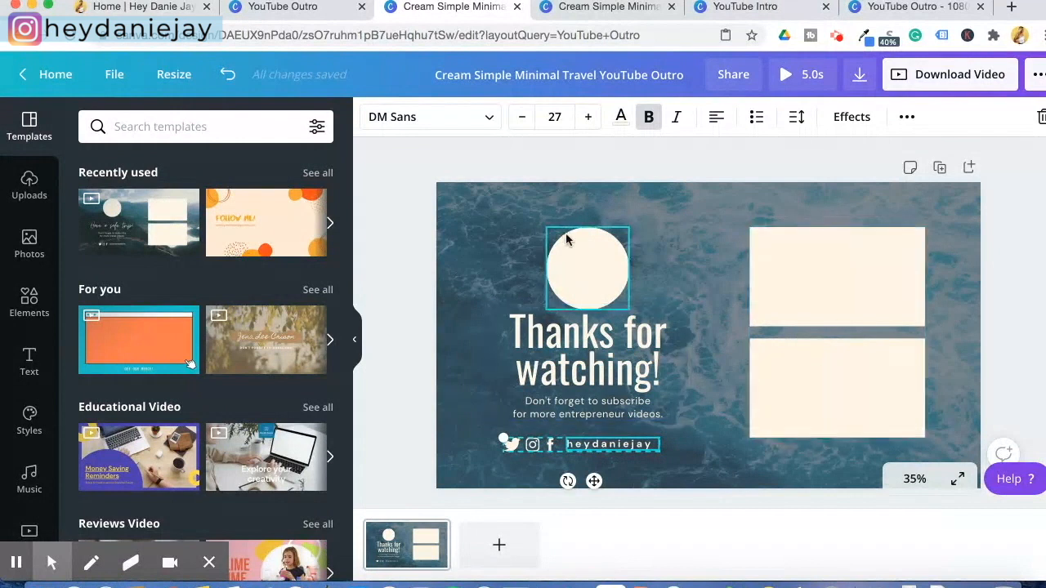
Make the circle and both rectangles white, the headline yellow, and the handle text white
{"action": "left_click", "coordinate": [586, 266]}
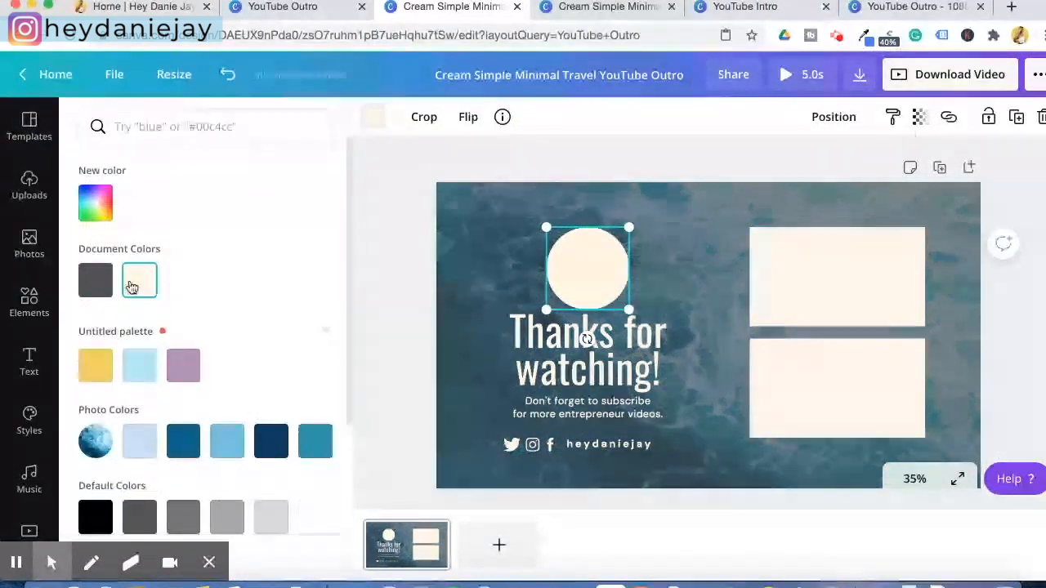
{"action": "left_click", "coordinate": [96, 202]}
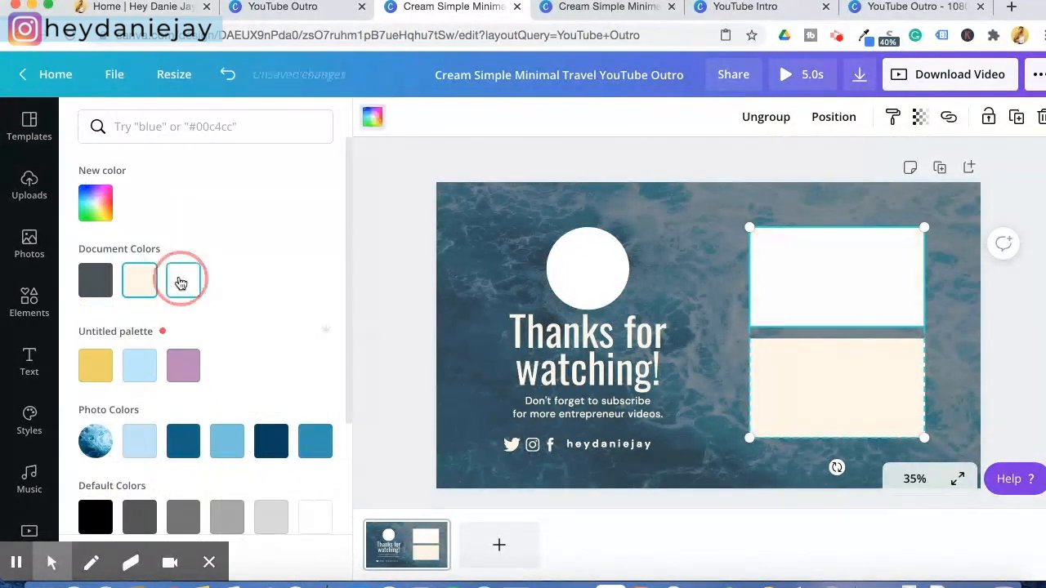
{"action": "left_click", "coordinate": [182, 280]}
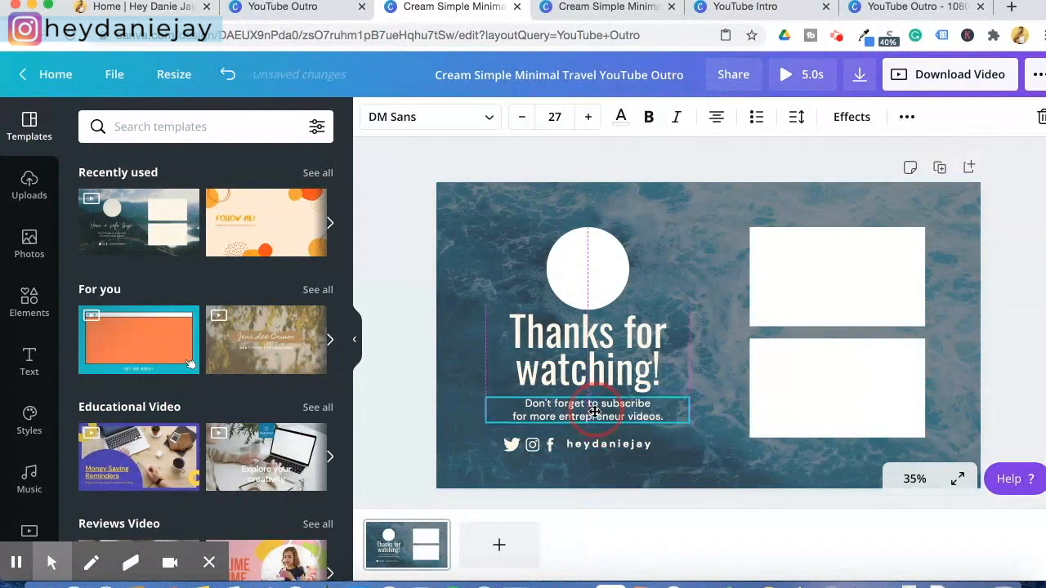
{"action": "left_click", "coordinate": [620, 116]}
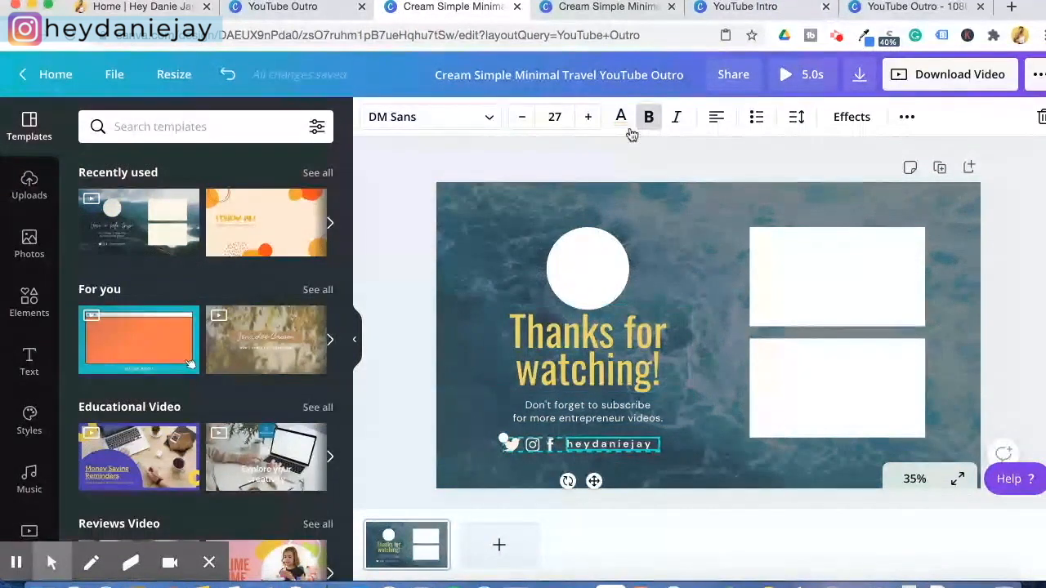
{"action": "left_click", "coordinate": [620, 116]}
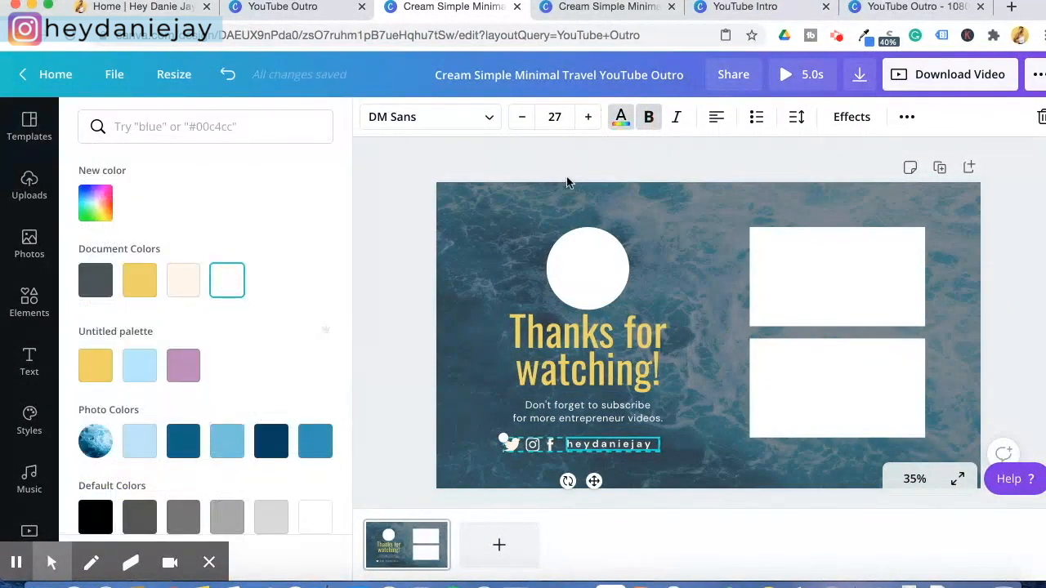
{"action": "left_click", "coordinate": [29, 121]}
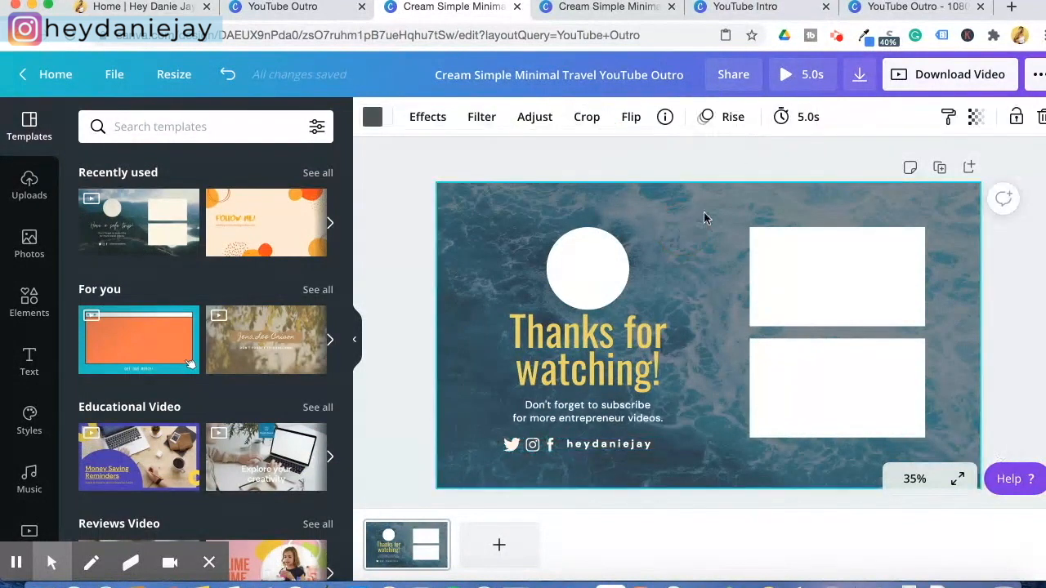
{"action": "mouse_move", "coordinate": [509, 155]}
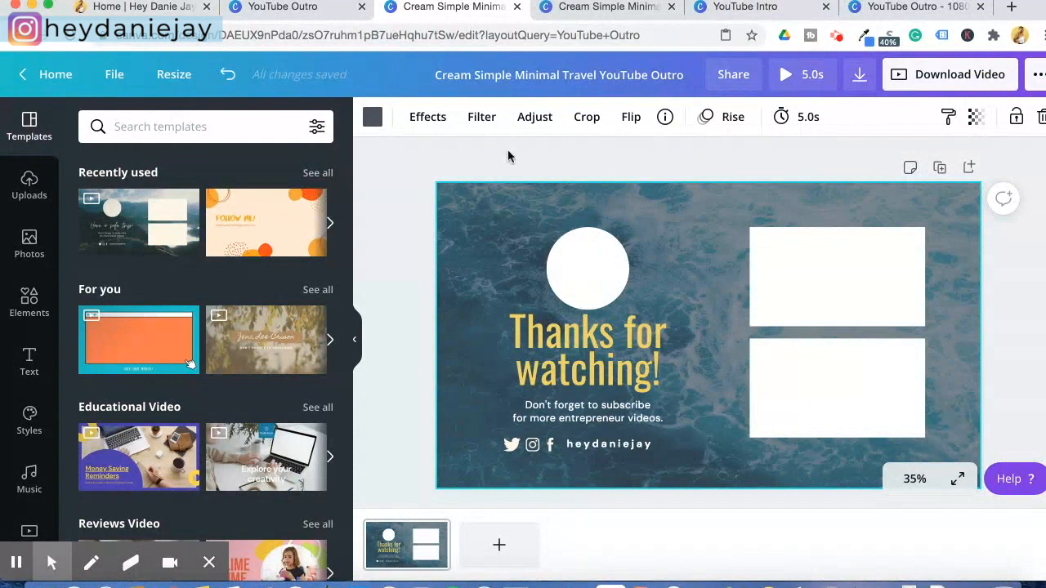
Apply the Pan page animation after previewing Rise, then bring up the MP4 download options
{"action": "left_click", "coordinate": [723, 116]}
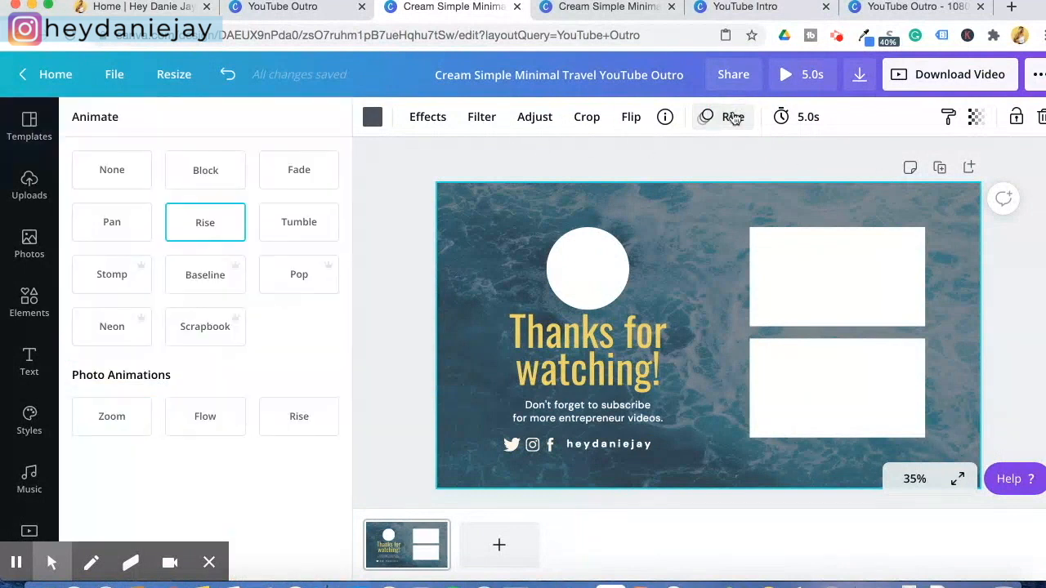
{"action": "left_click", "coordinate": [111, 222]}
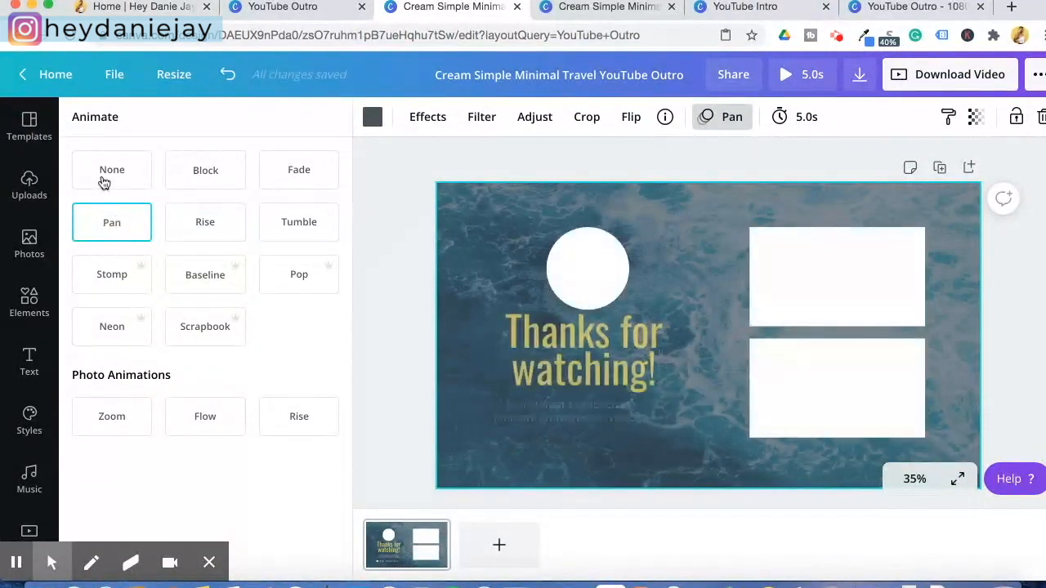
{"action": "left_click", "coordinate": [205, 221]}
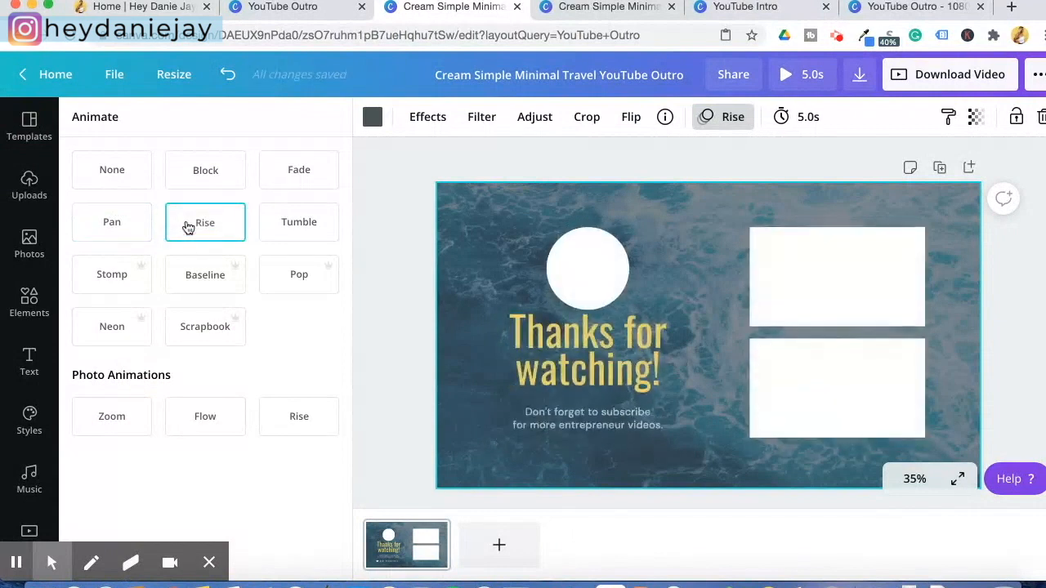
{"action": "left_click", "coordinate": [111, 222]}
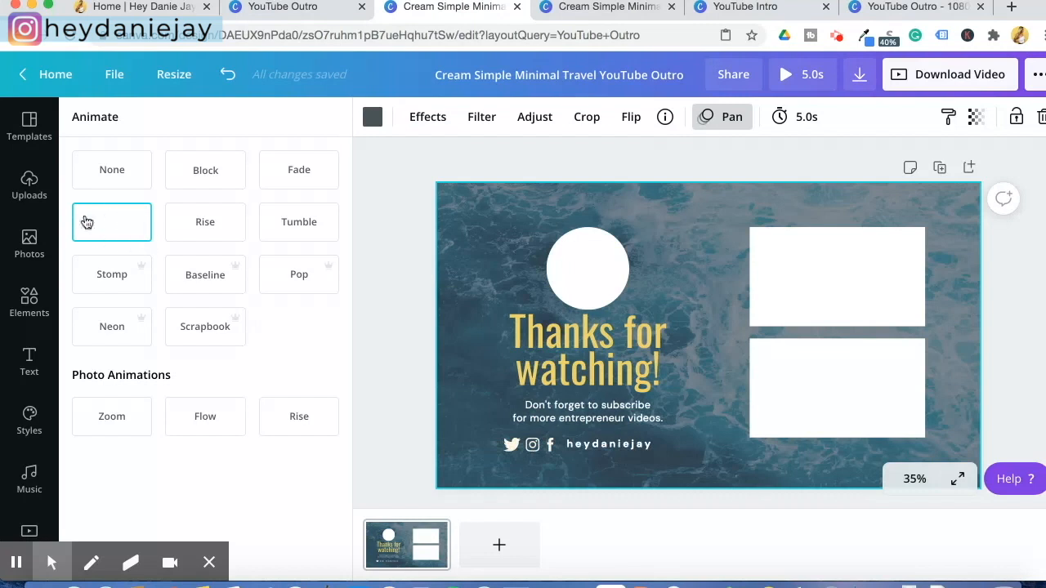
{"action": "left_click", "coordinate": [111, 221]}
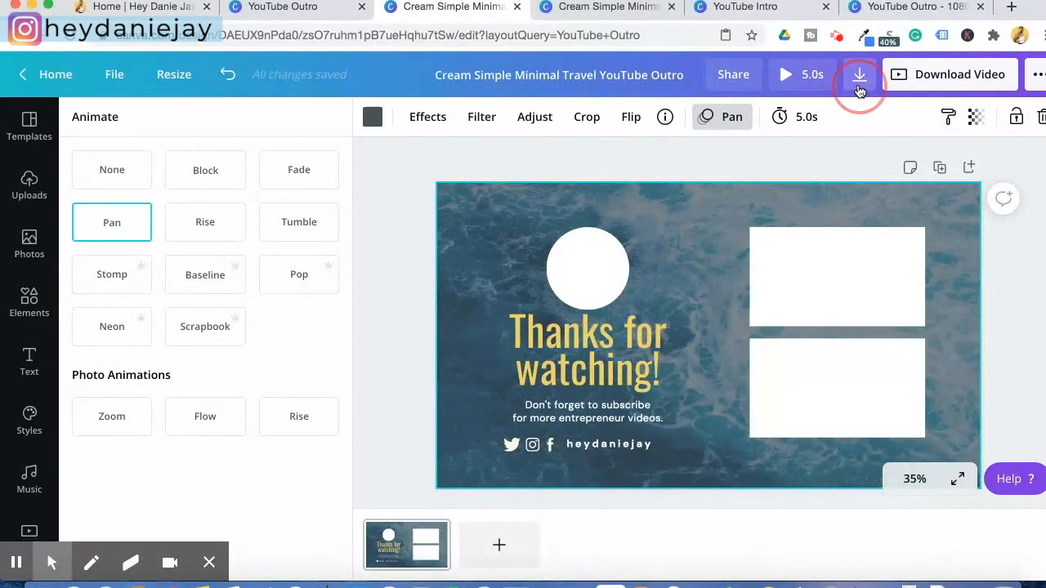
{"action": "left_click", "coordinate": [859, 74]}
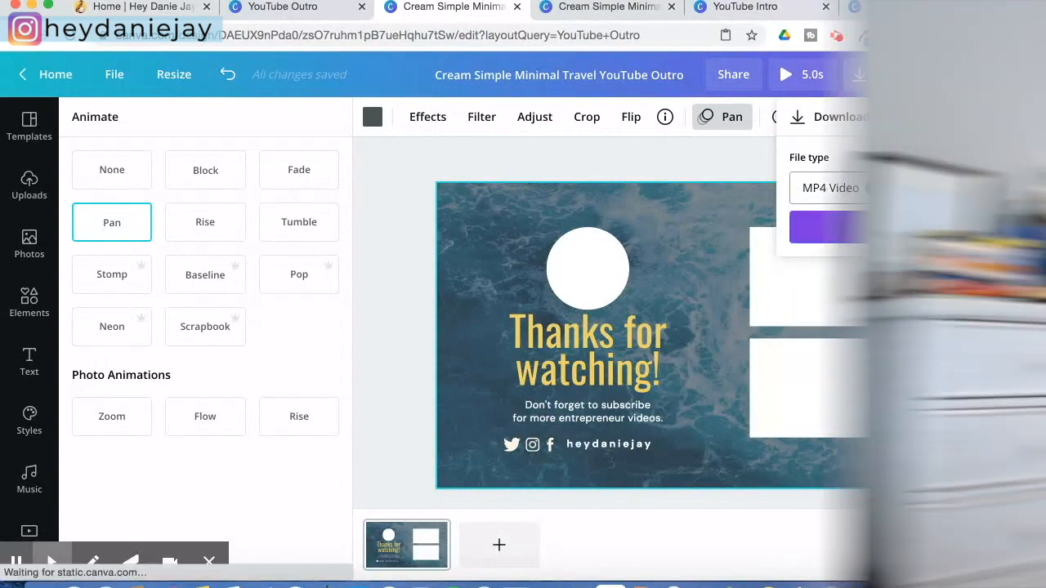